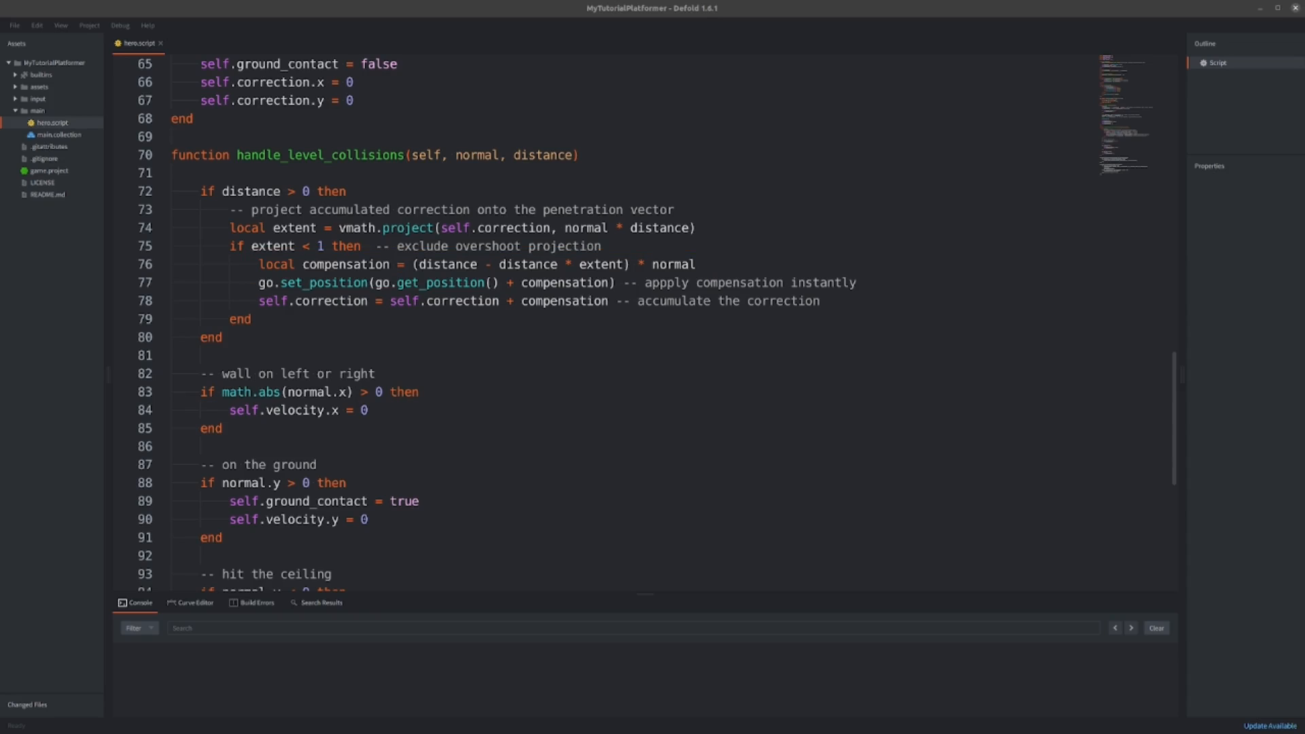
Step: Bring up the platypus Defold platformer repository on GitHub and scroll down its page
double_click(666, 263)
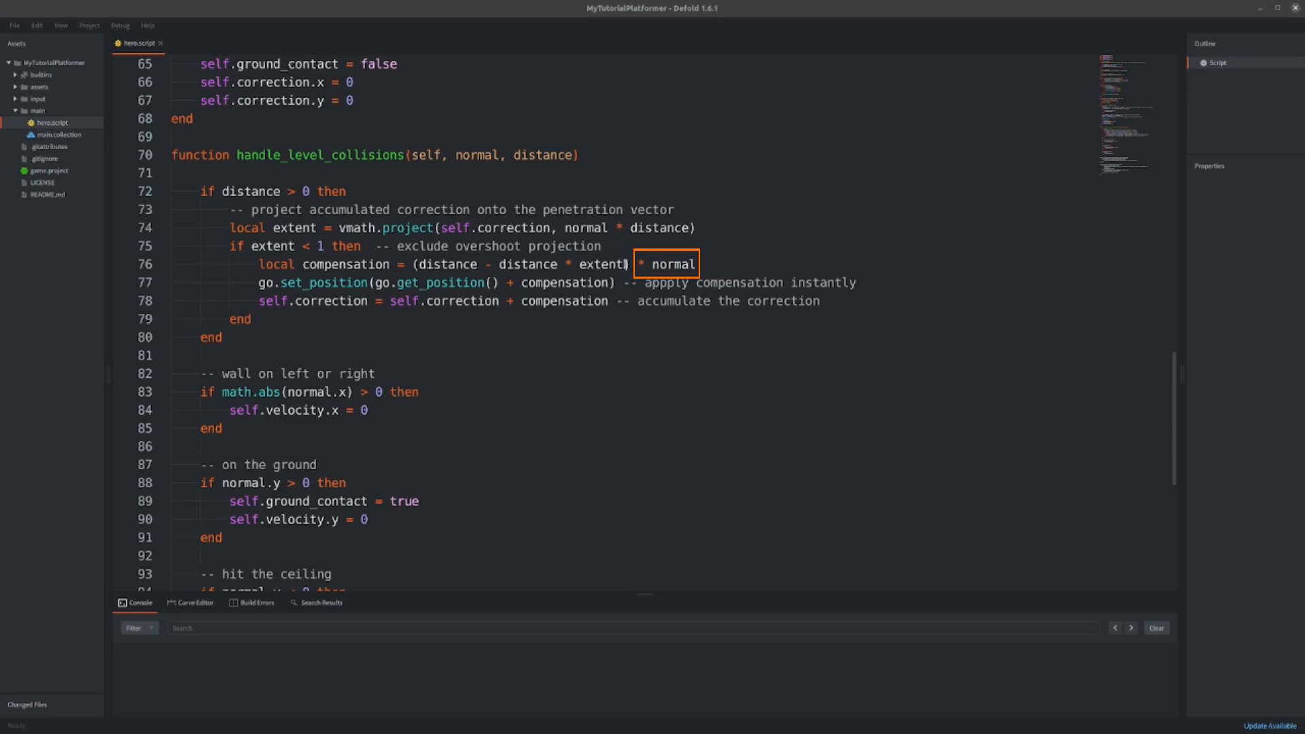
click(701, 264)
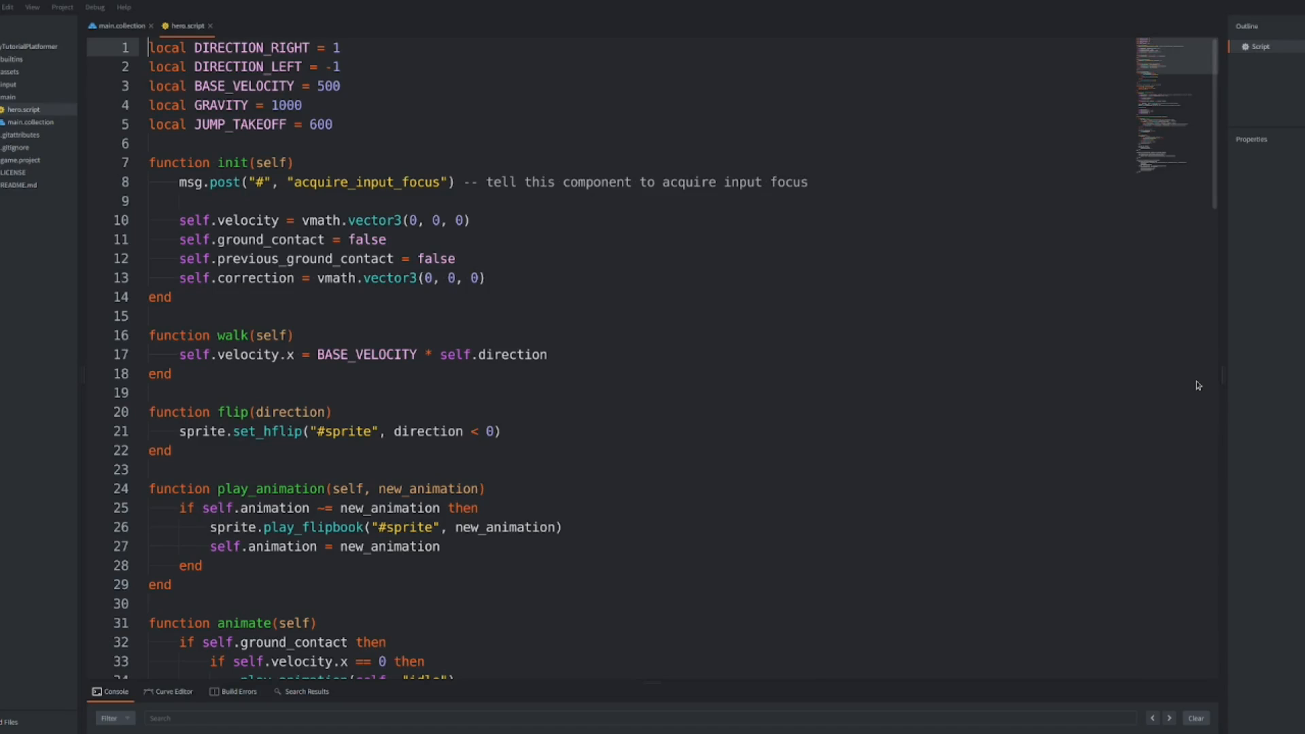
scroll(down, 3)
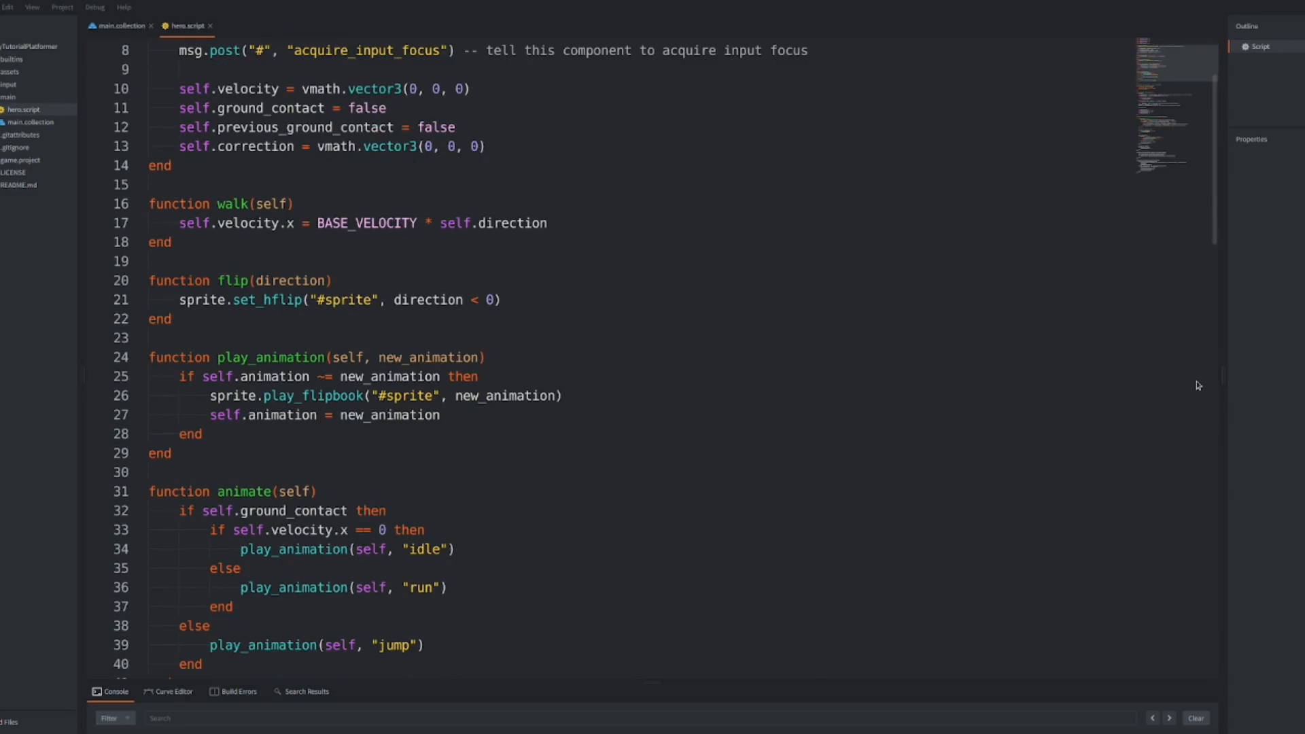
scroll(down, 3)
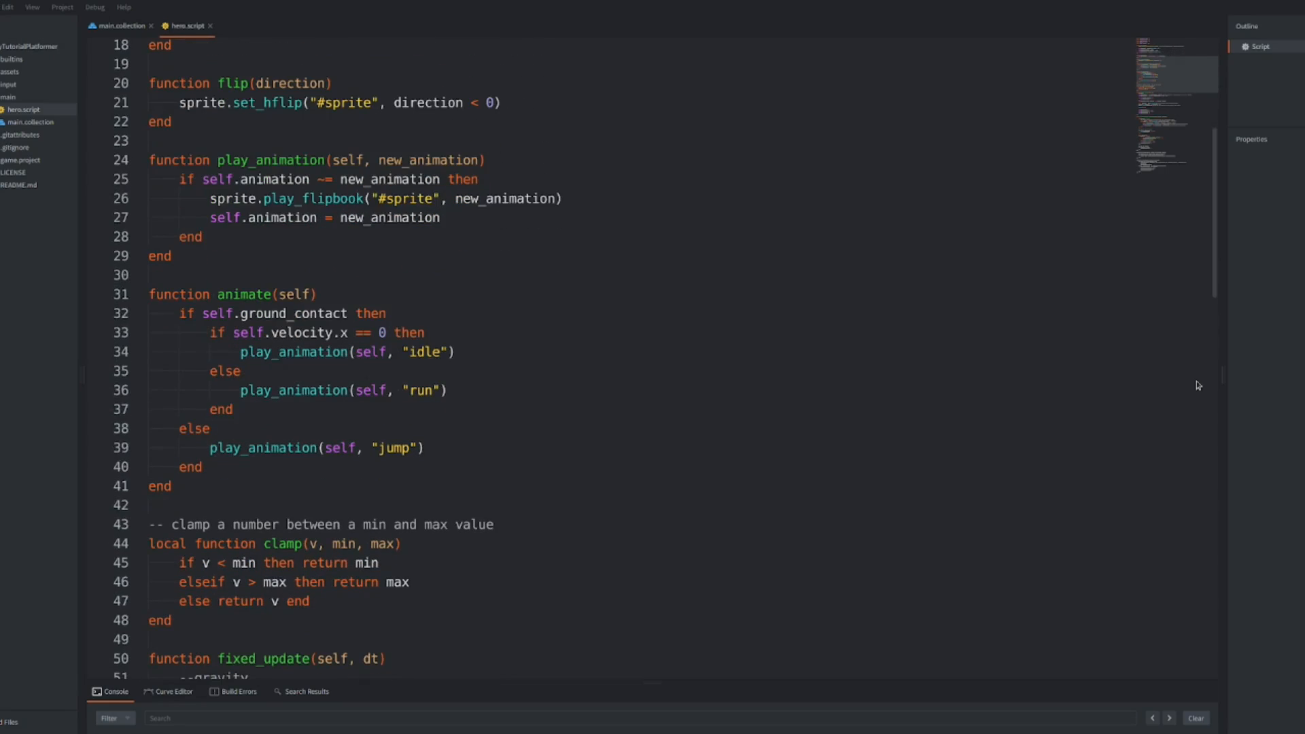
scroll(down, 3)
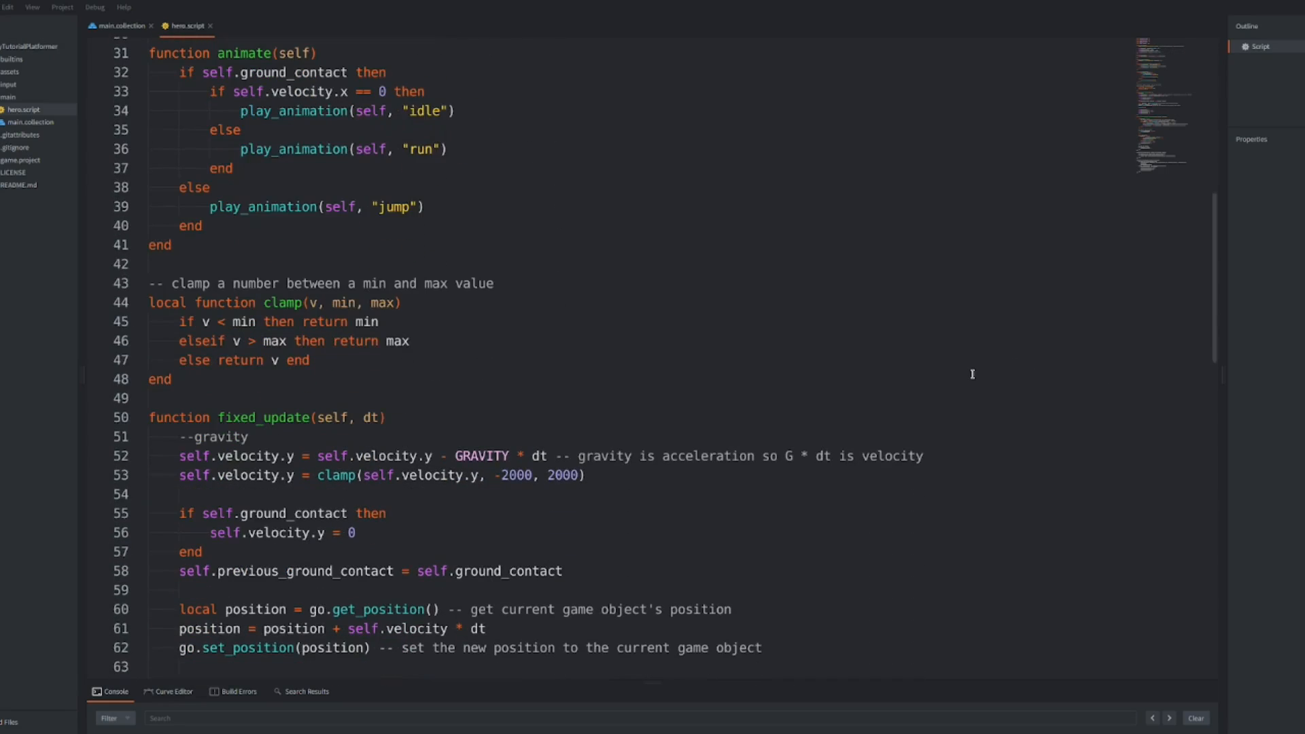
scroll(down, 3)
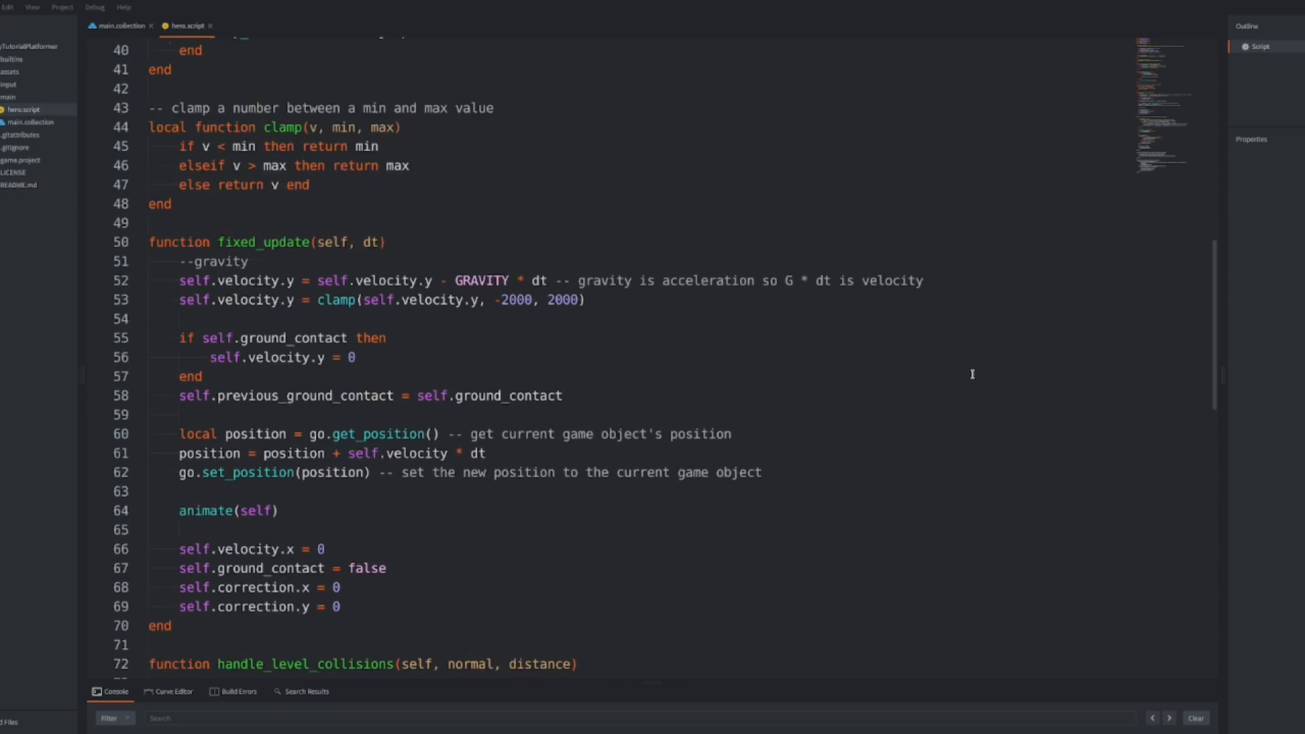
scroll(down, 3)
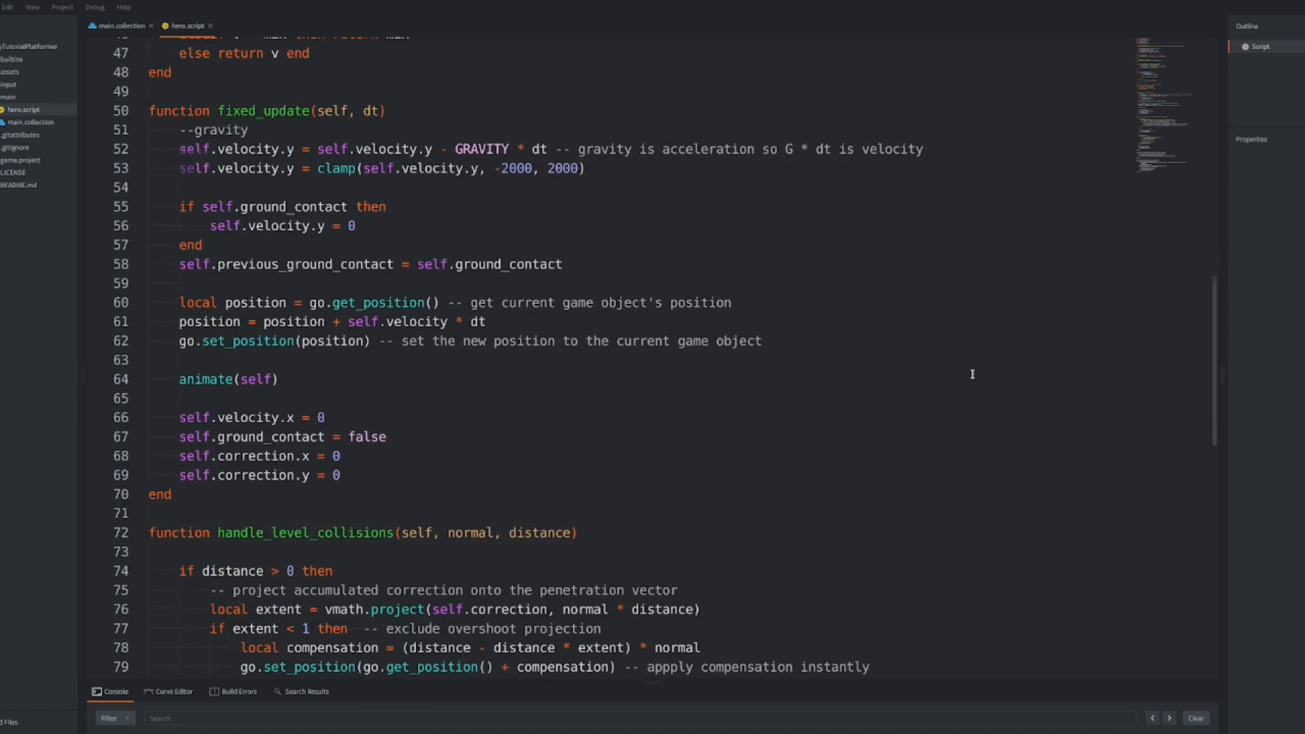
scroll(down, 3)
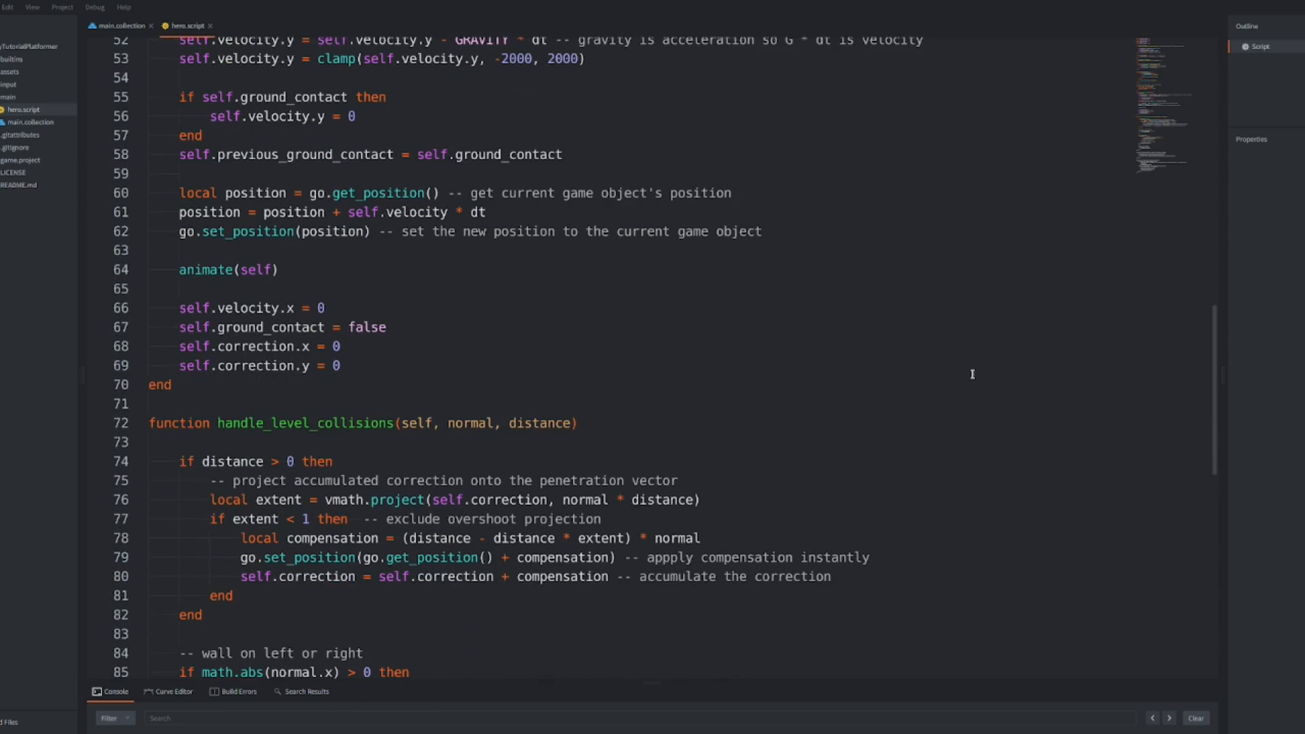
scroll(down, 3)
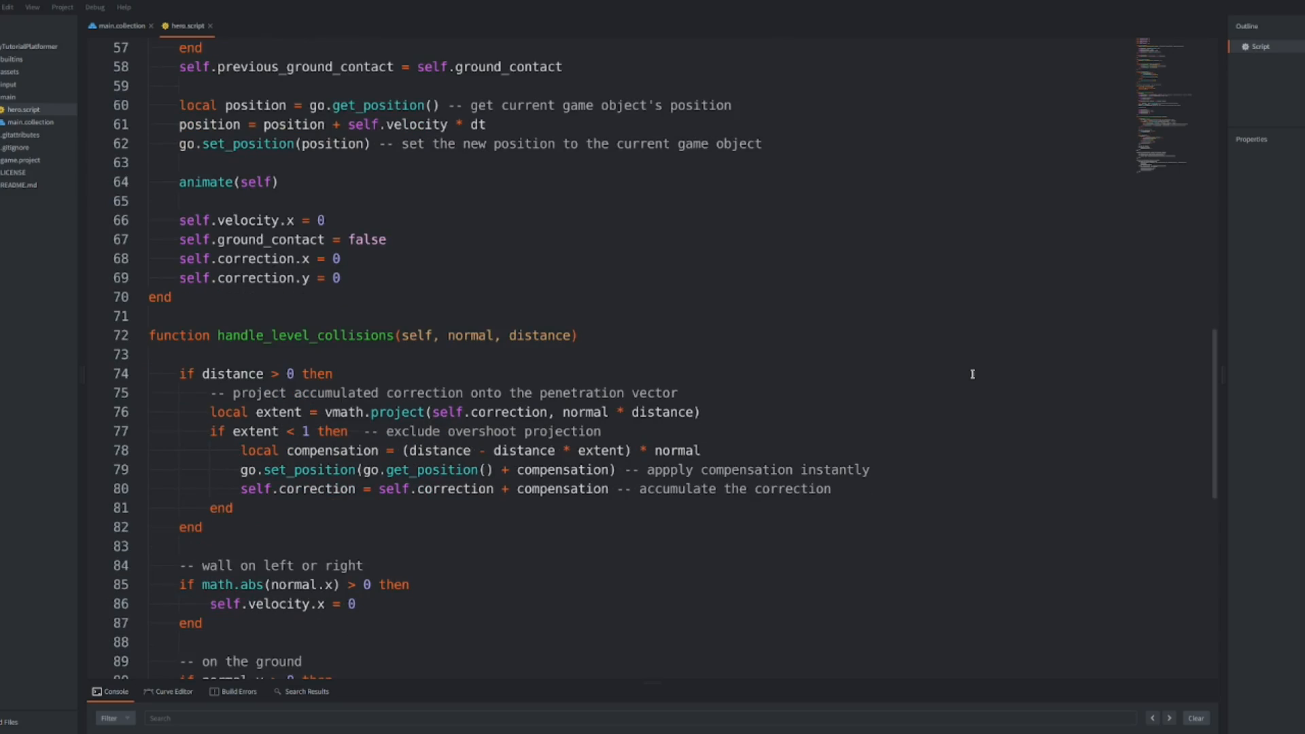
scroll(down, 3)
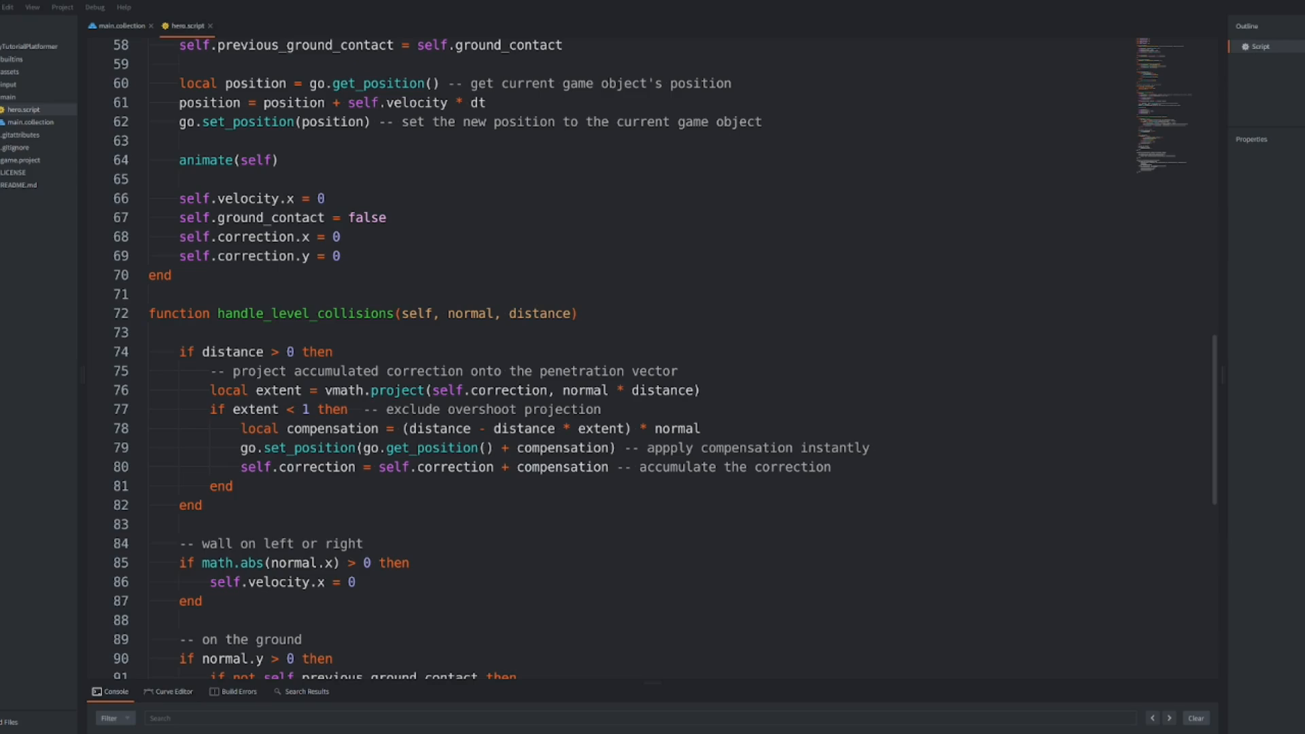
mouse_move(971, 375)
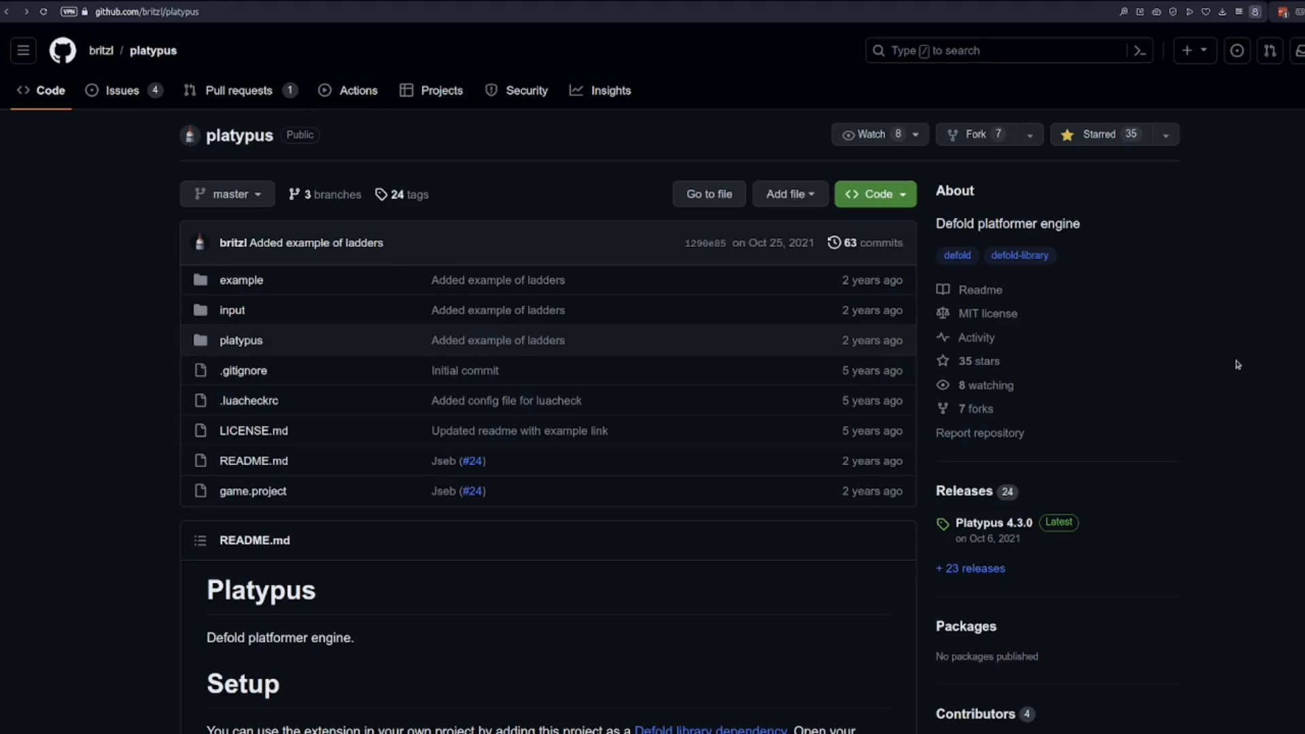
mouse_move(1272, 361)
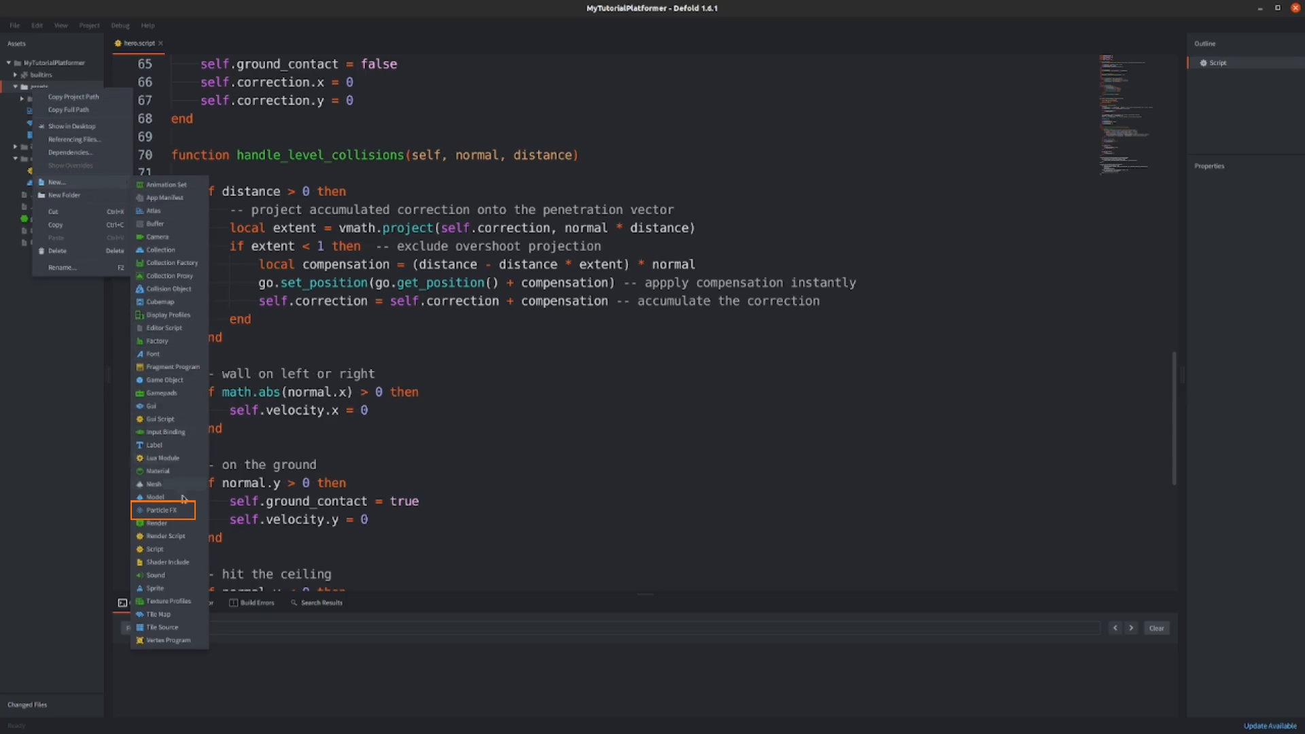
Step: Create a Particle FX named 'dust' in assets and open dust.particlefx
click(162, 509)
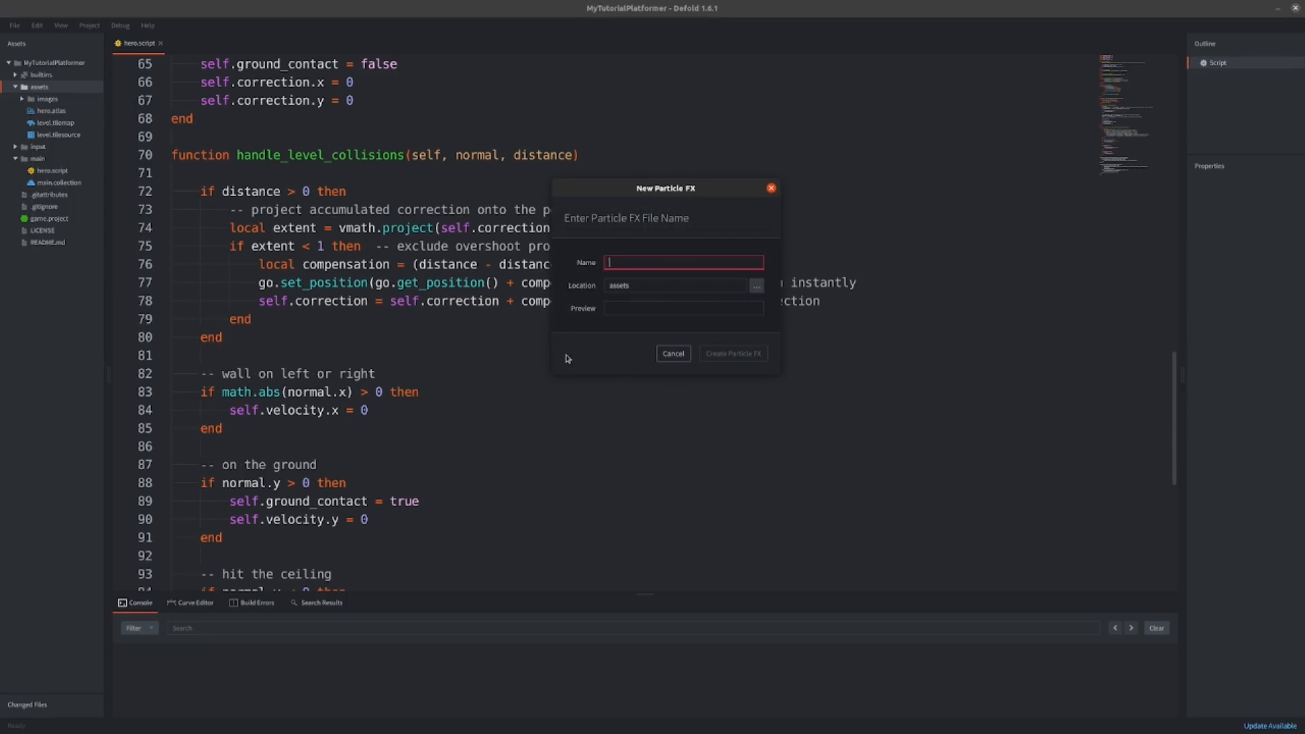
text(dust)
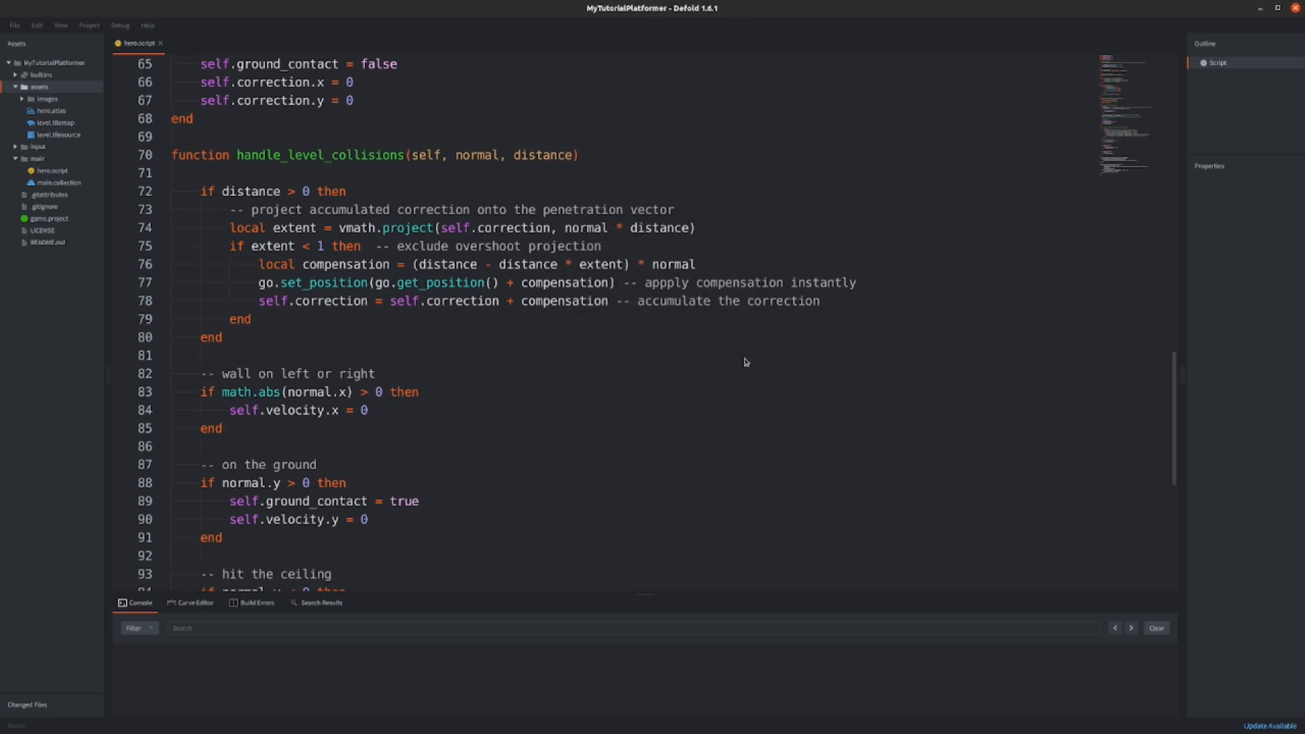
double_click(59, 111)
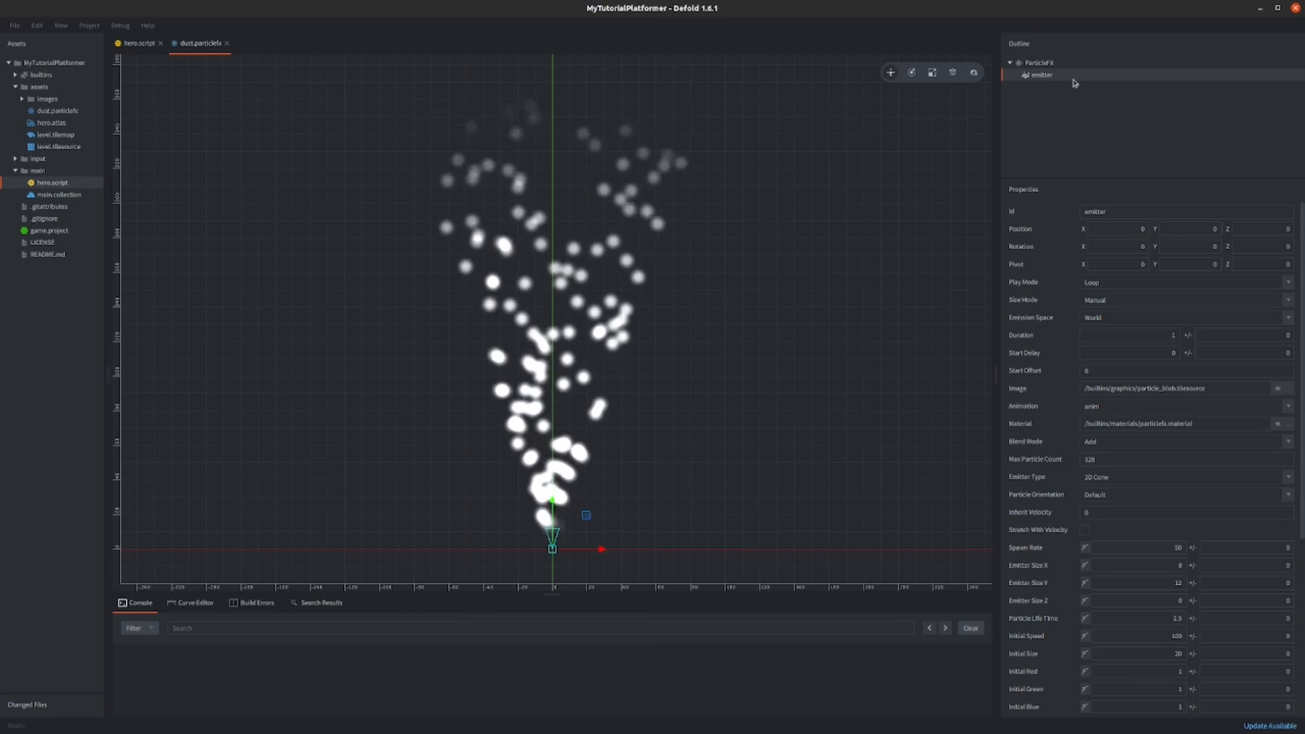
mouse_move(1036, 53)
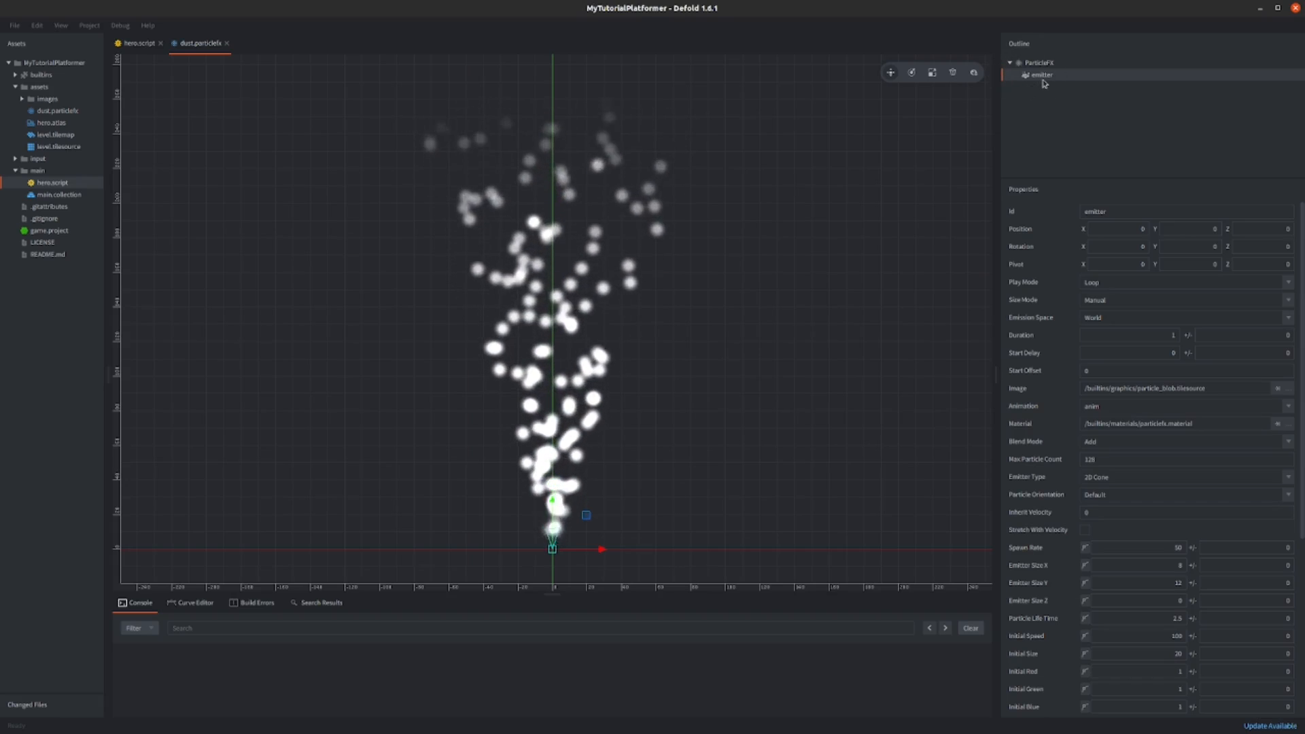
mouse_move(1058, 182)
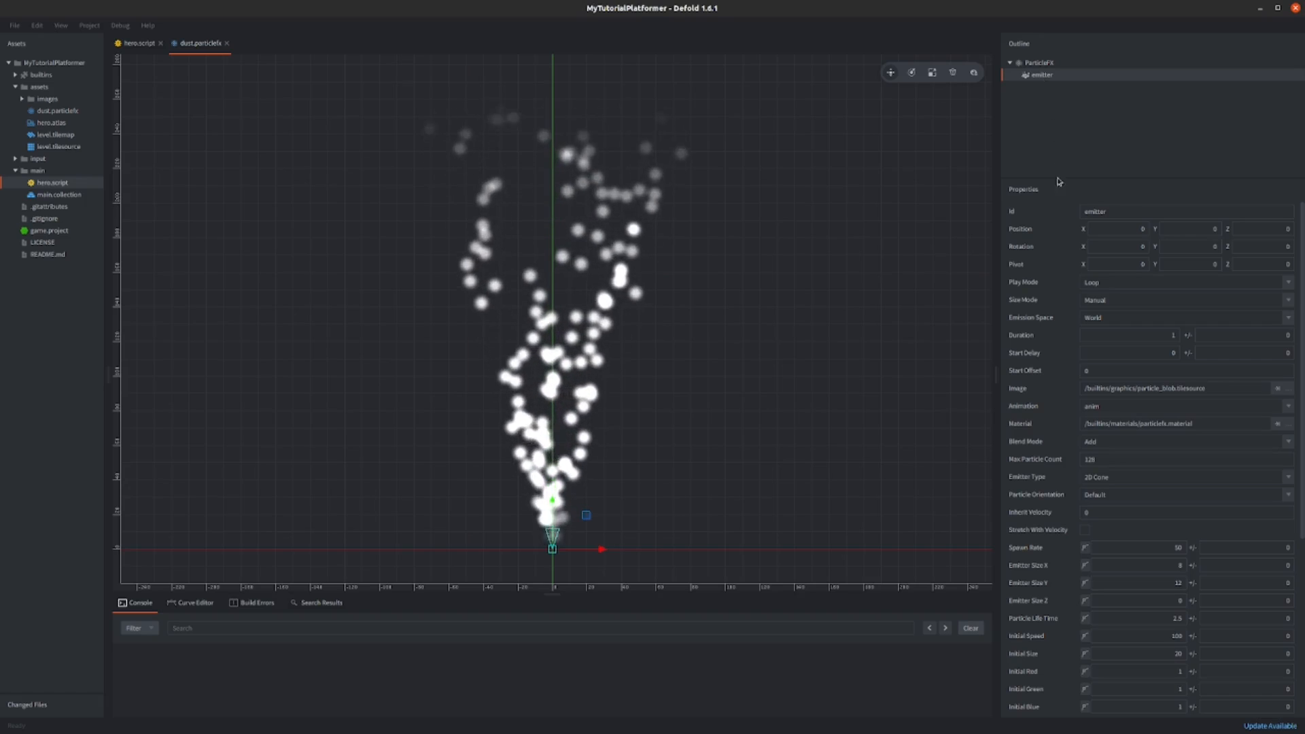
Step: Rotate the dust emitter around Z so its cone sprays particles to the left
scroll(down, 3)
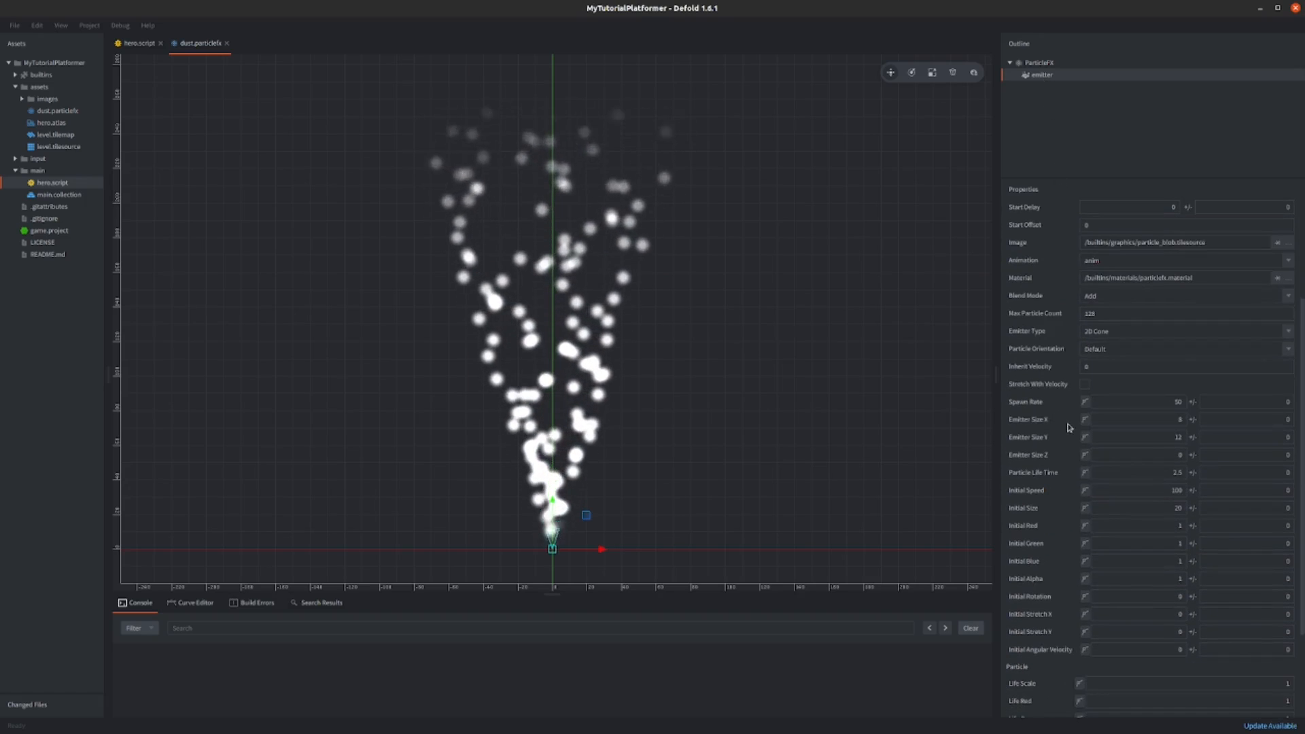
scroll(down, 3)
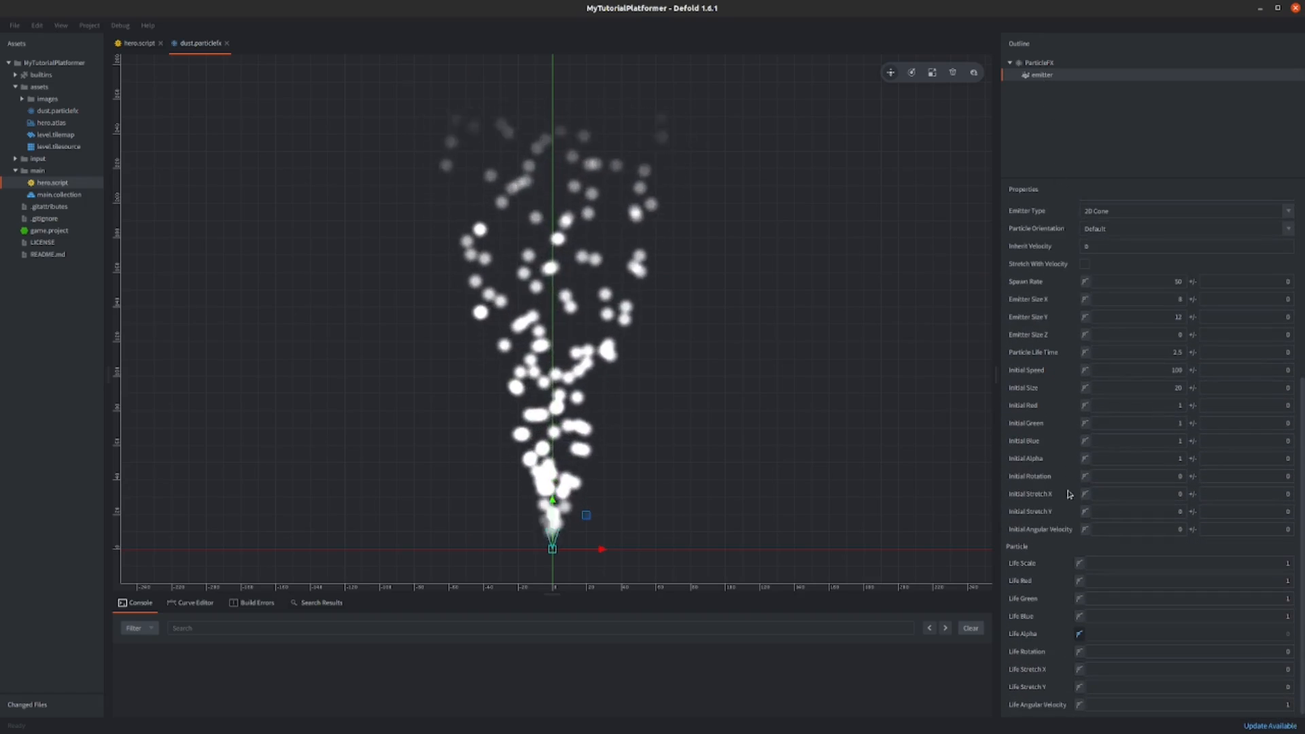
click(1039, 63)
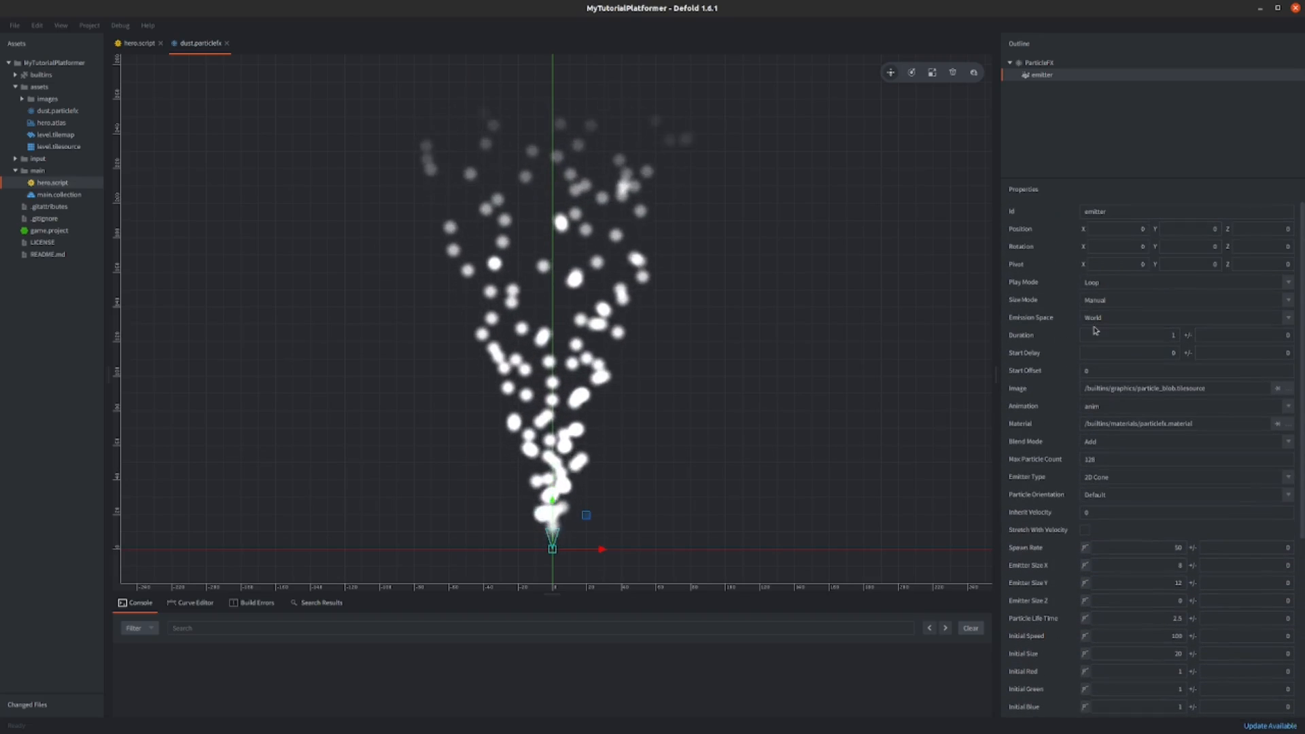
click(1128, 335)
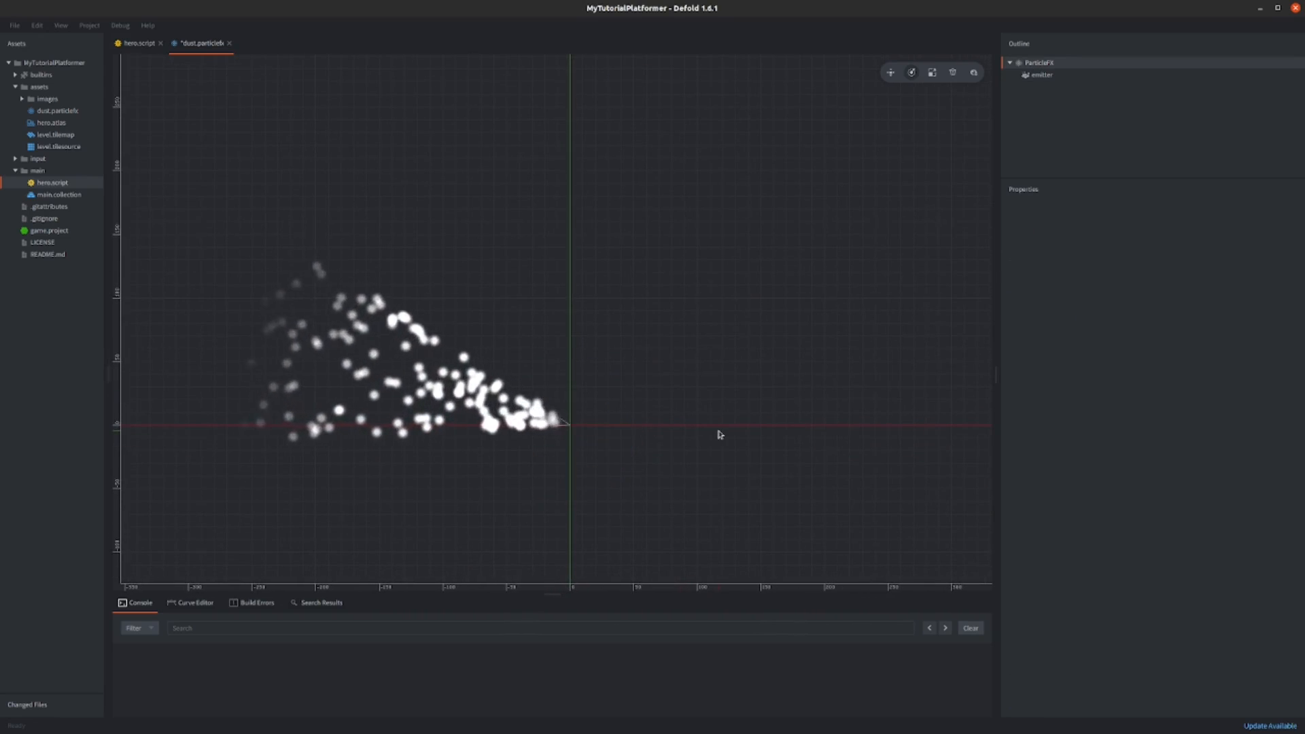
Step: Set the dust emitter's Play Mode to Once
click(1039, 75)
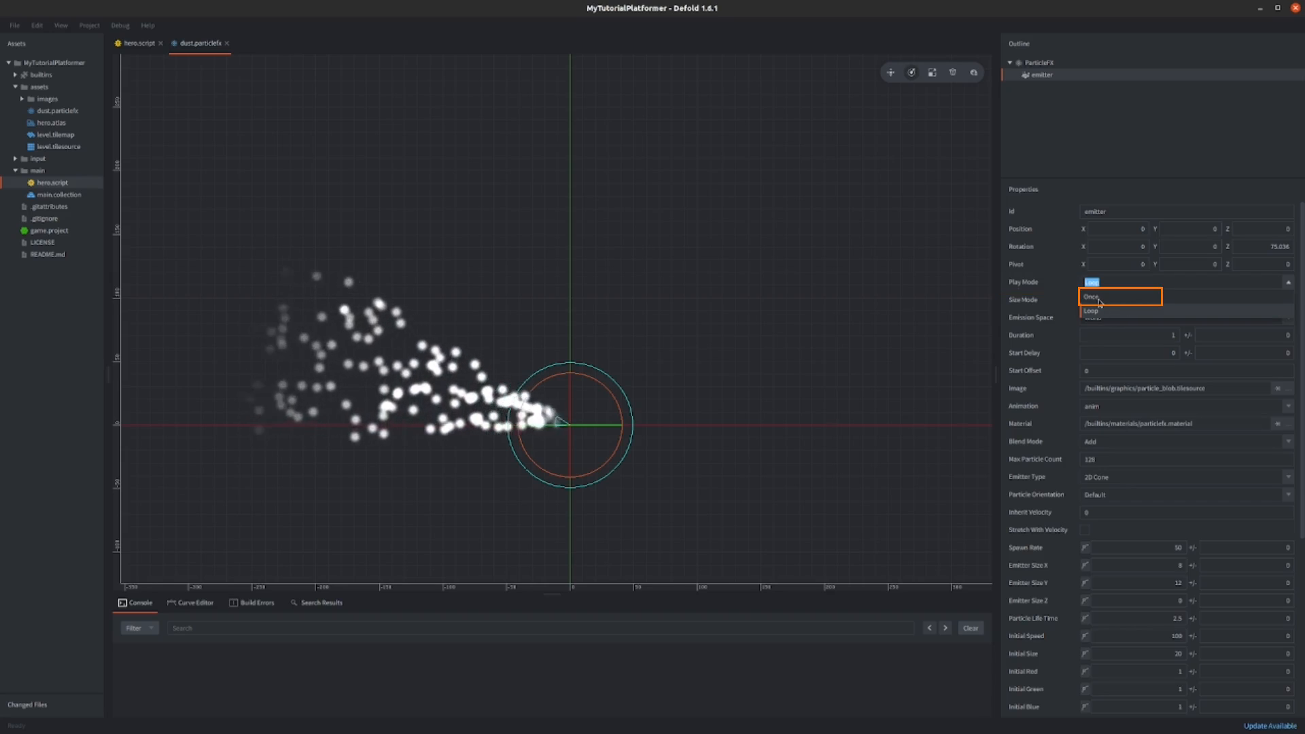
click(1092, 296)
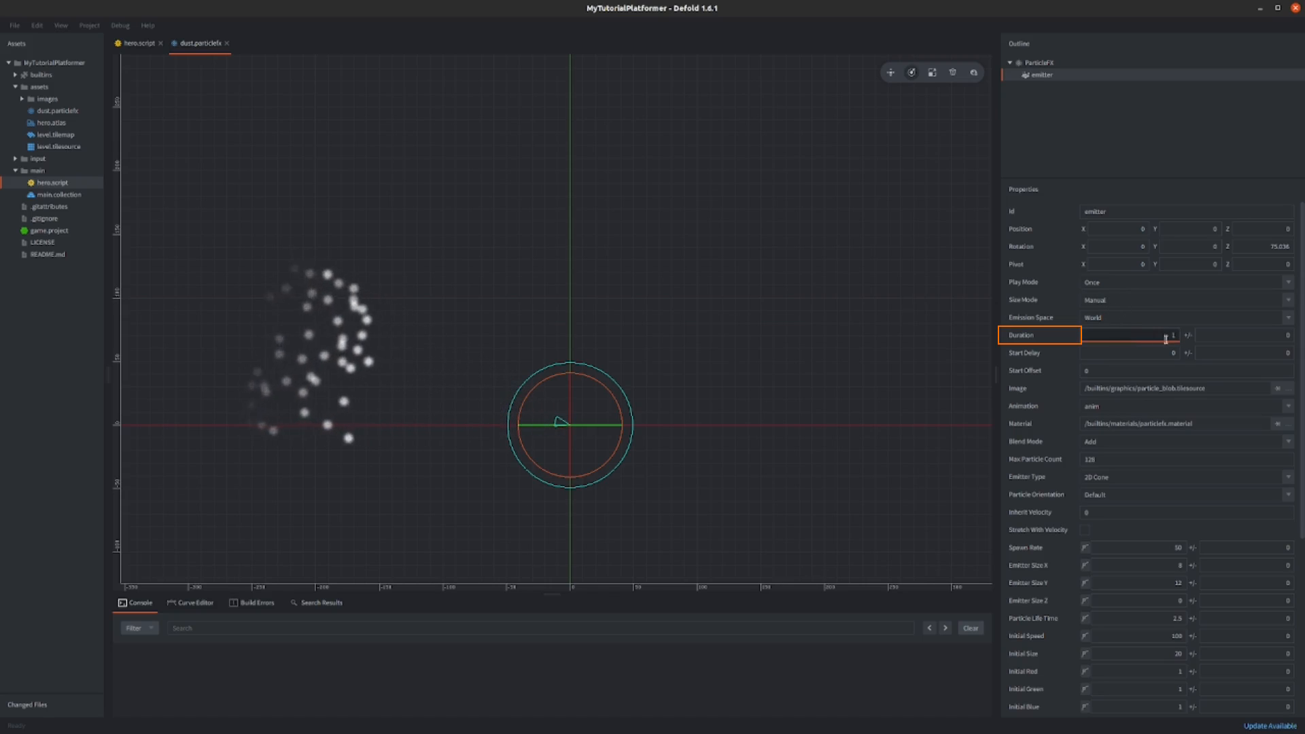
Step: Set the emitter Duration to 0.1 with a +/- variance of 0.05
text(0.1)
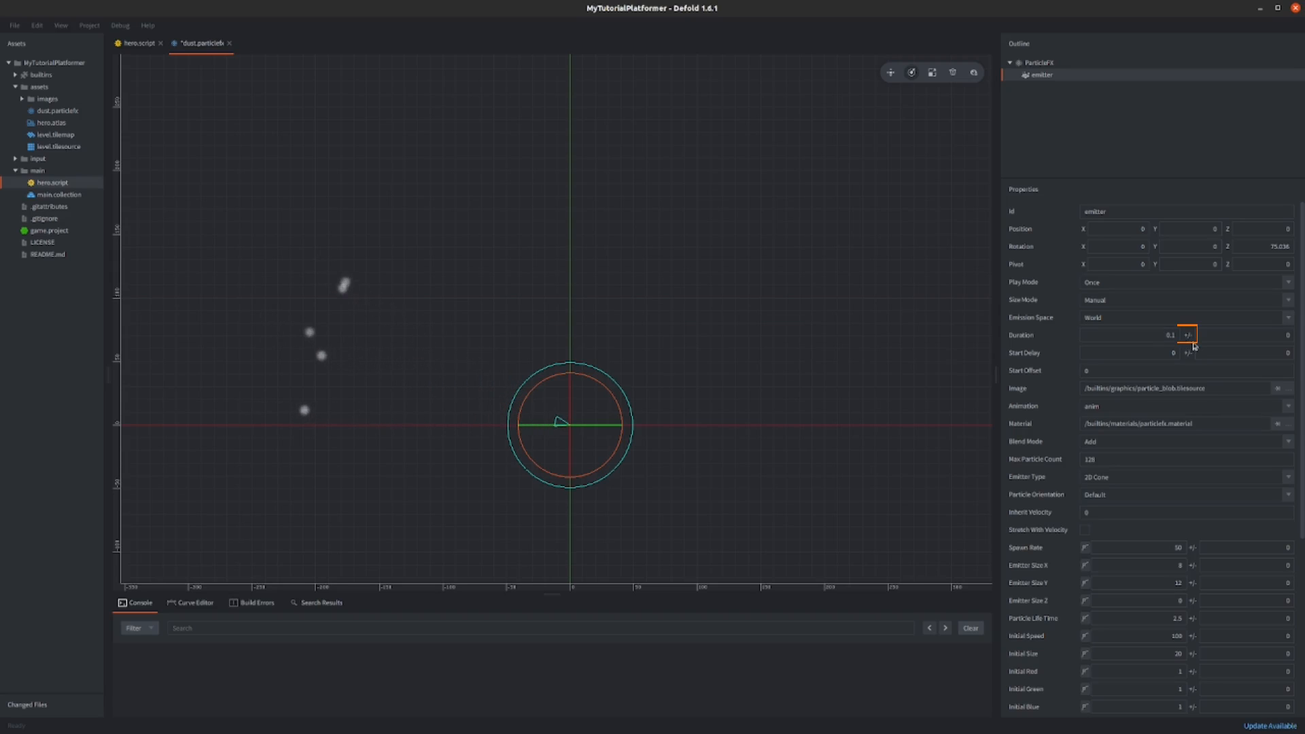
click(1245, 335)
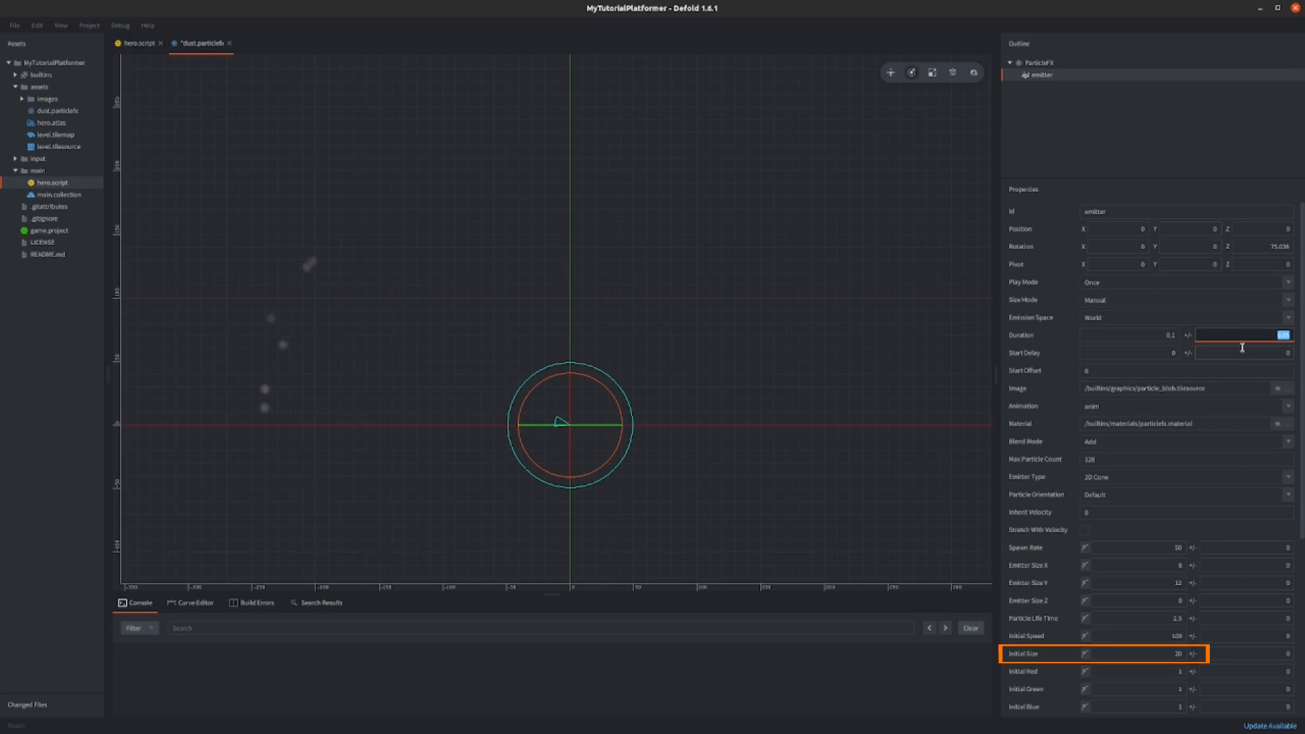
scroll(down, 3)
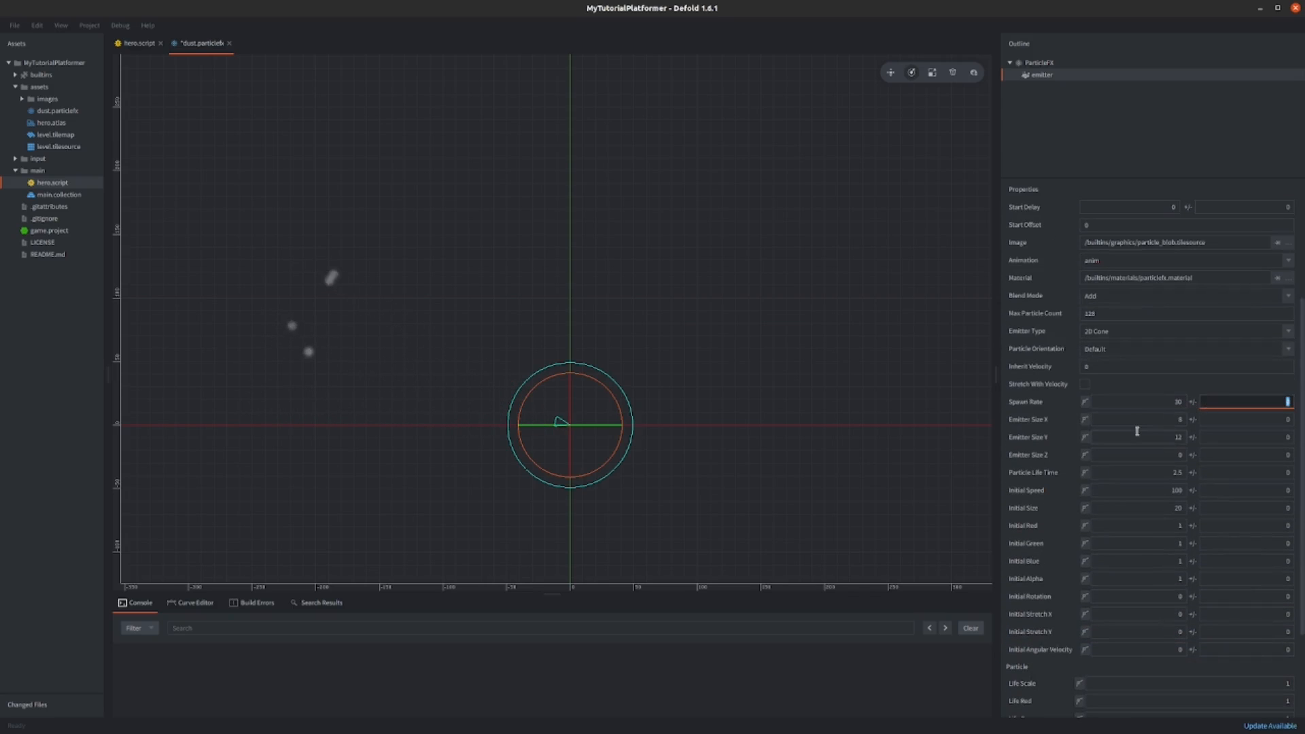
scroll(down, 3)
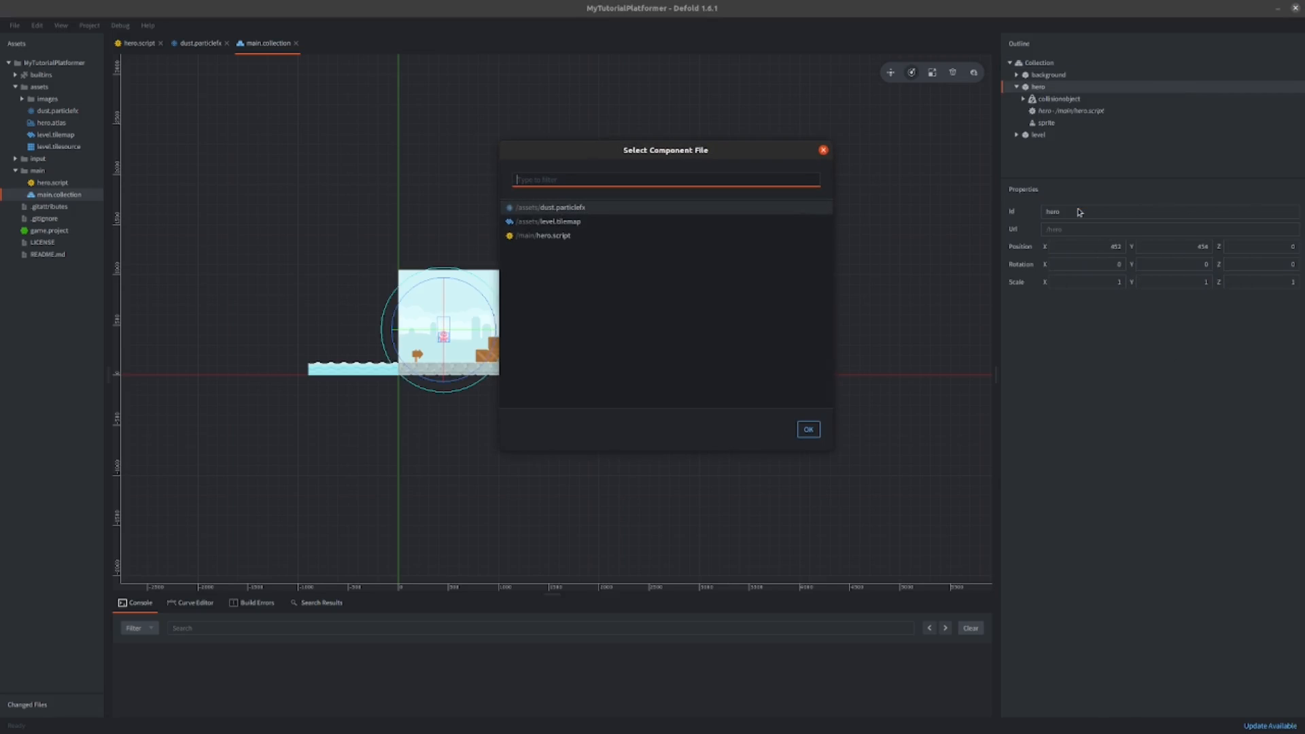
Step: Add dust.particlefx as a hero component and drag it down to y −138
click(807, 429)
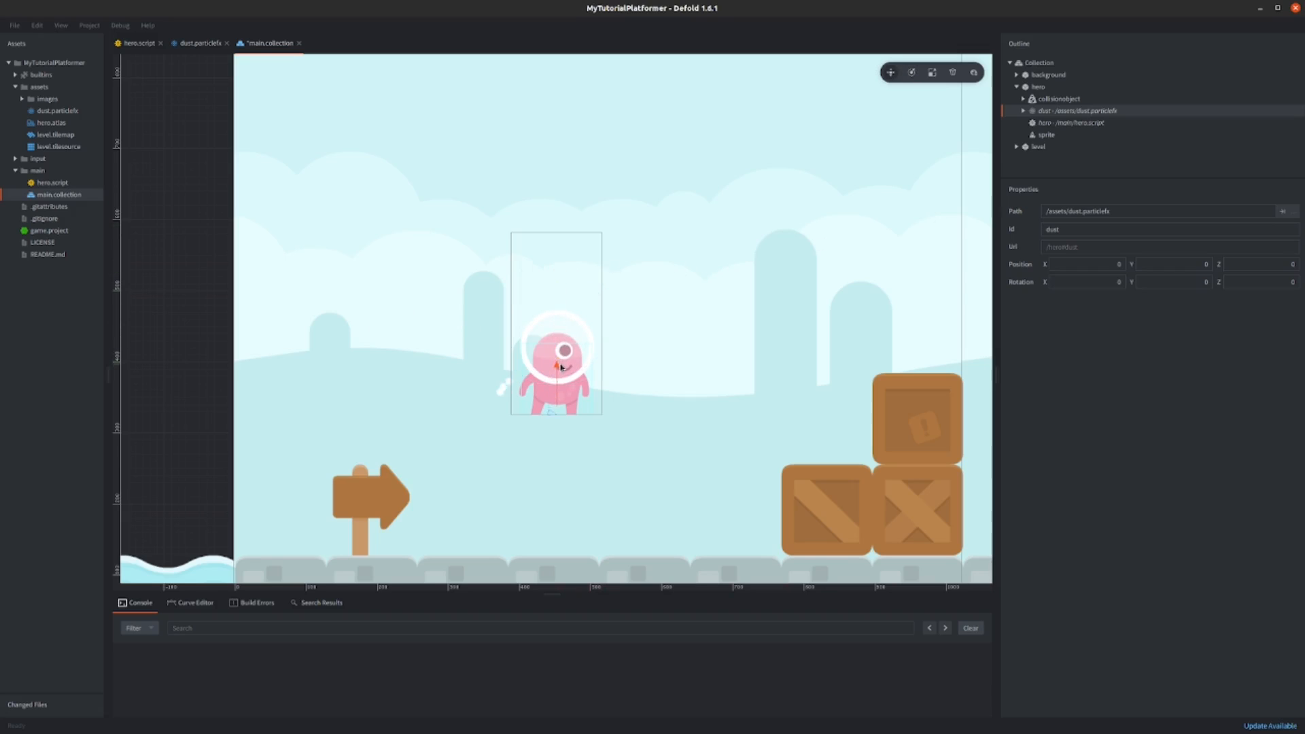
drag(556, 358, 556, 414)
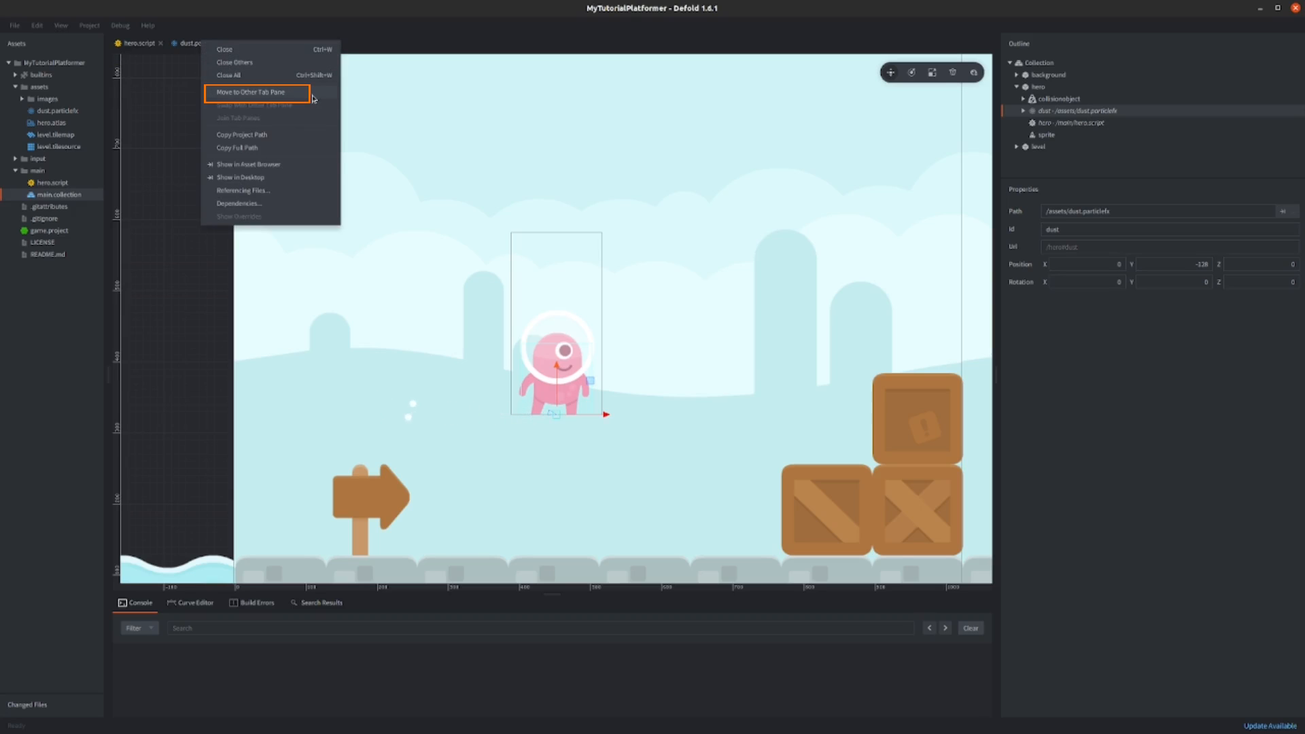
Step: Move the dust tab to the other pane and set Initial Size to 70 ±20
click(251, 92)
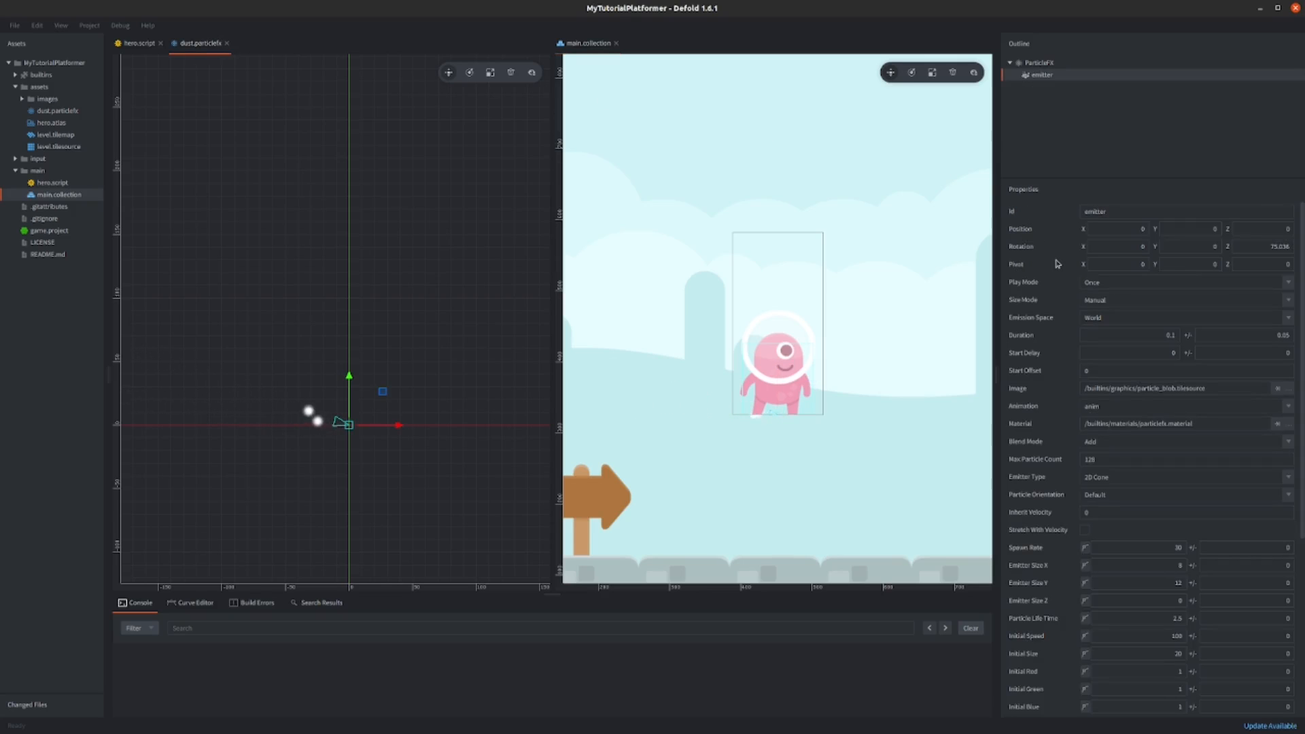
scroll(down, 3)
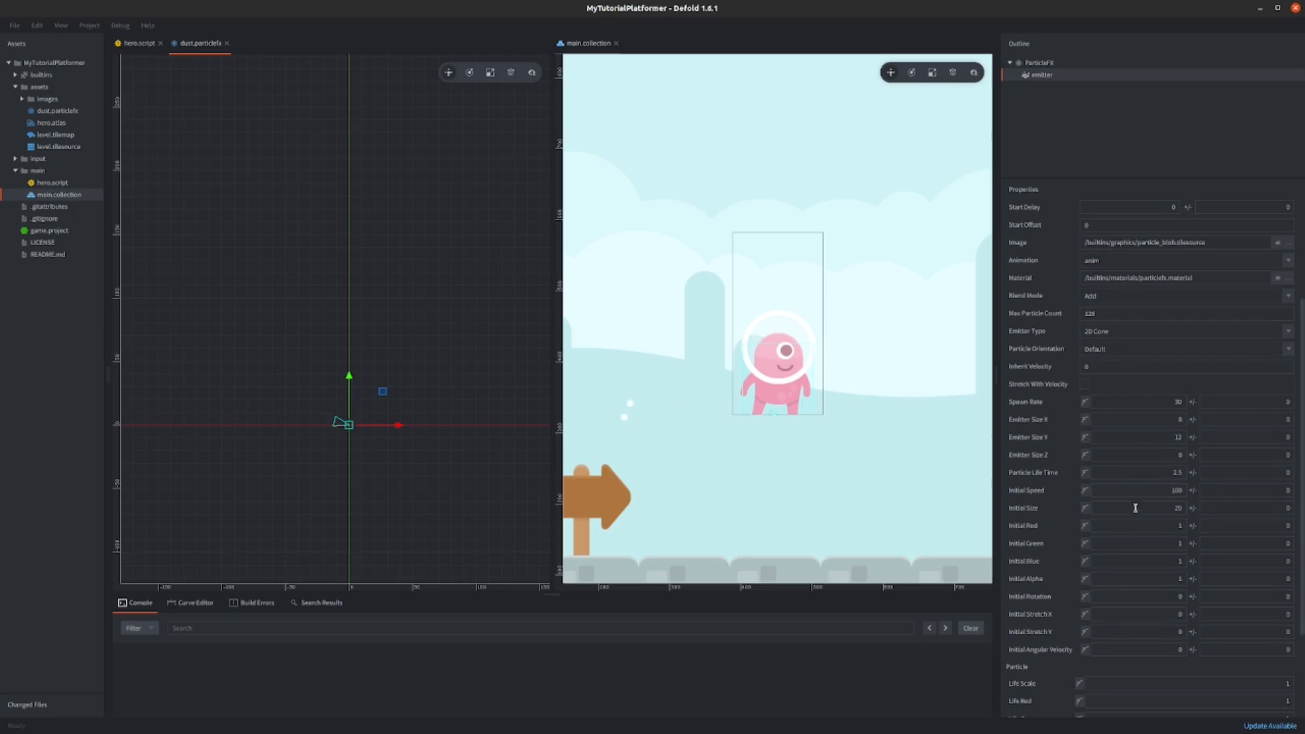
triple_click(1141, 508)
text(10)
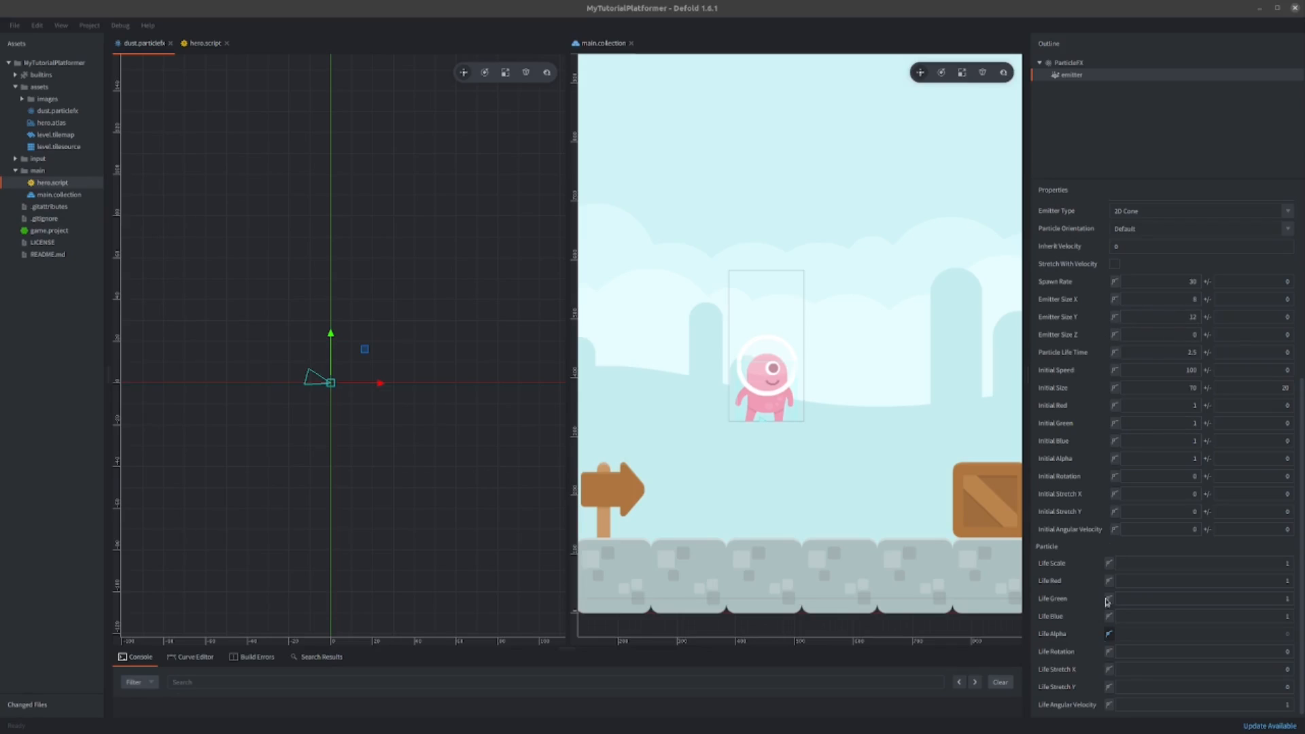
click(1165, 405)
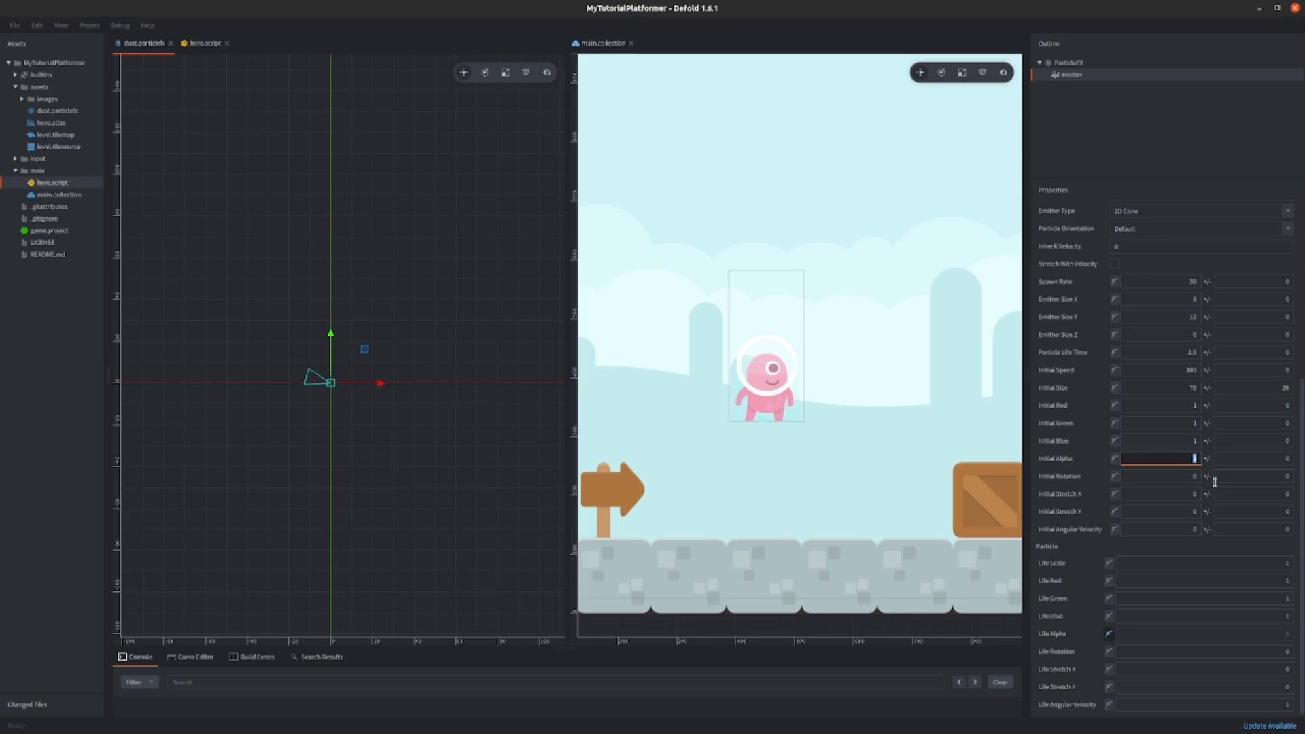
mouse_move(1217, 489)
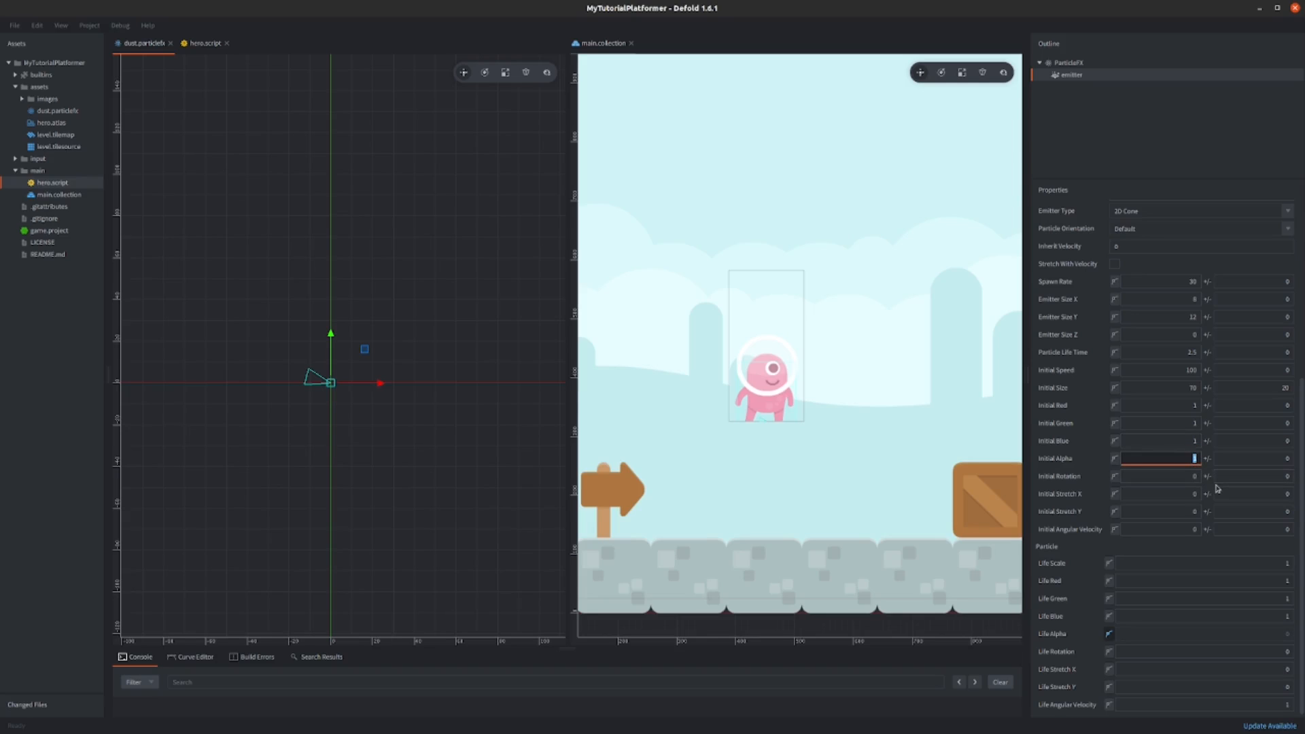
mouse_move(1209, 503)
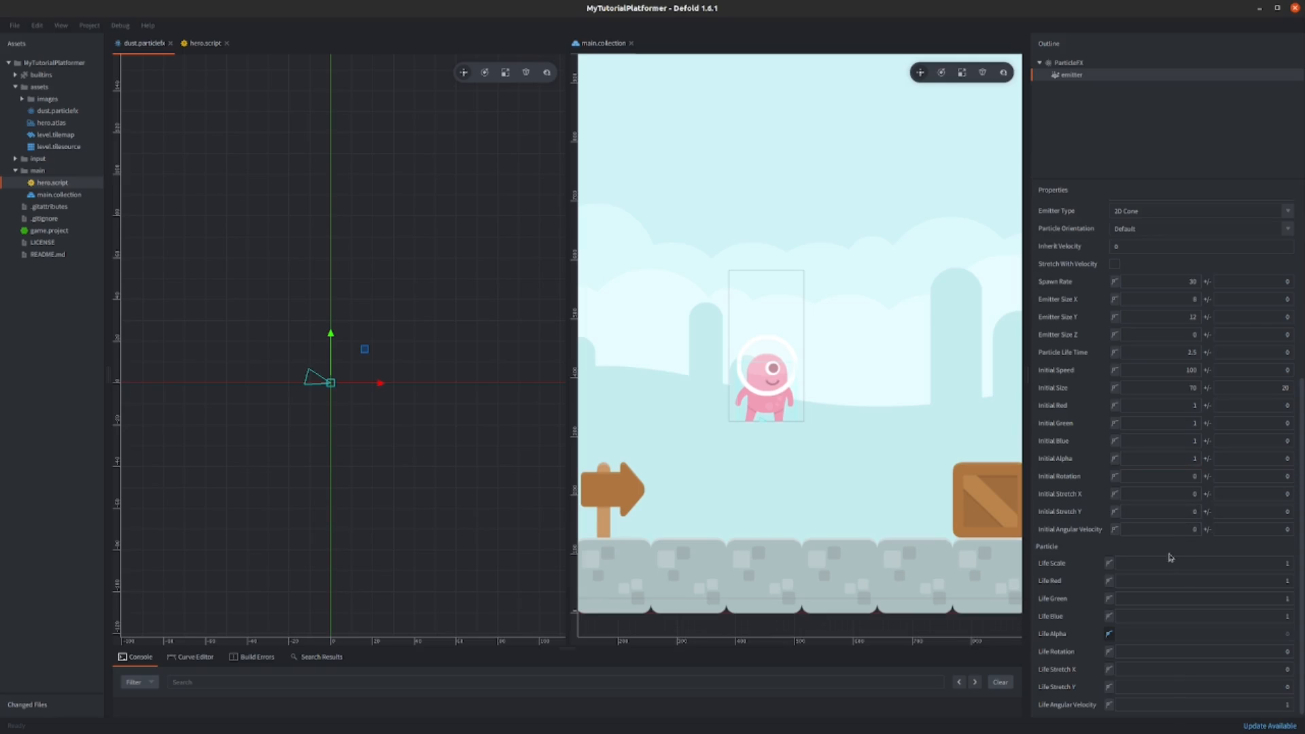
mouse_move(1039, 577)
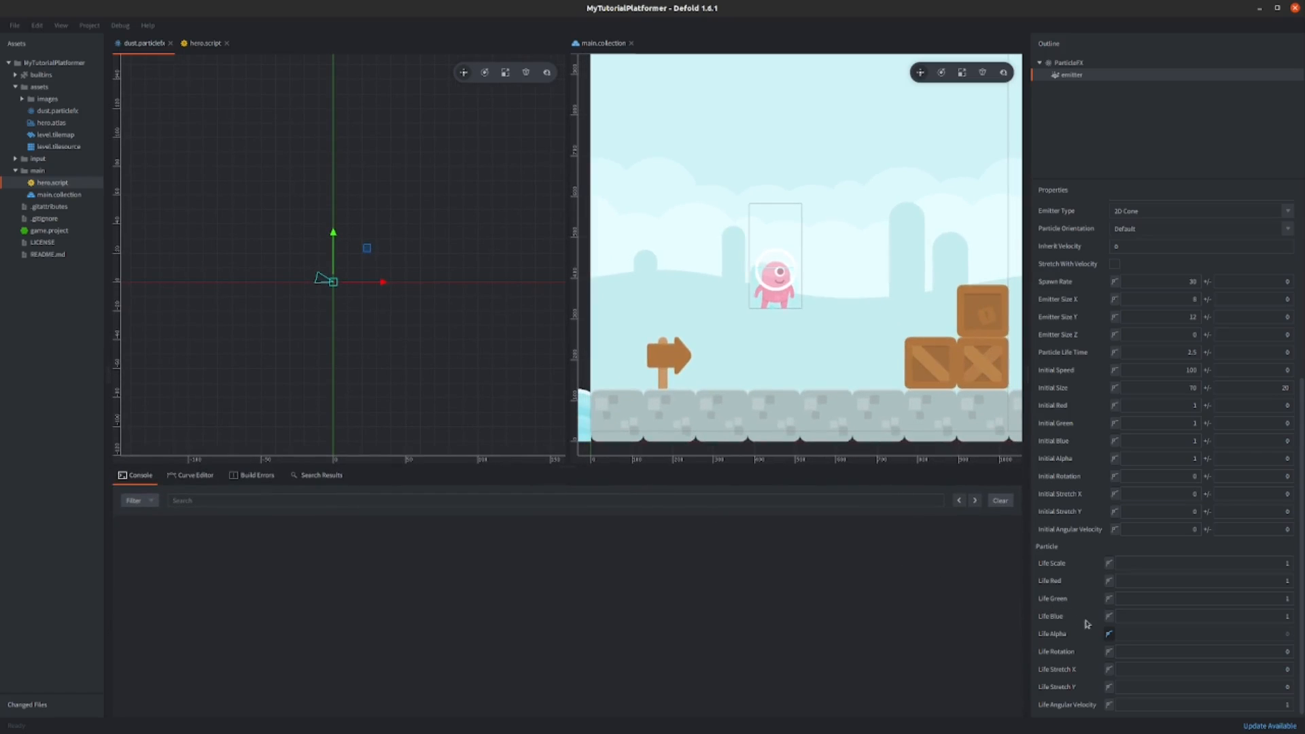
Step: Open the Curve Editor and make Life Blue animated over particle lifetime
click(195, 475)
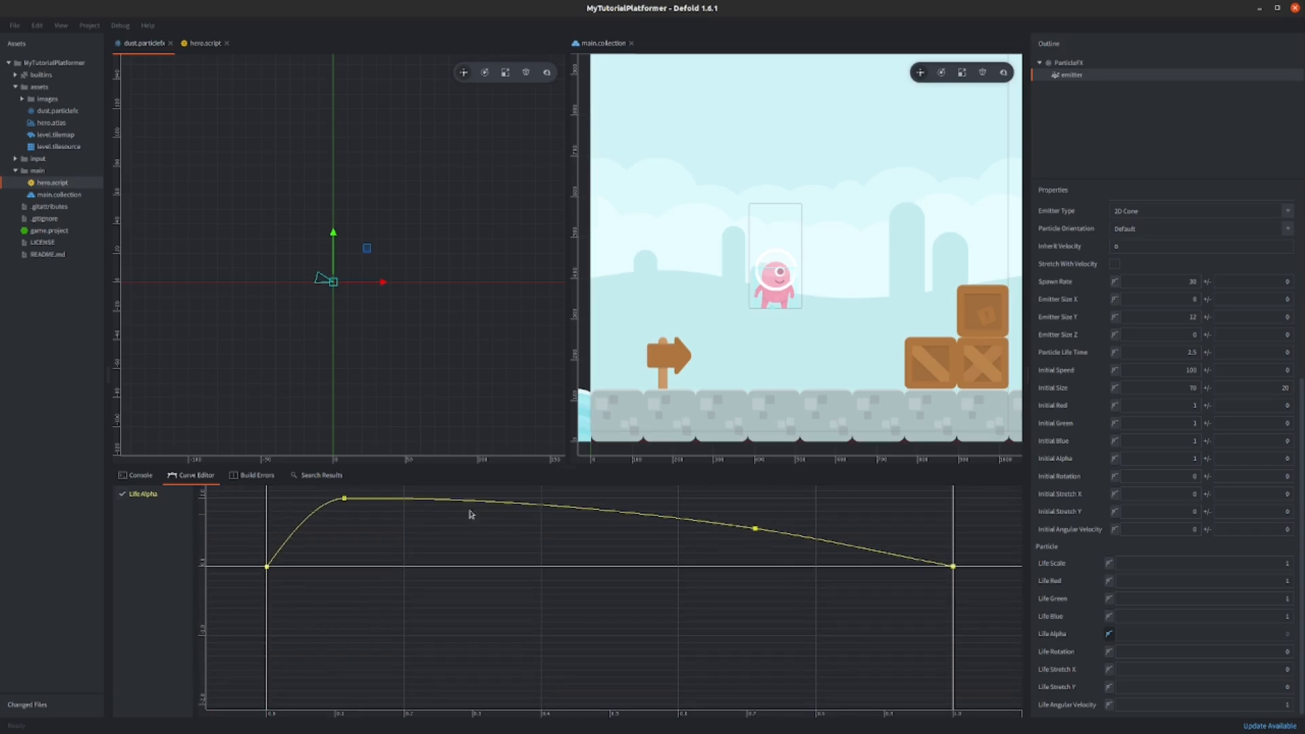
mouse_move(967, 587)
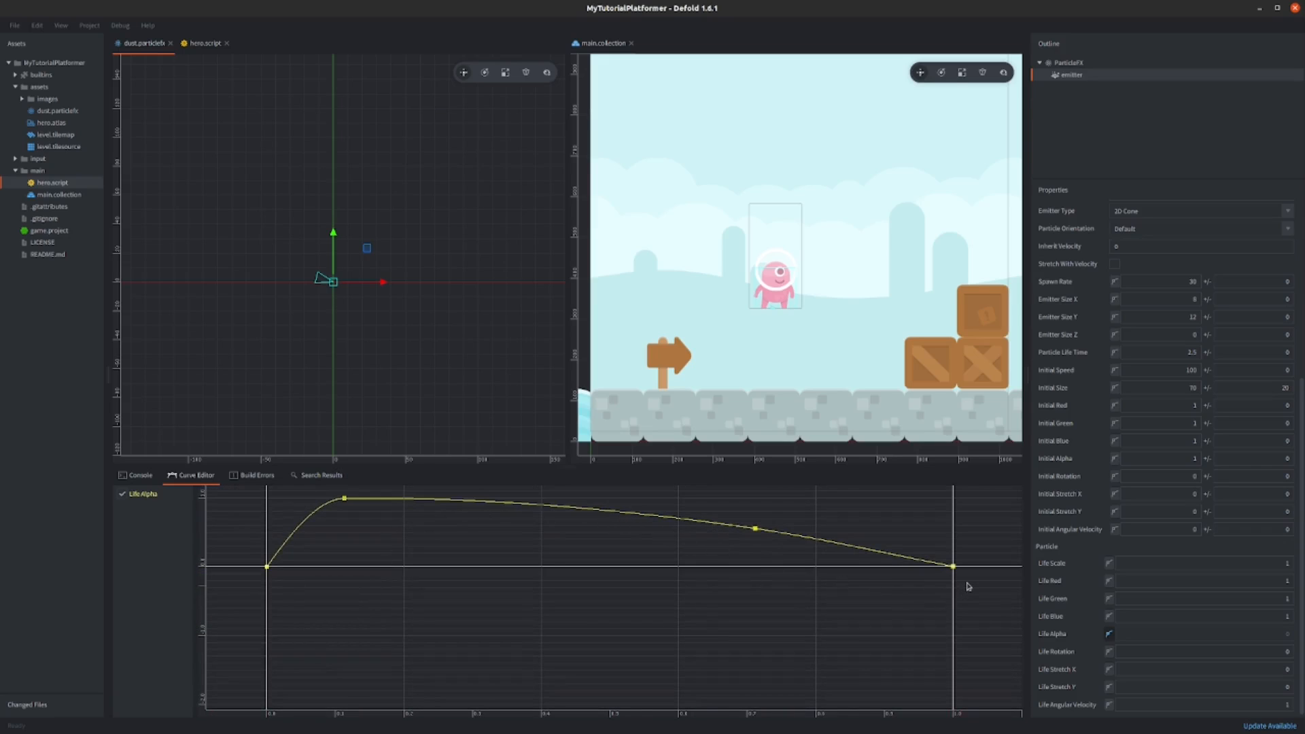
mouse_move(1108, 647)
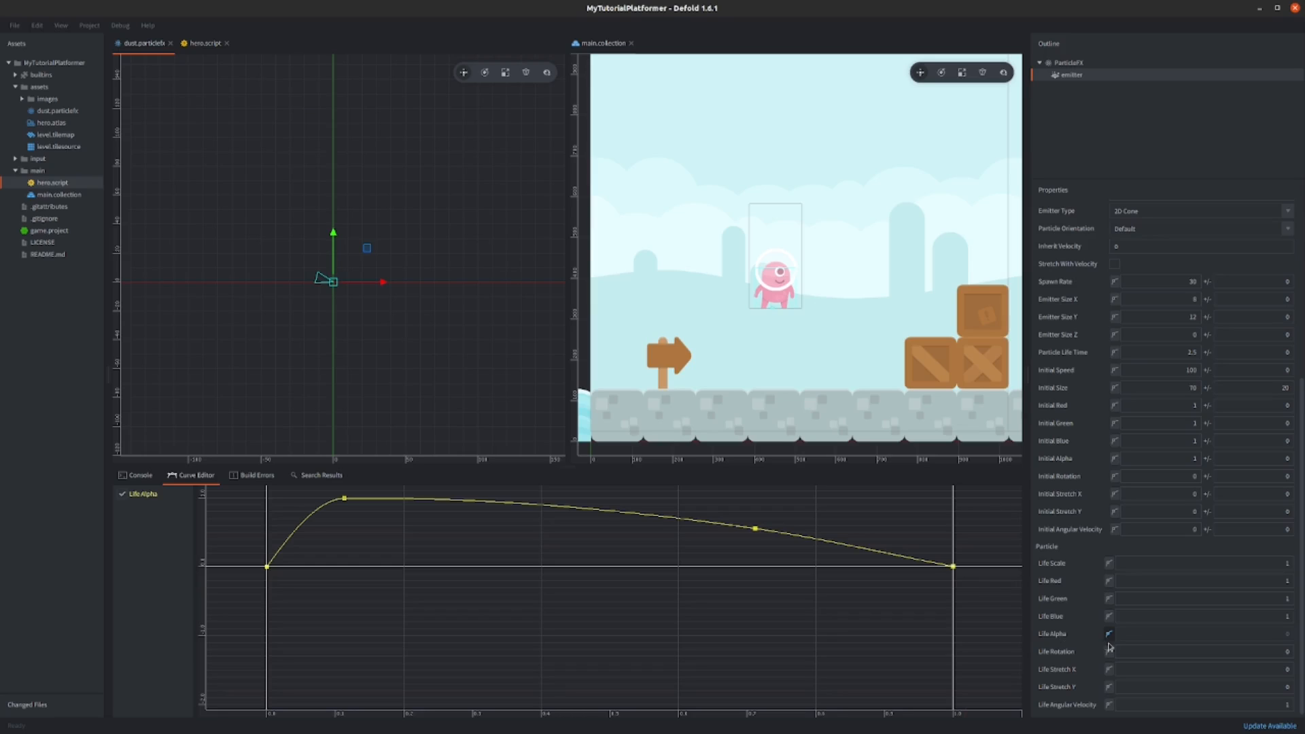
mouse_move(1110, 620)
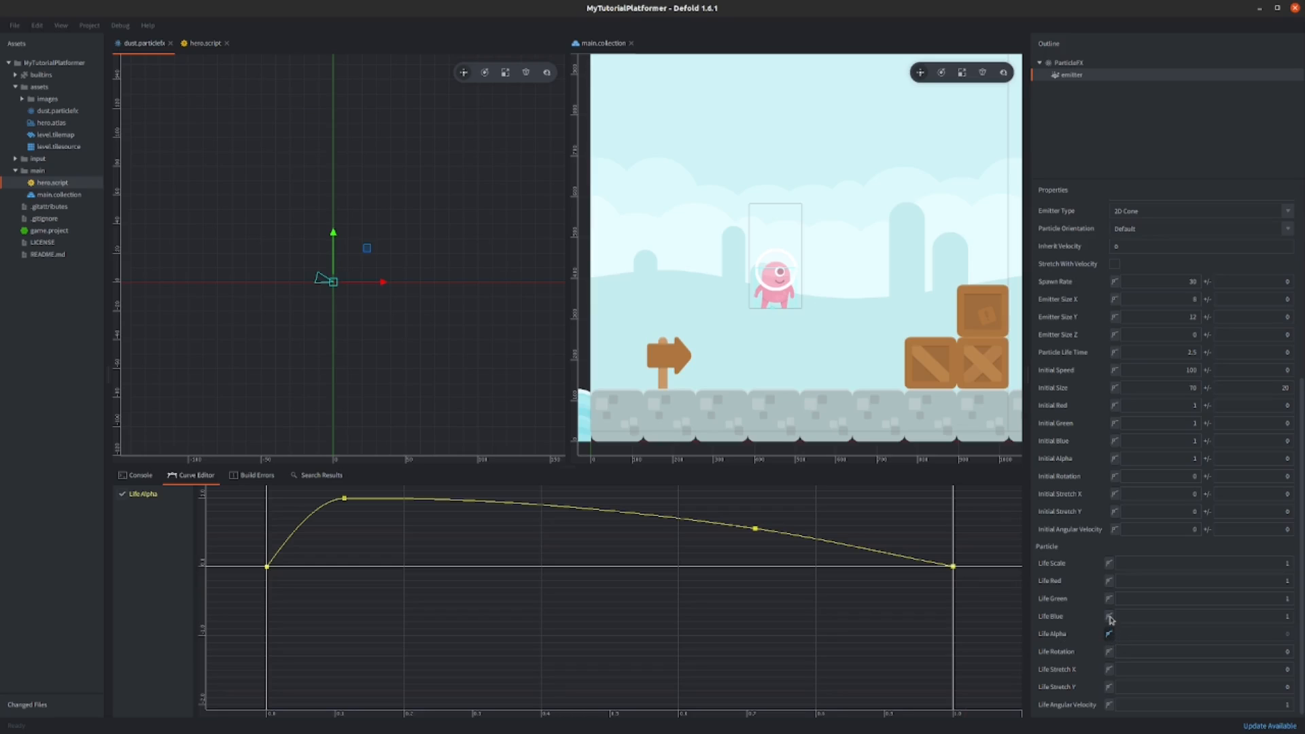
click(1110, 616)
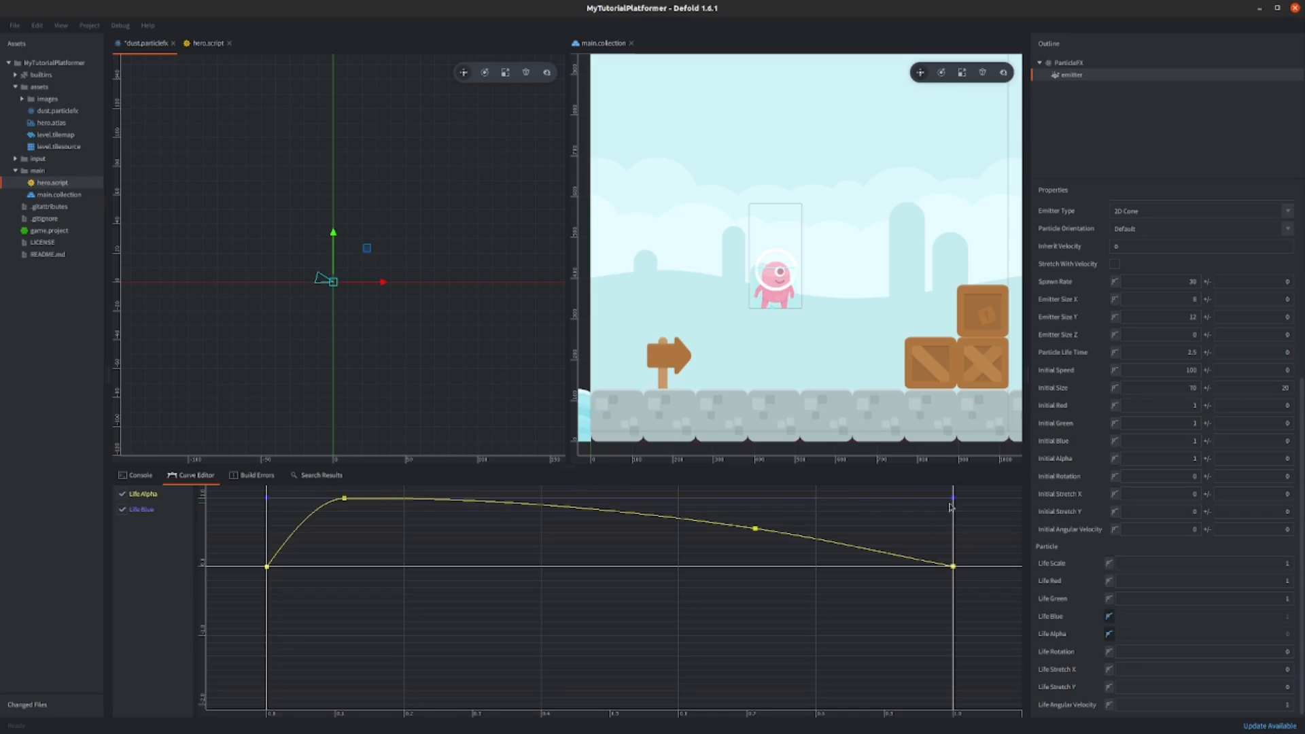
mouse_move(1118, 615)
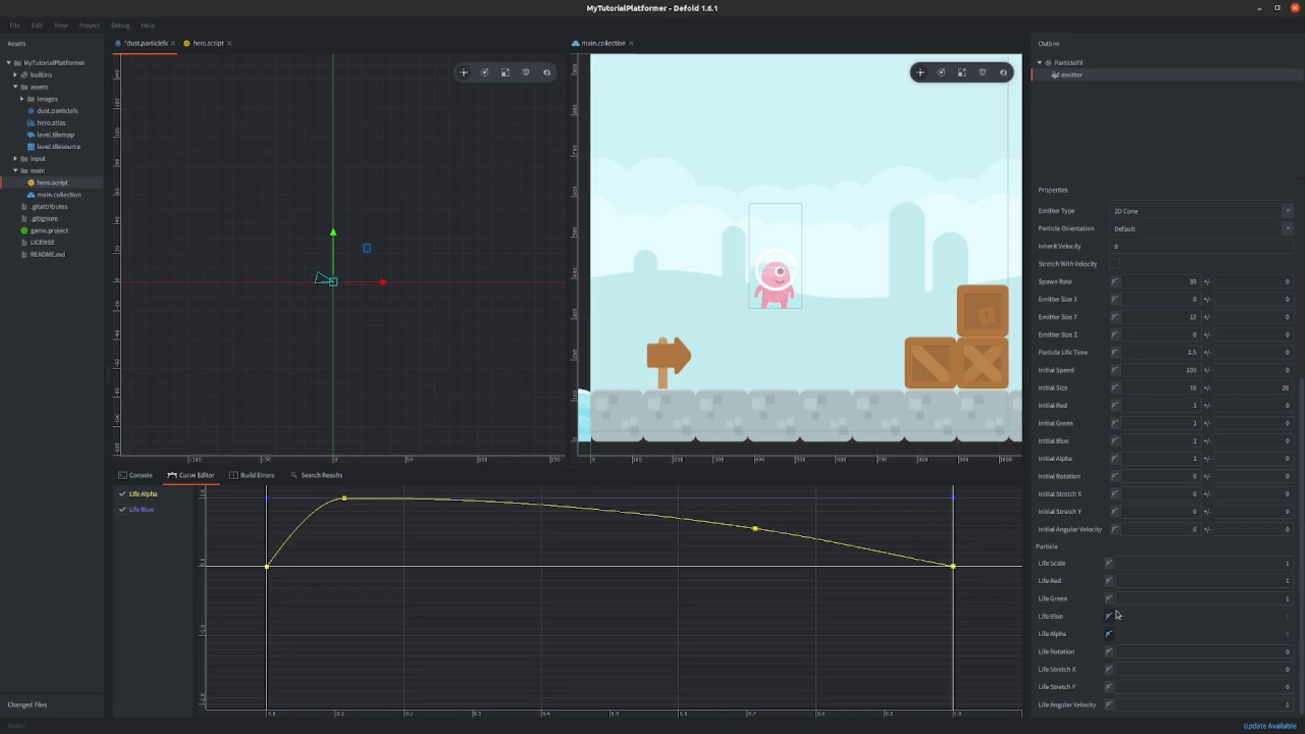
click(141, 509)
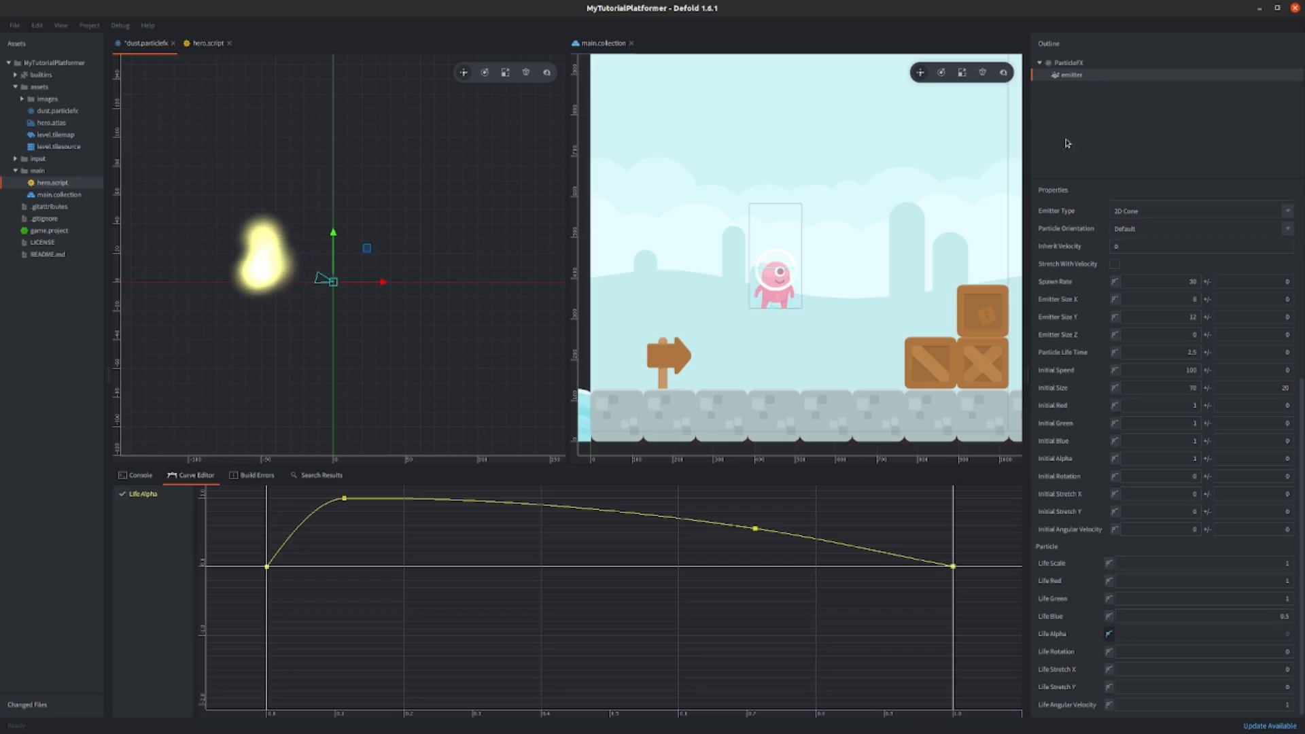
click(1199, 616)
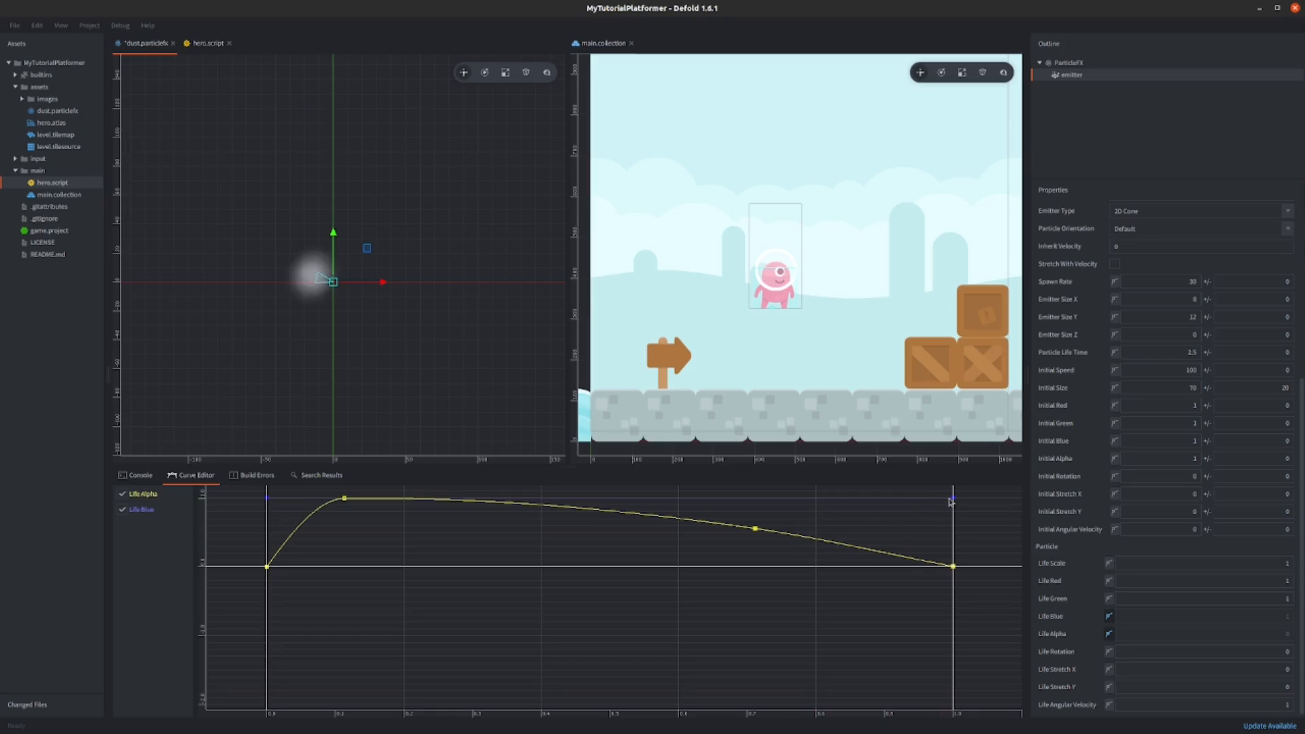
Step: Select Life Blue and bend its curve to fall off at lifetime's end
click(140, 509)
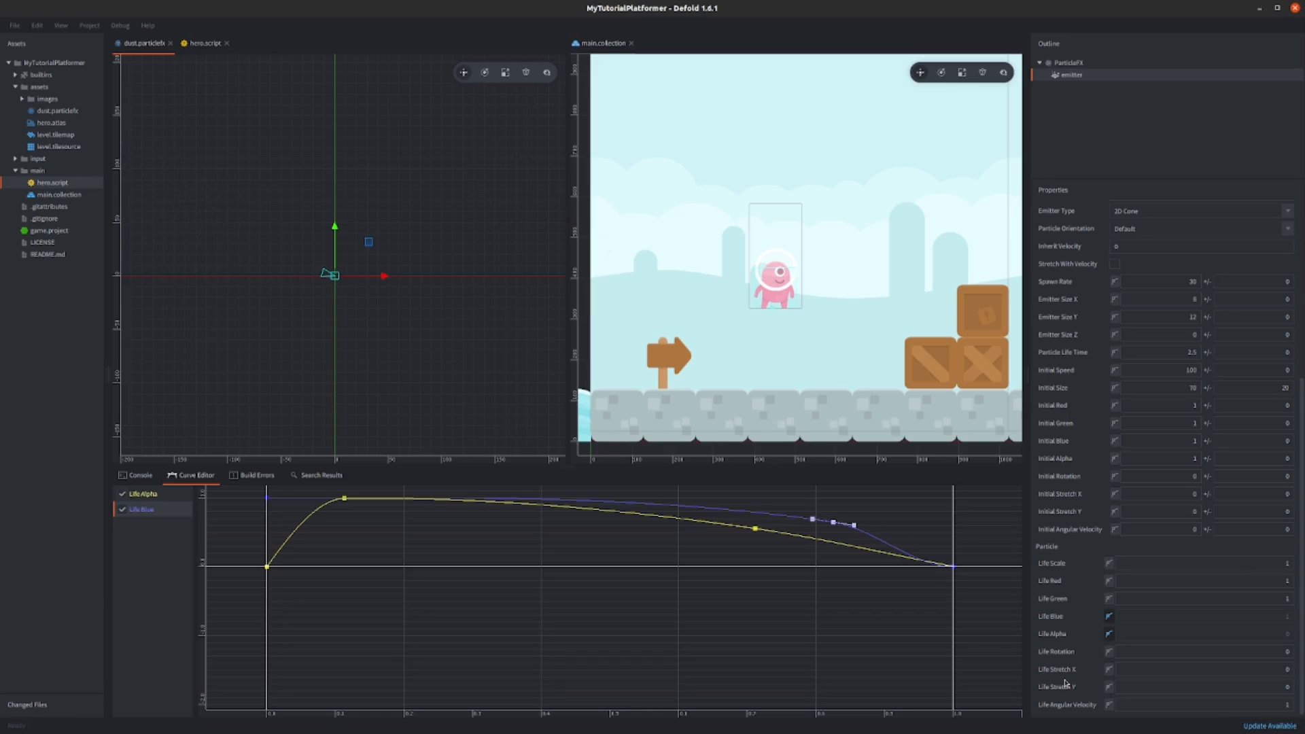
Step: Set the particle lifetime spread to 0.5 and begin setting initial speed to 150
triple_click(1160, 352)
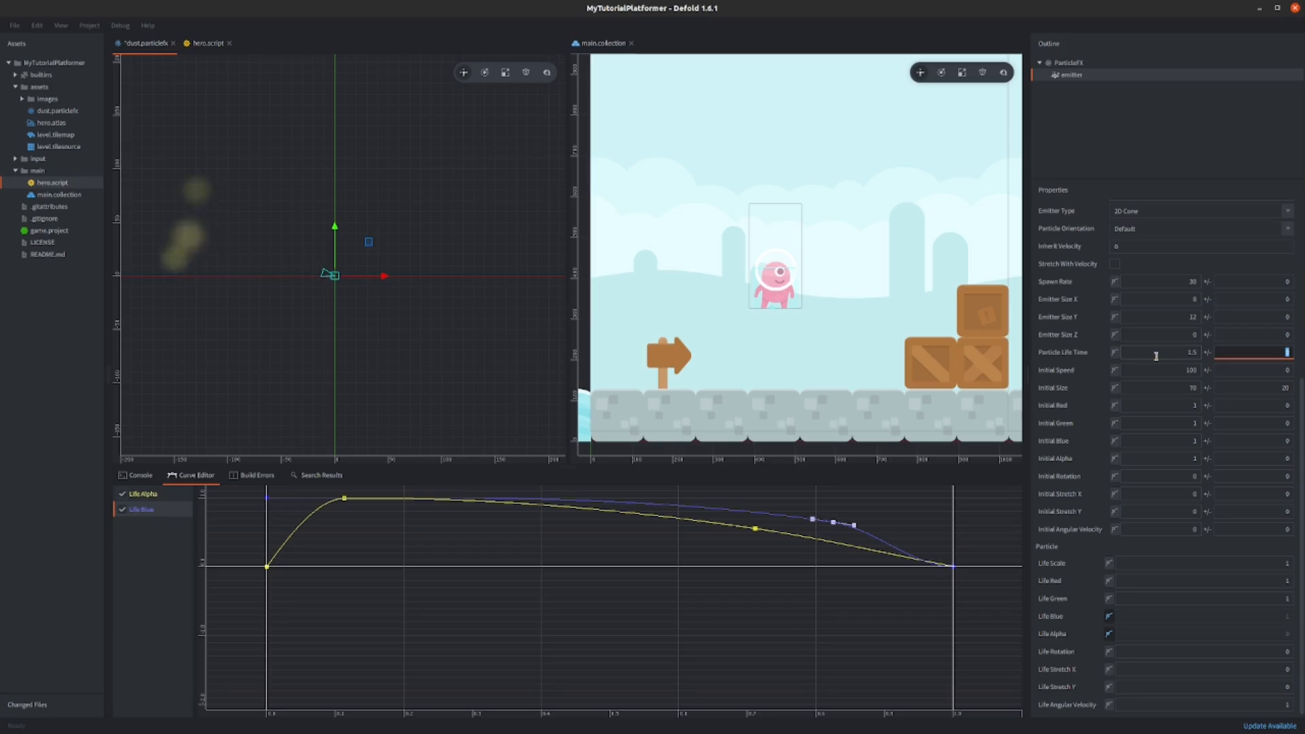
click(1254, 352)
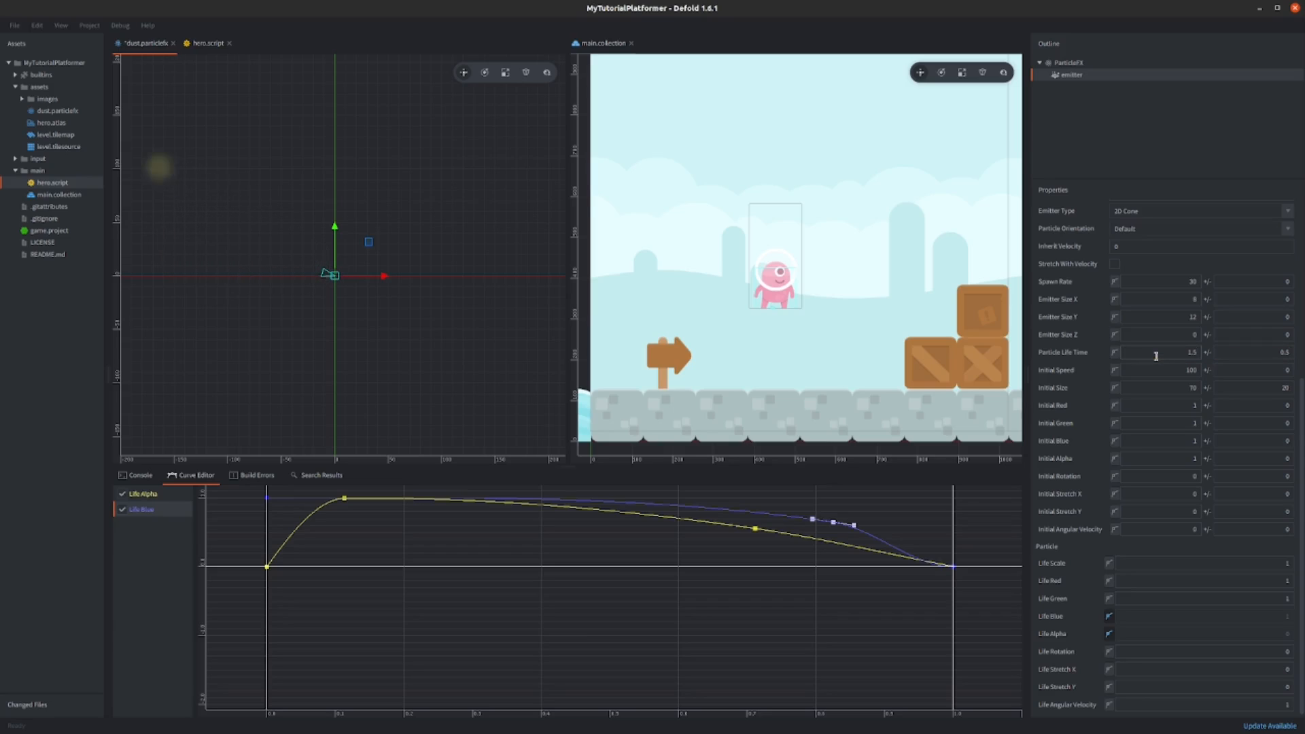
triple_click(1157, 352)
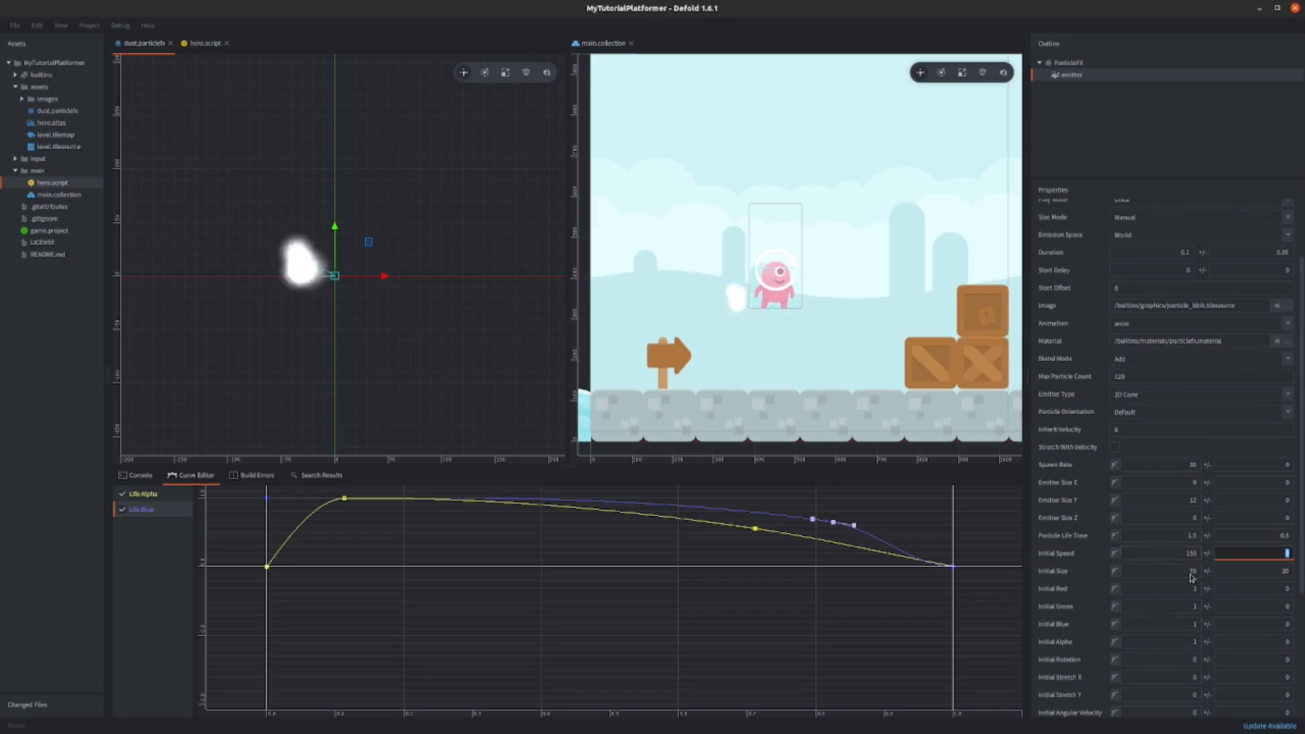
Step: Swap the dust emitter's Acceleration modifier for a Drag modifier and confirm Magnitude 1
right_click(1069, 75)
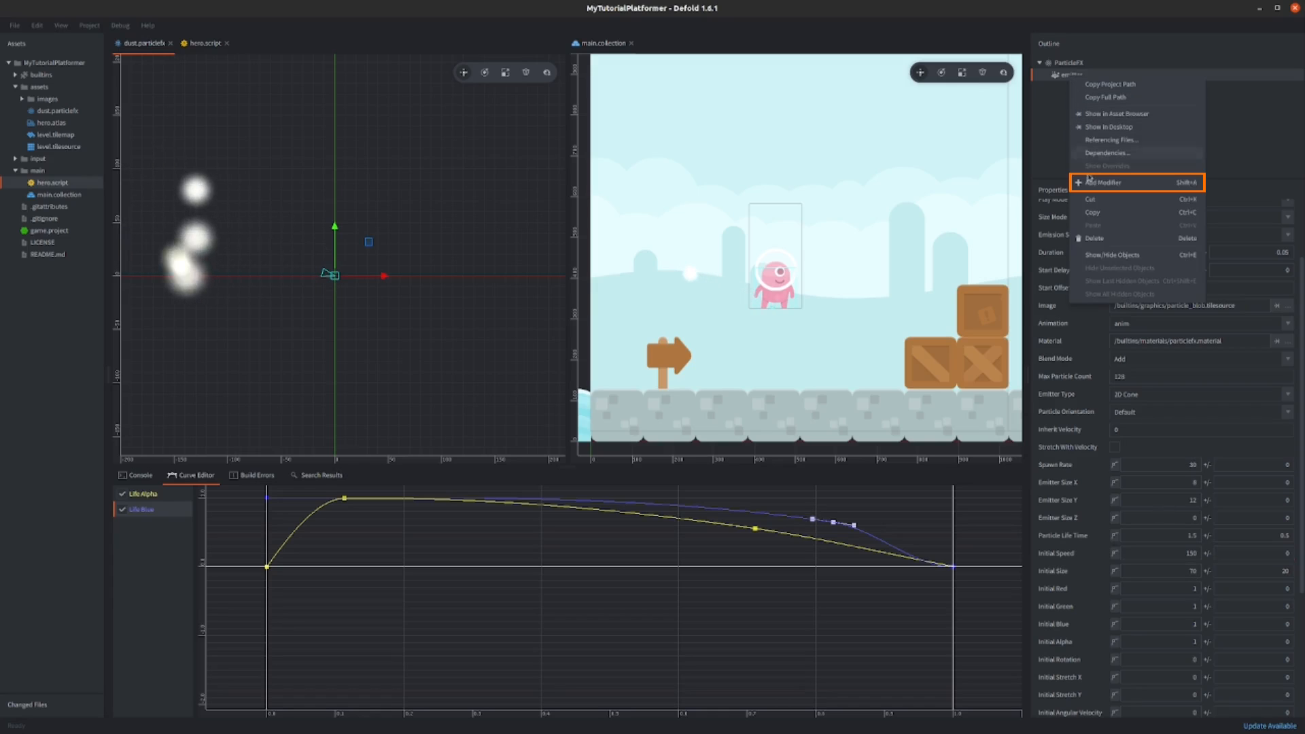
click(1103, 183)
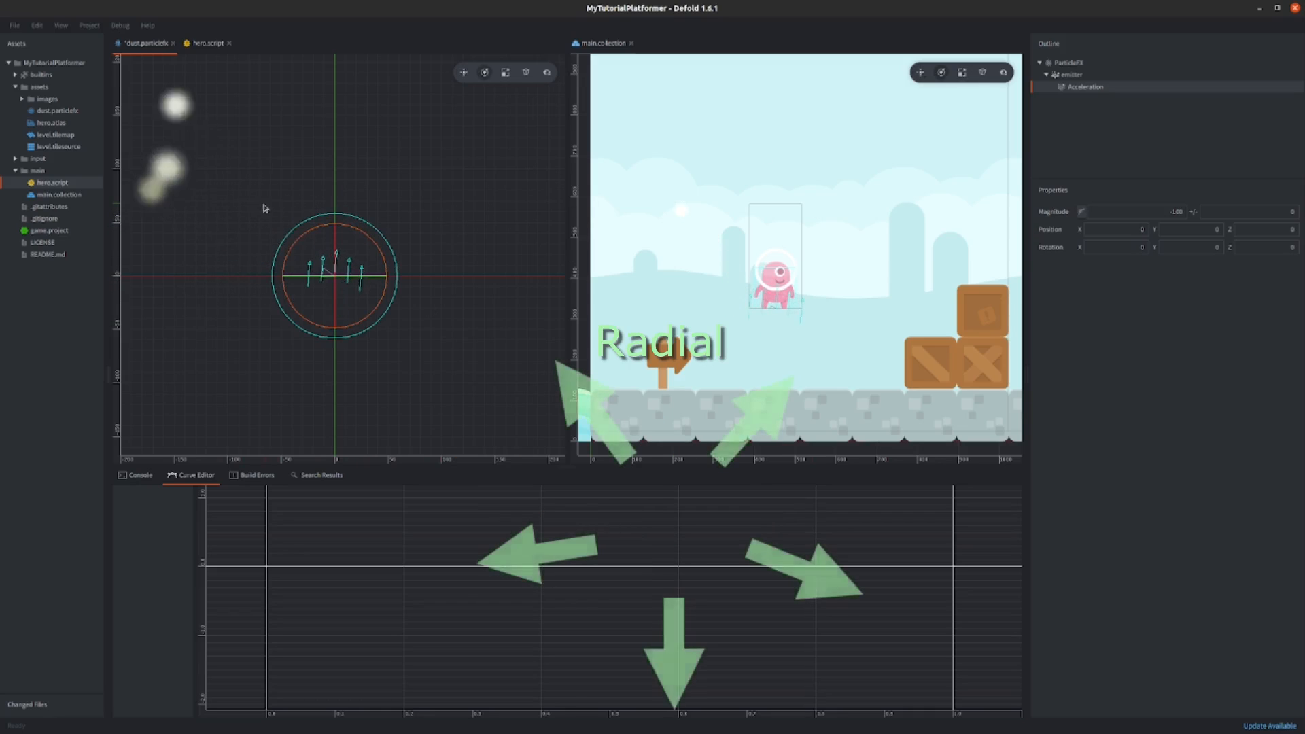
click(1072, 74)
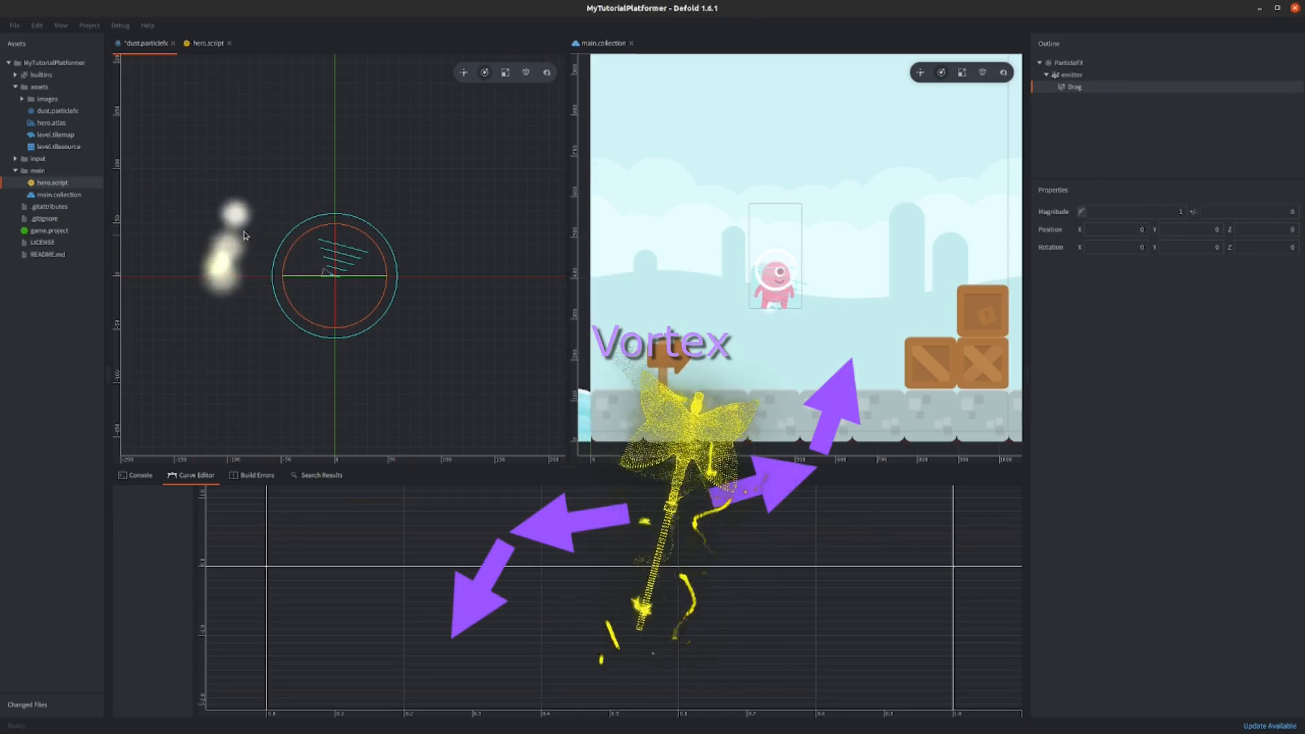
click(1071, 75)
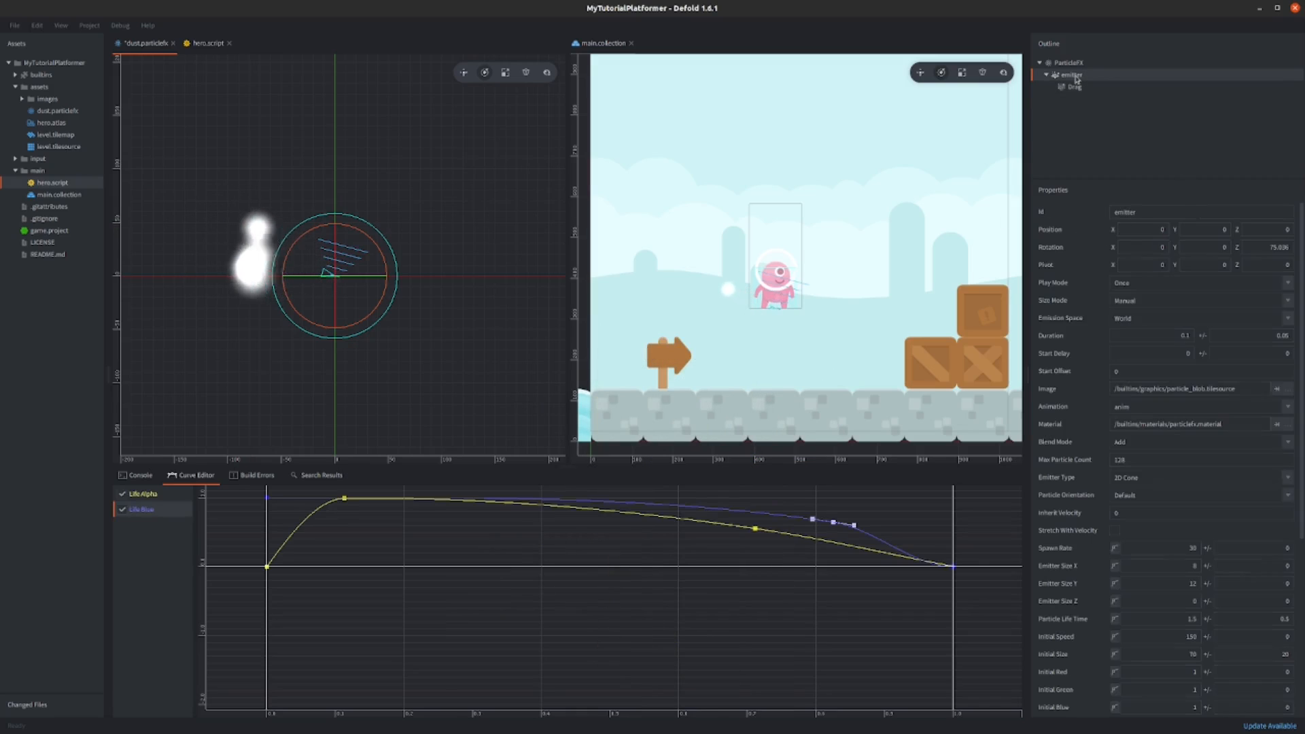
click(1075, 87)
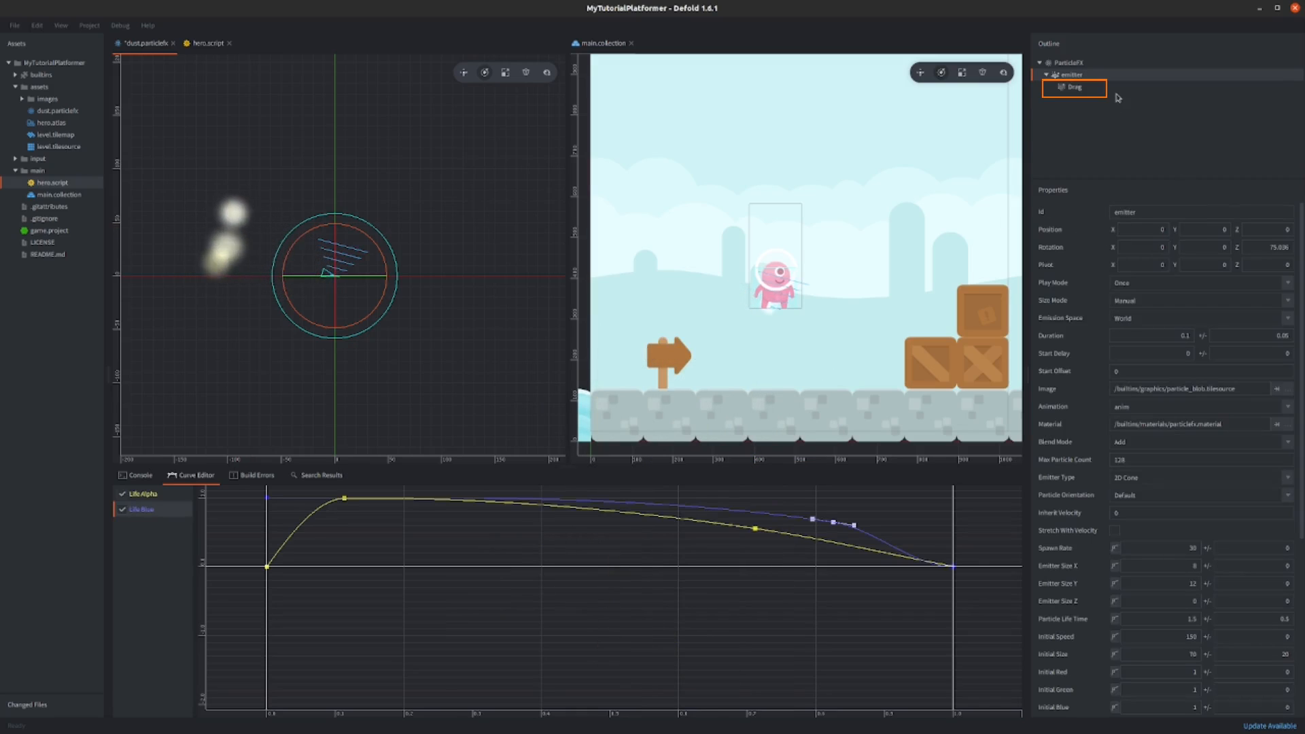
click(1075, 87)
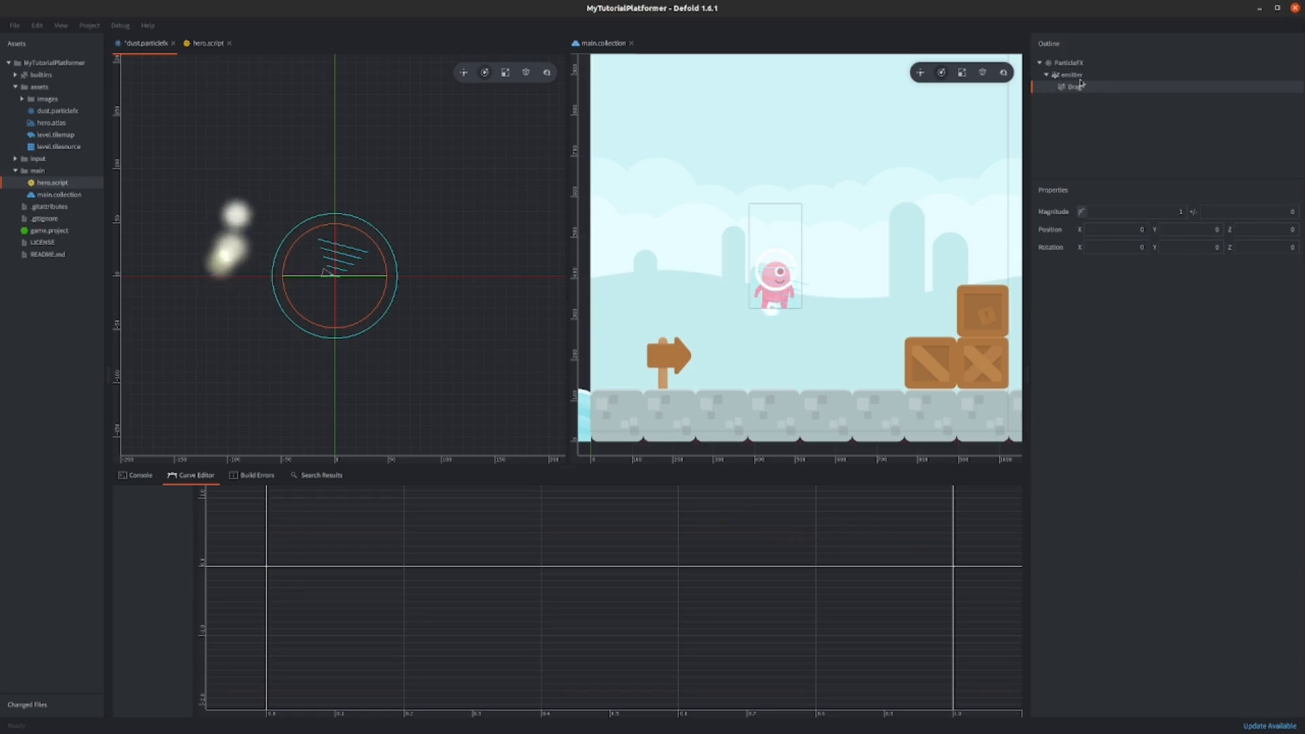
Step: Add an Acceleration modifier of magnitude −100 to the dust emitter and save the effect
right_click(1074, 85)
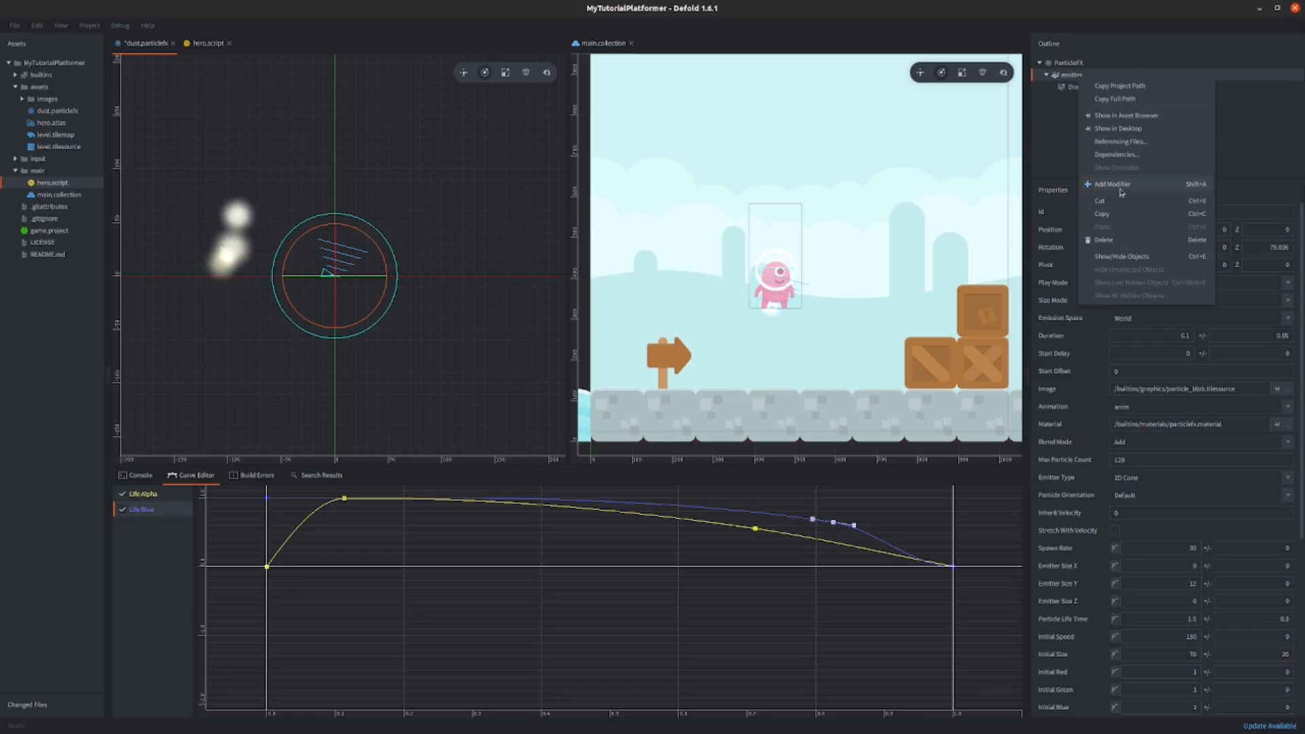
click(1113, 185)
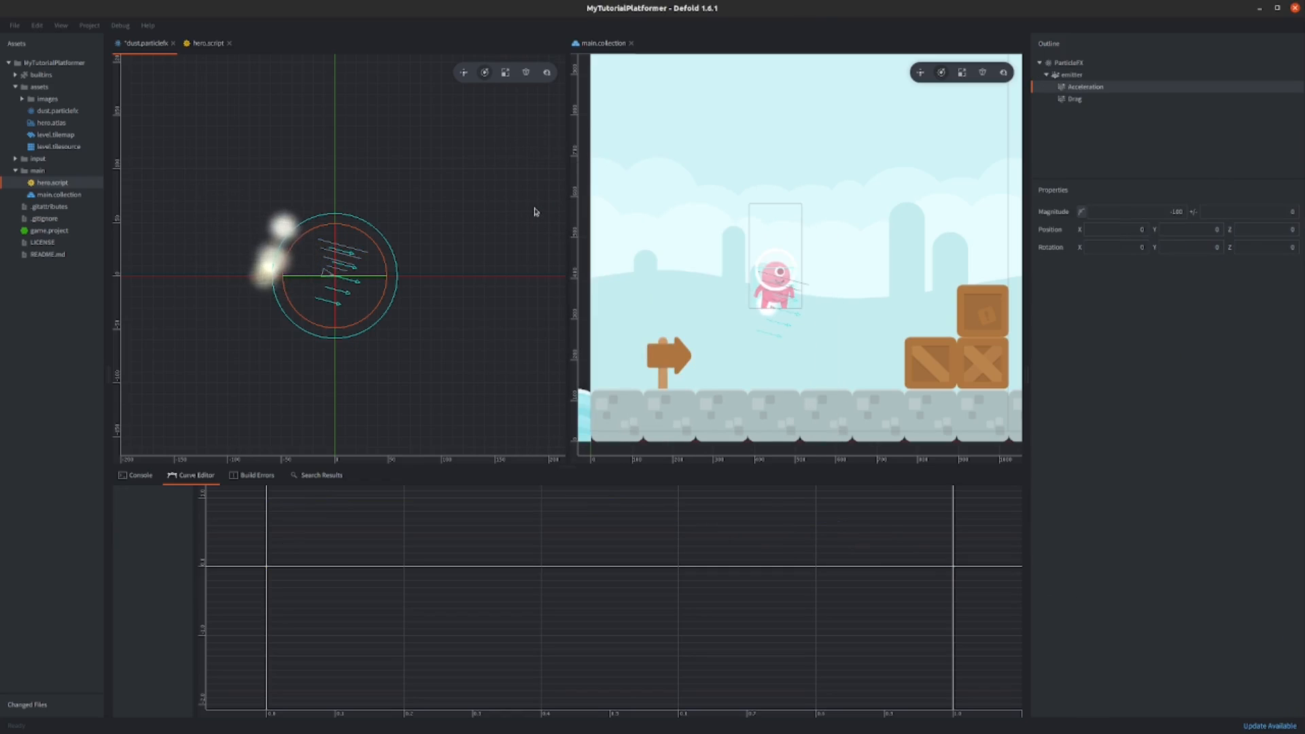
click(1084, 86)
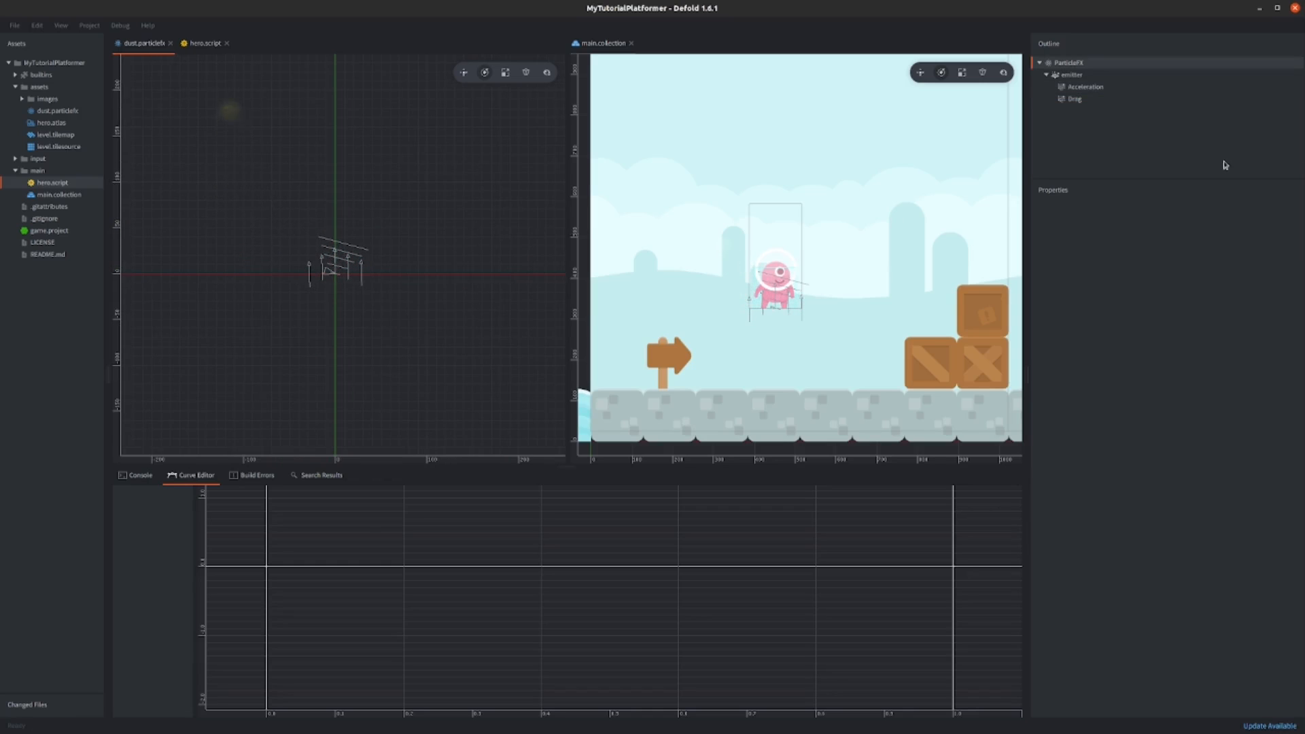
key(ctrl+v)
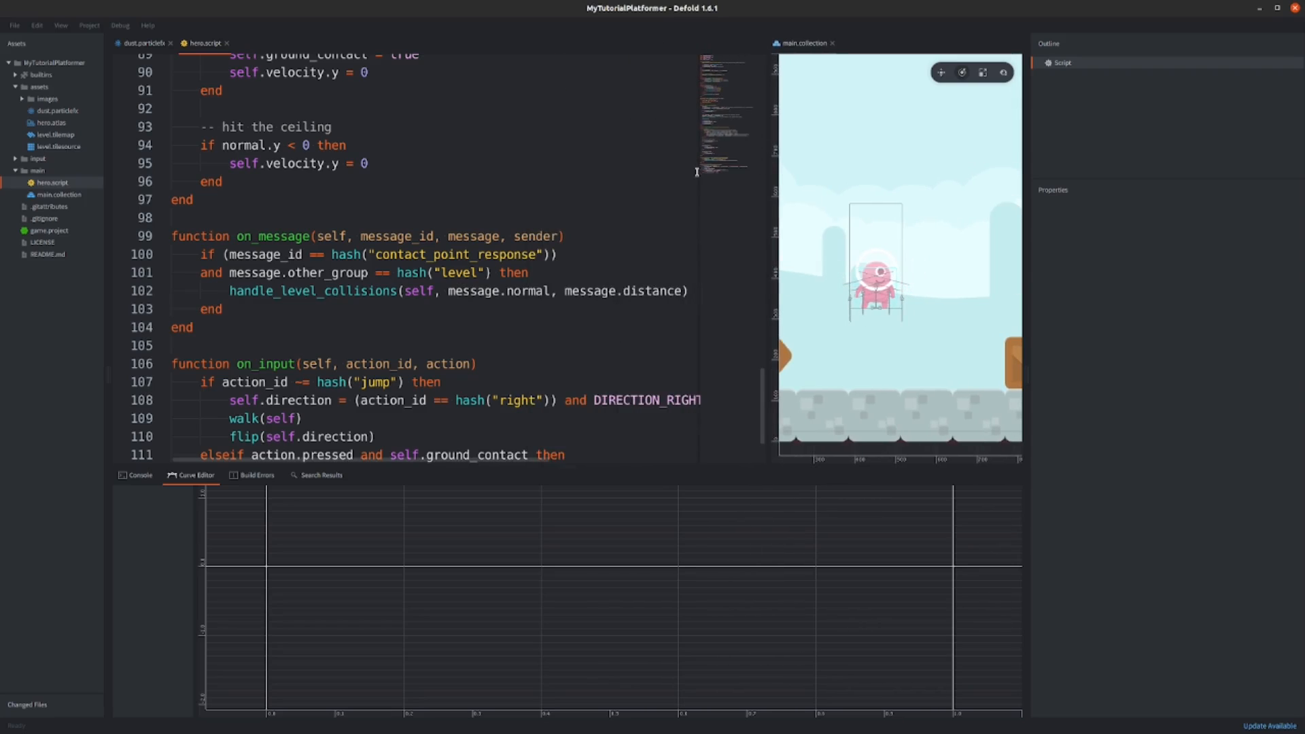
Step: Add particlefx.play("#dust") to hero.script's on_input jump branch after ground_contact is set false
scroll(down, 3)
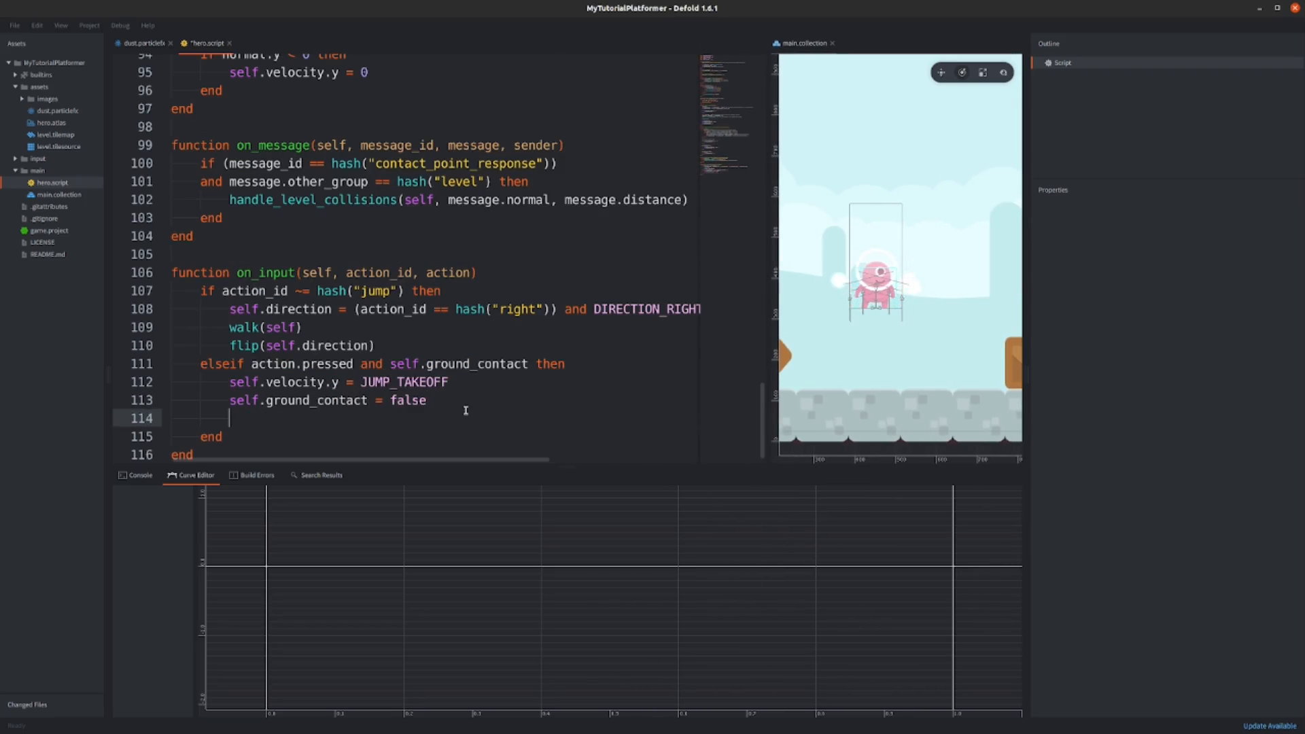
text(particlefx)
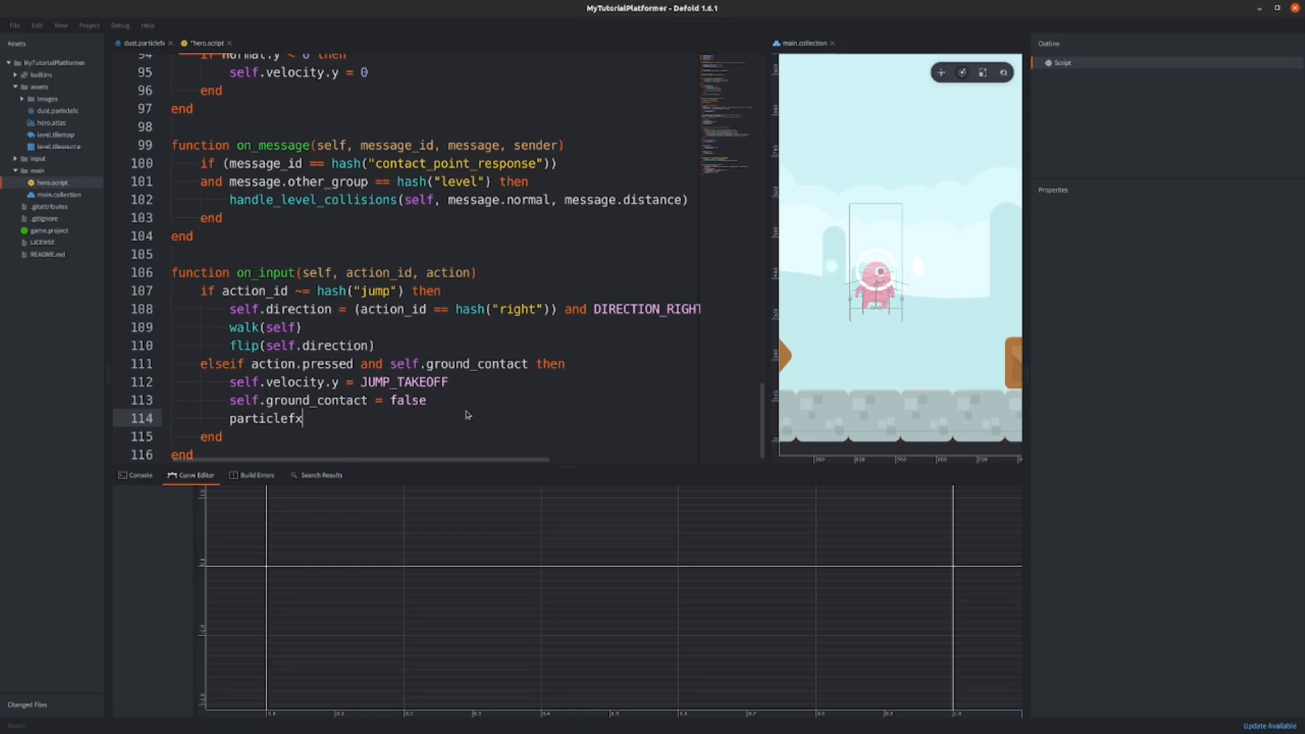
text(.play(url))
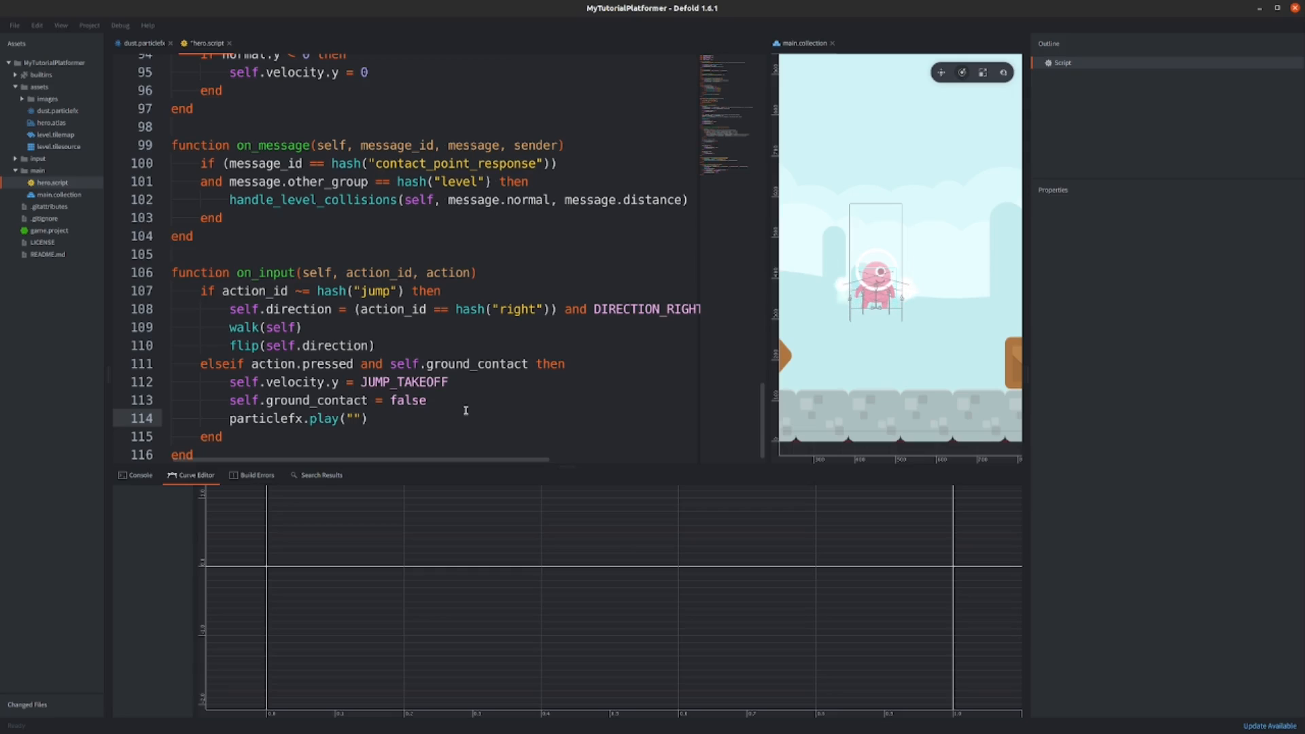
text(#dust)
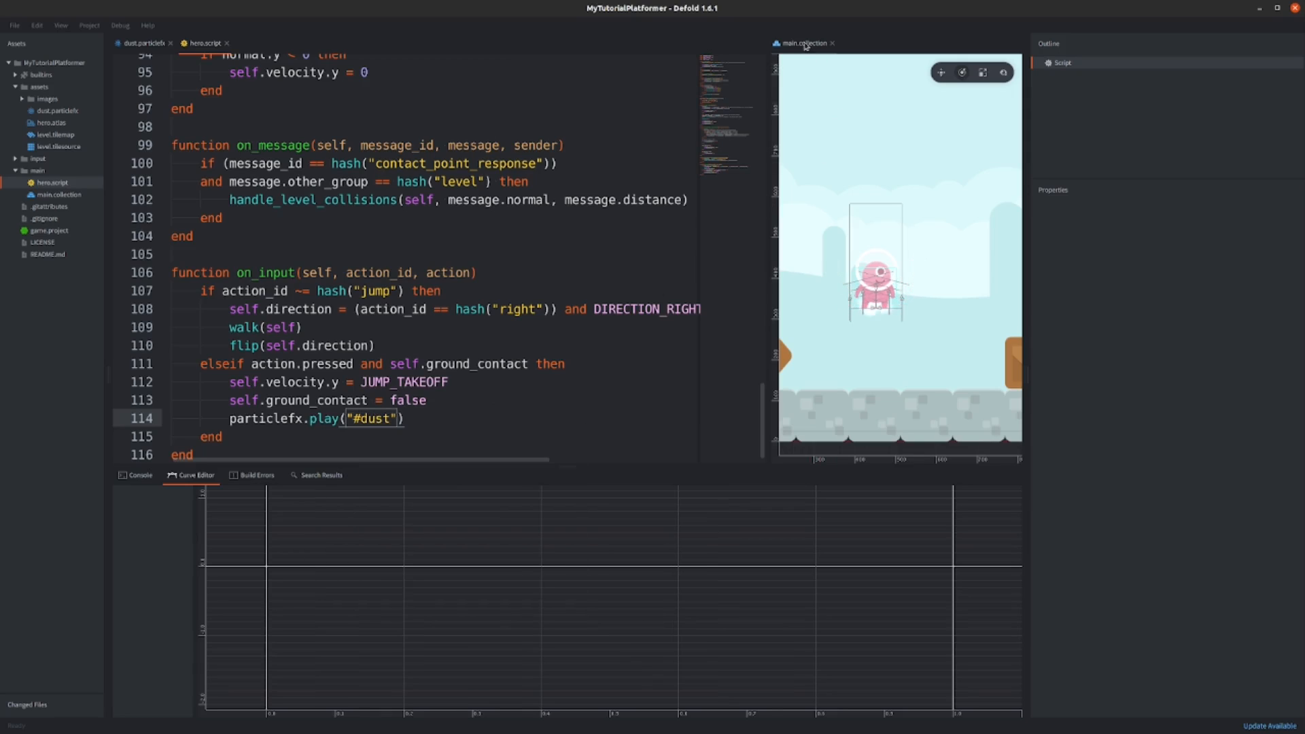
click(1107, 110)
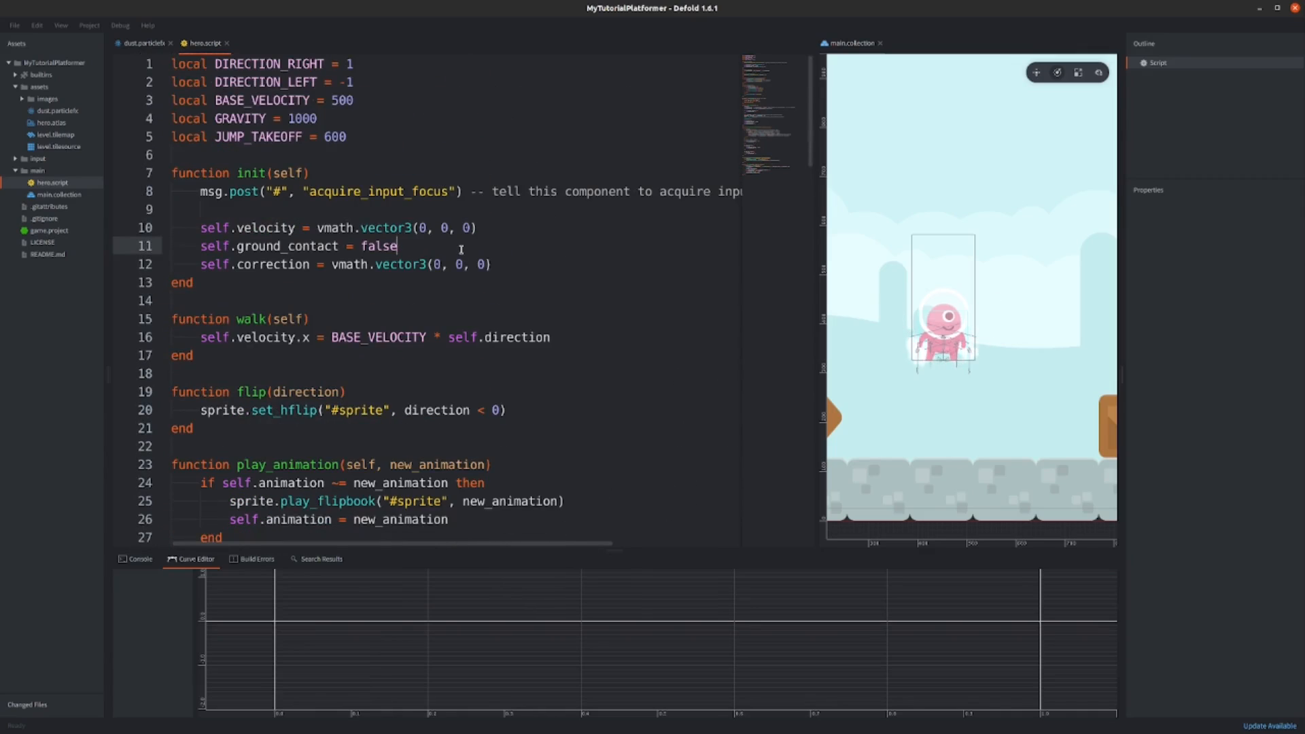
Step: In init, add self.previous_ground_contact = false
text(self.previous)
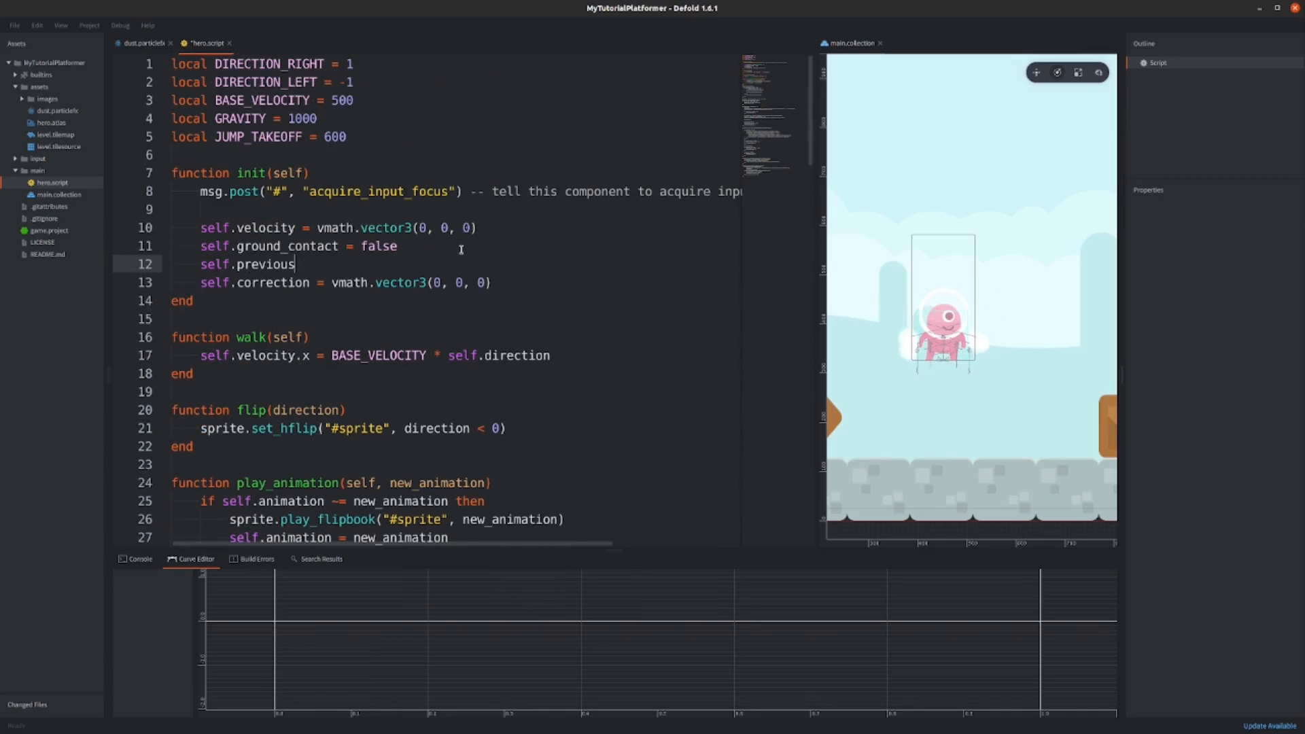
text(_ground_contact)
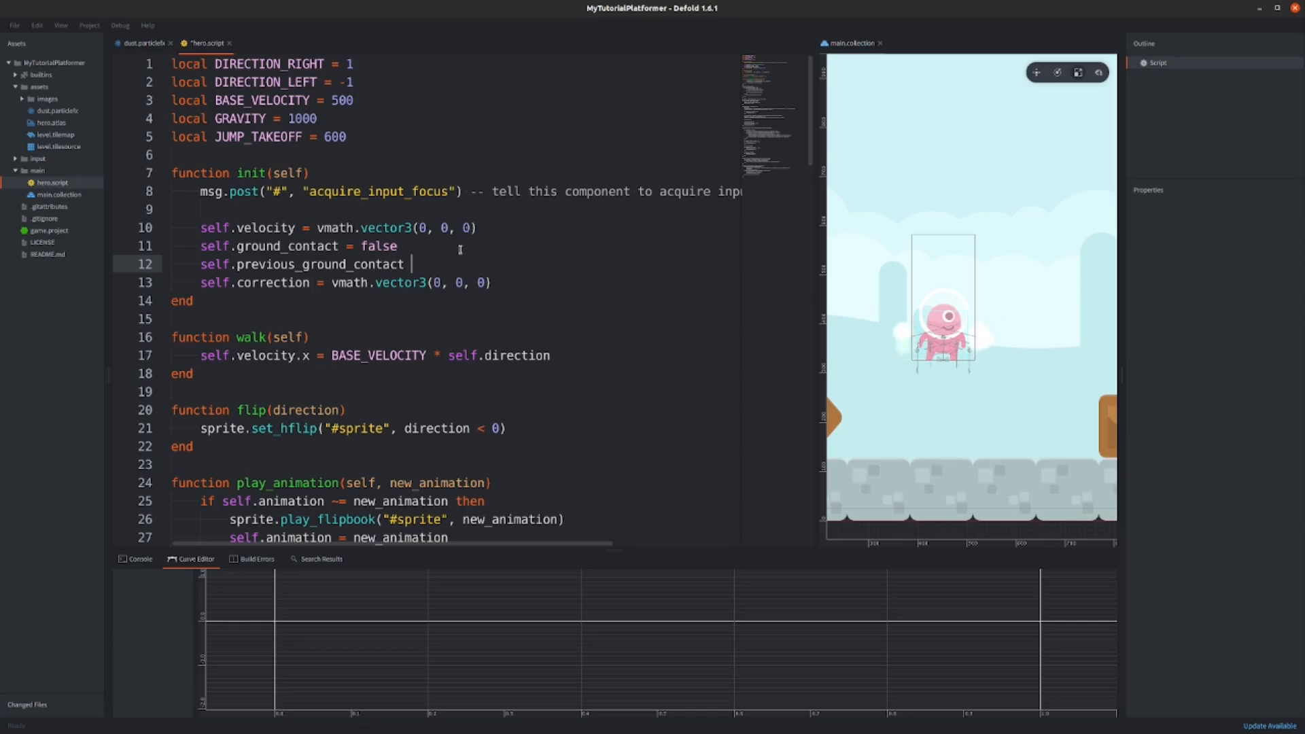
text(= false)
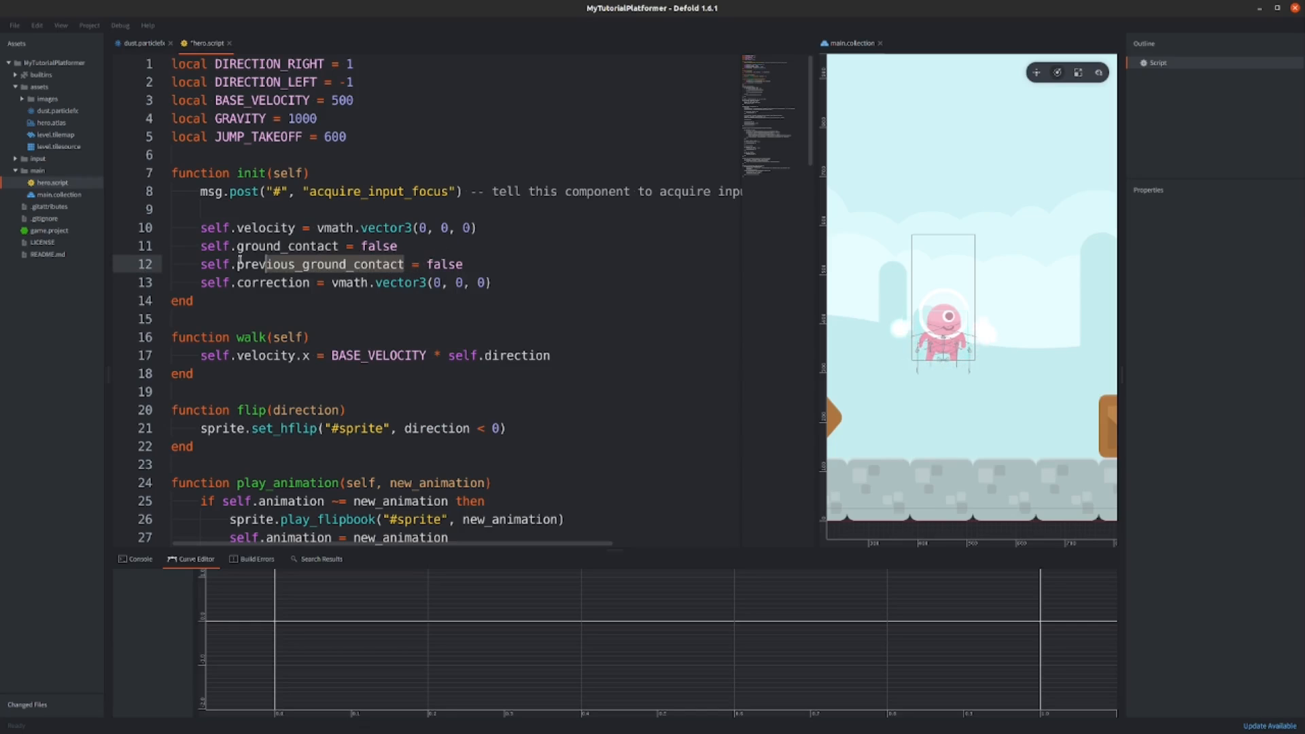
Step: In fixed_update, set self.previous_ground_contact = self.ground_contact
scroll(down, 3)
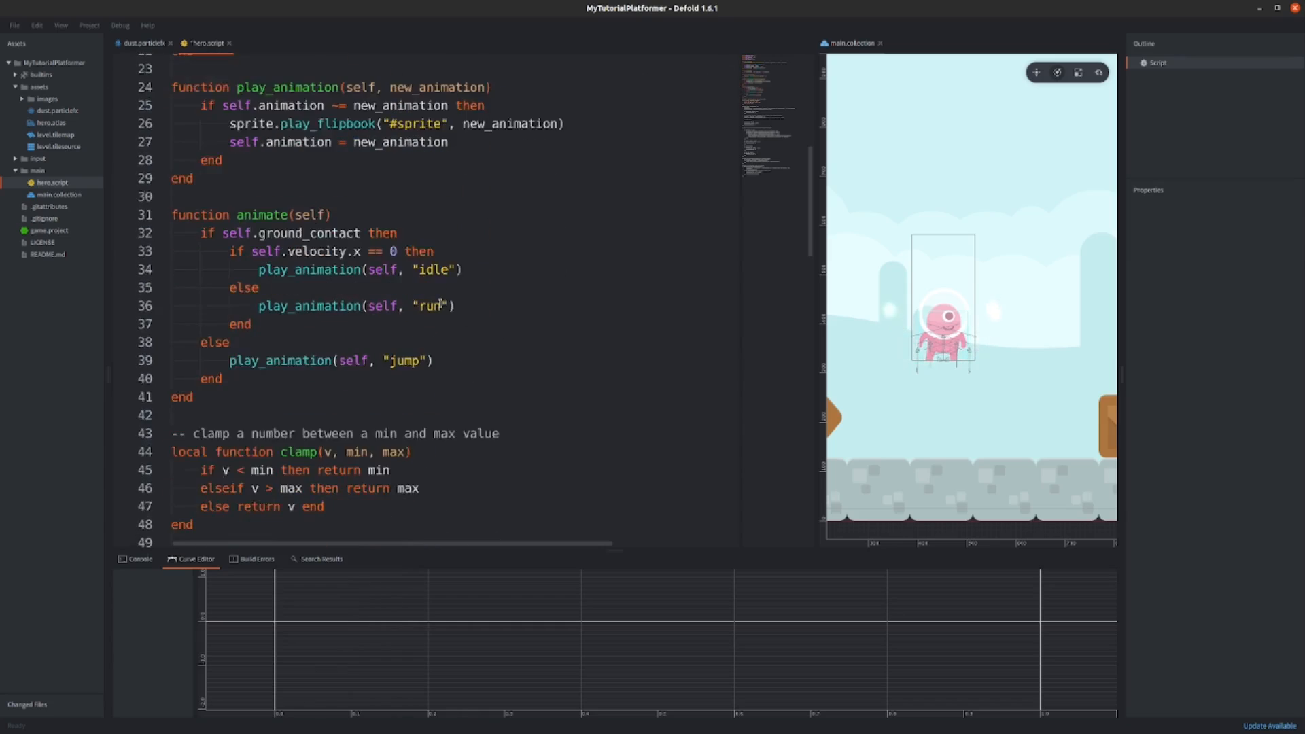
scroll(down, 3)
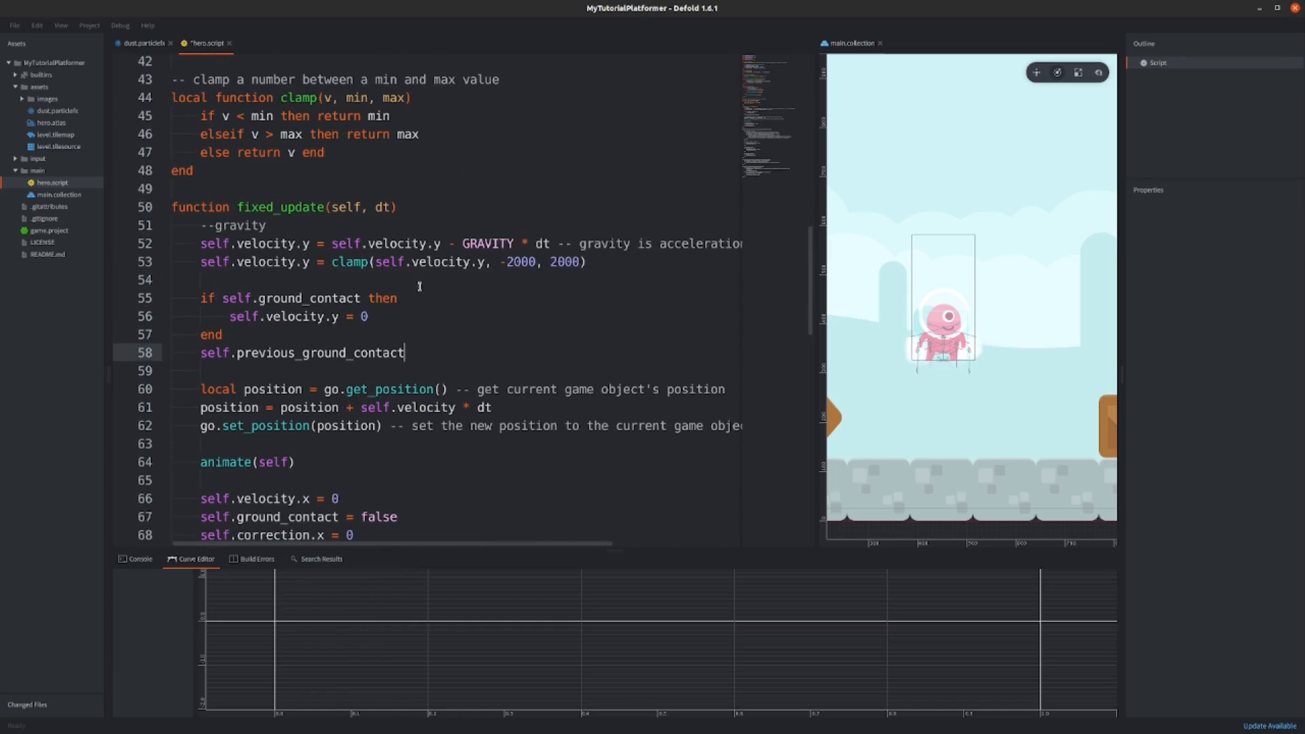
text(=)
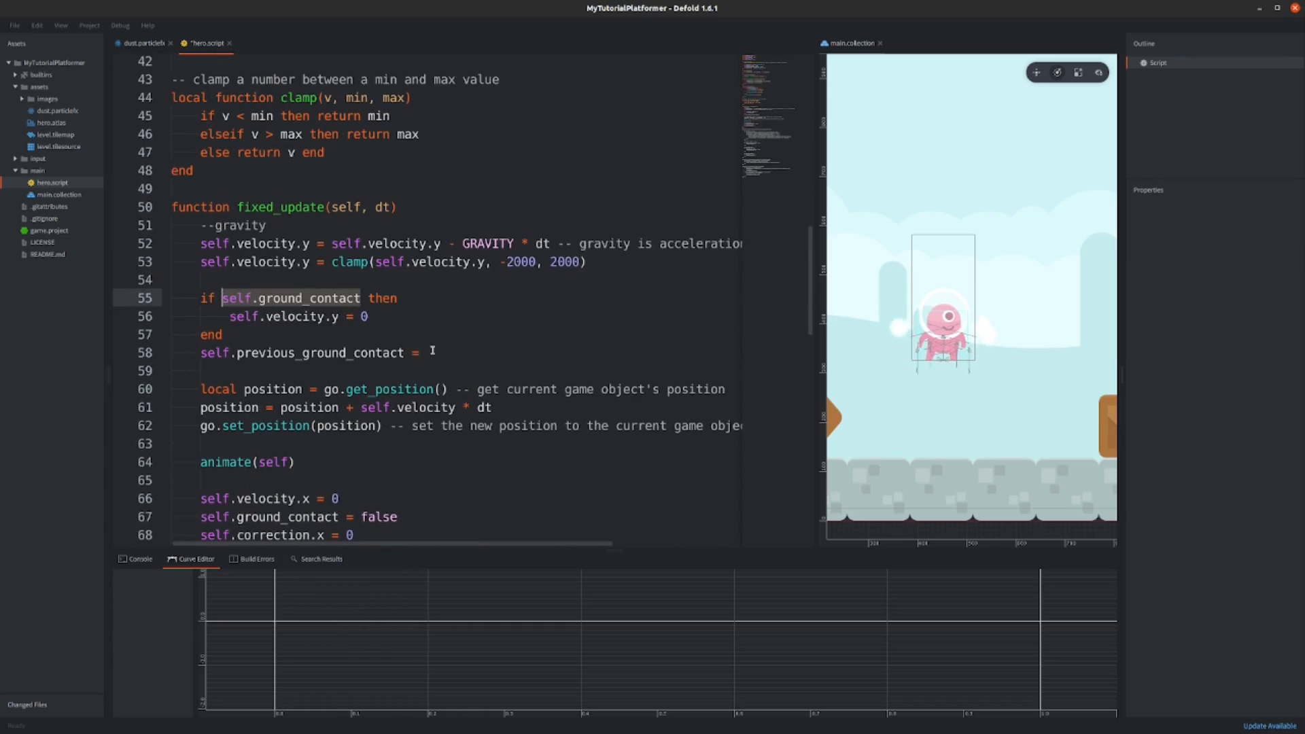
text(self.ground_contact)
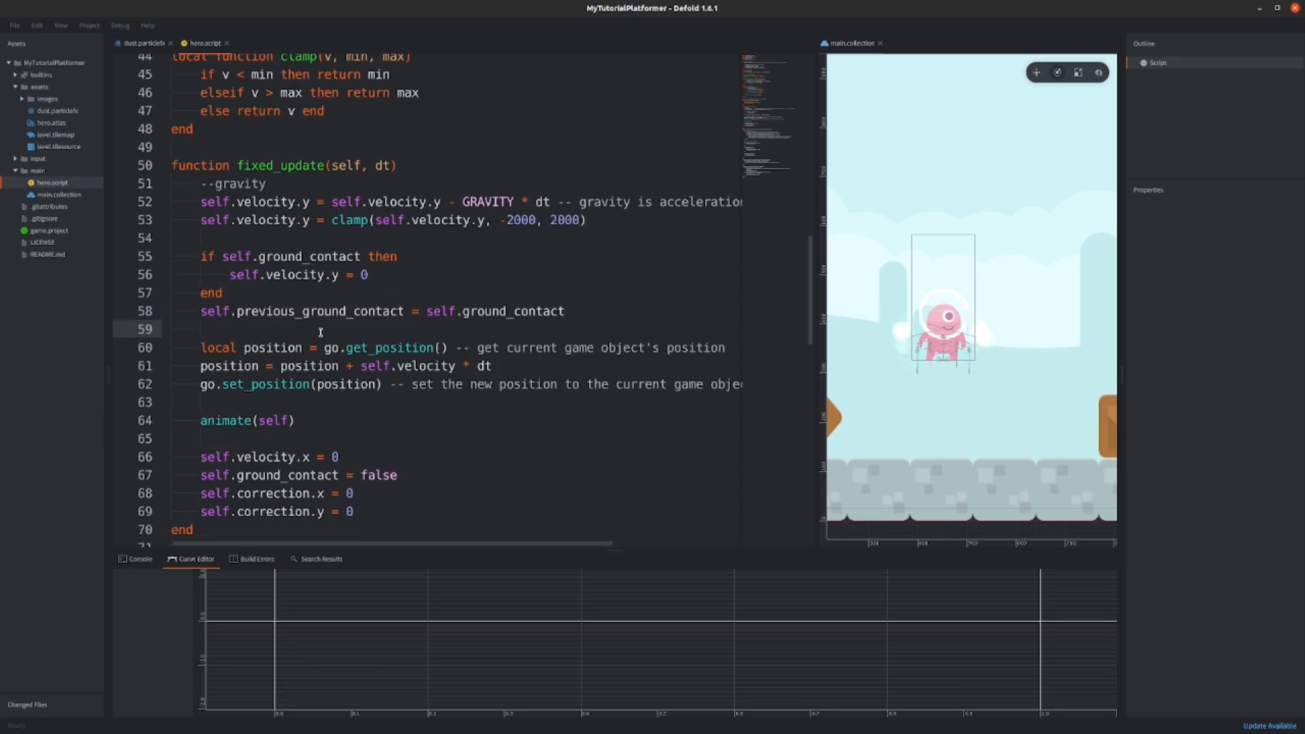
scroll(down, 3)
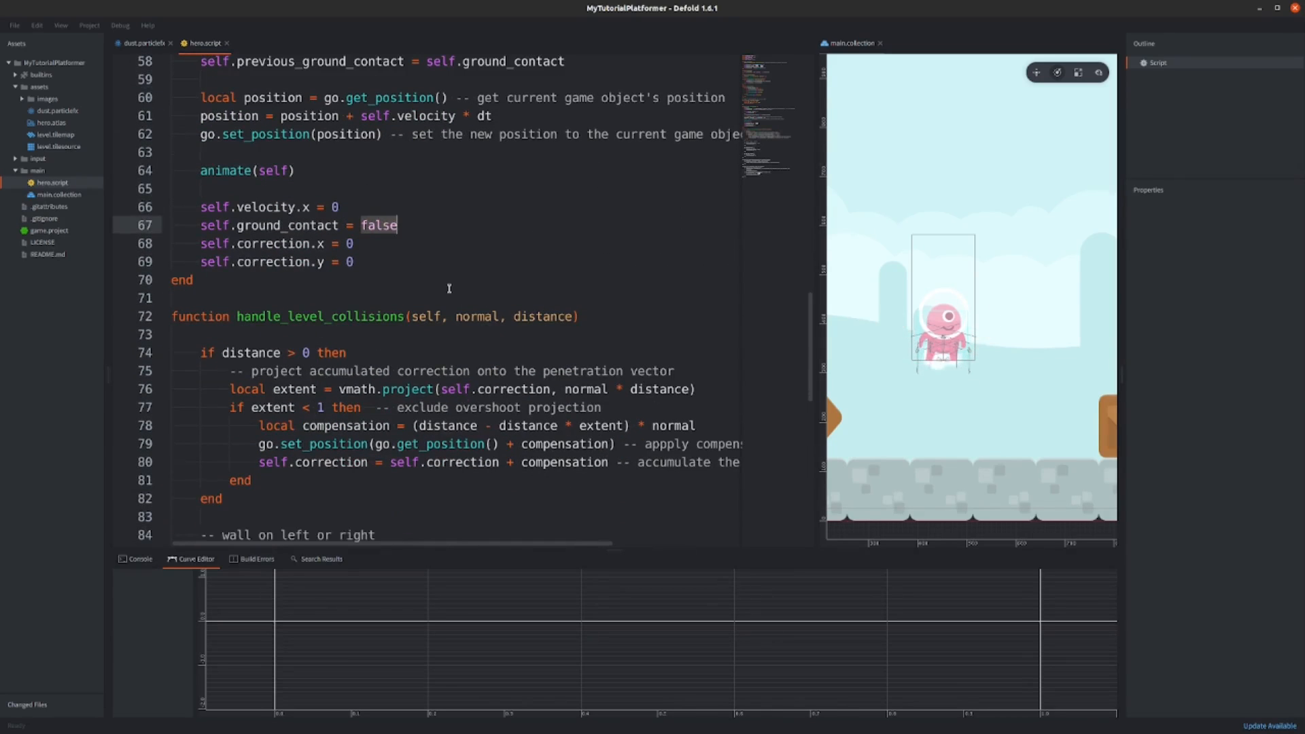
scroll(down, 3)
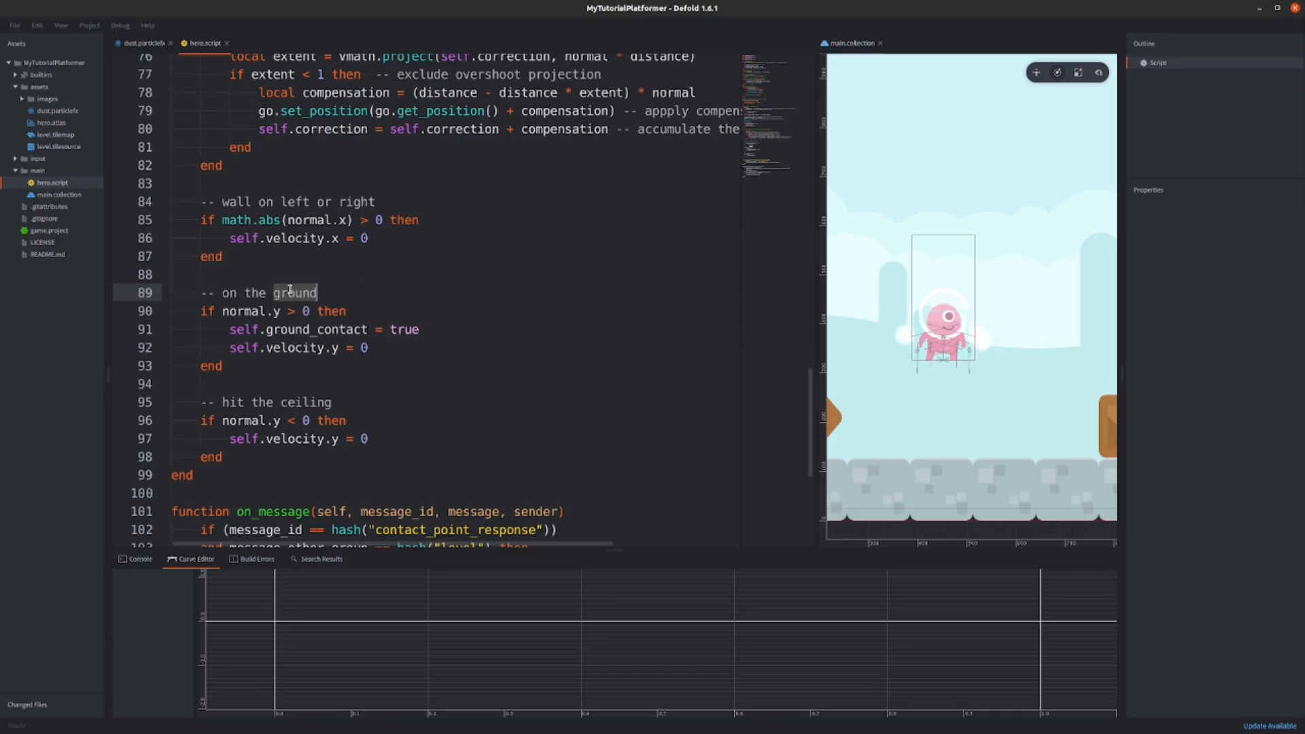
Step: Add particlefx.play("#dust") under 'if not self.previous_ground_contact then'
text(if)
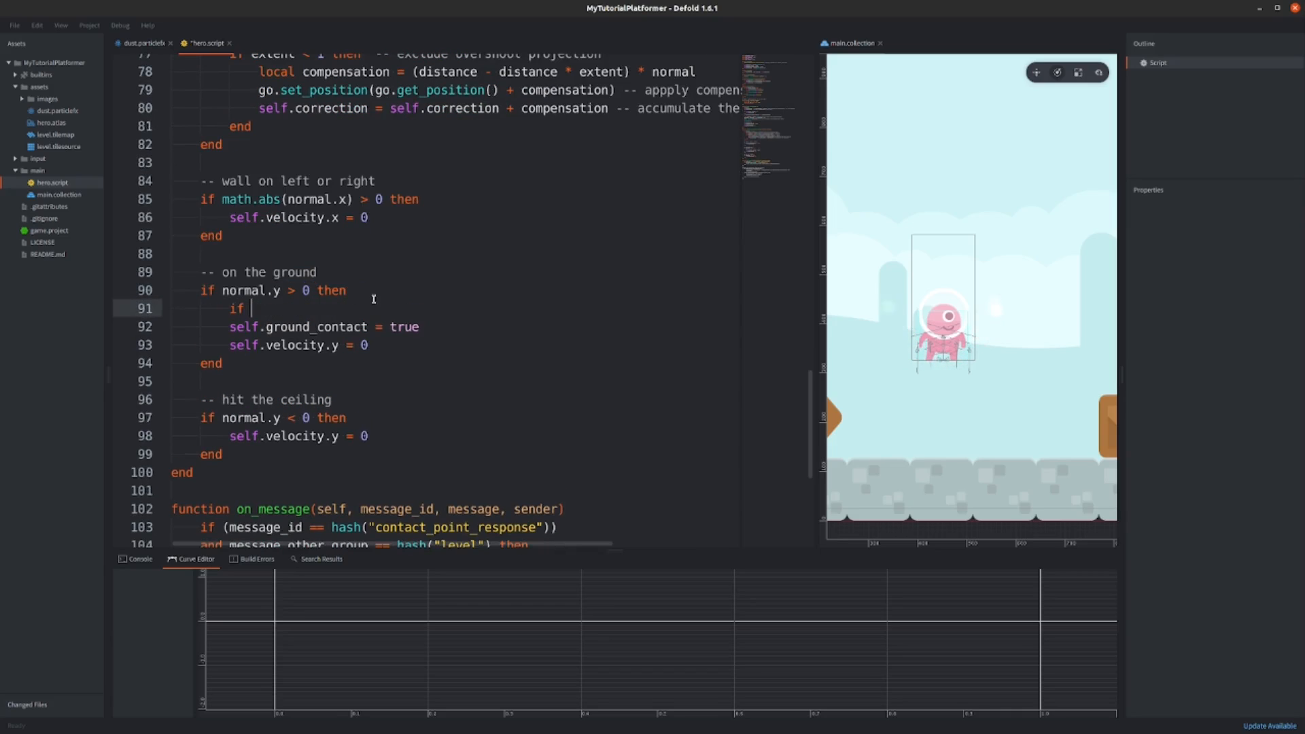
text(not self.previous_ground_contact then)
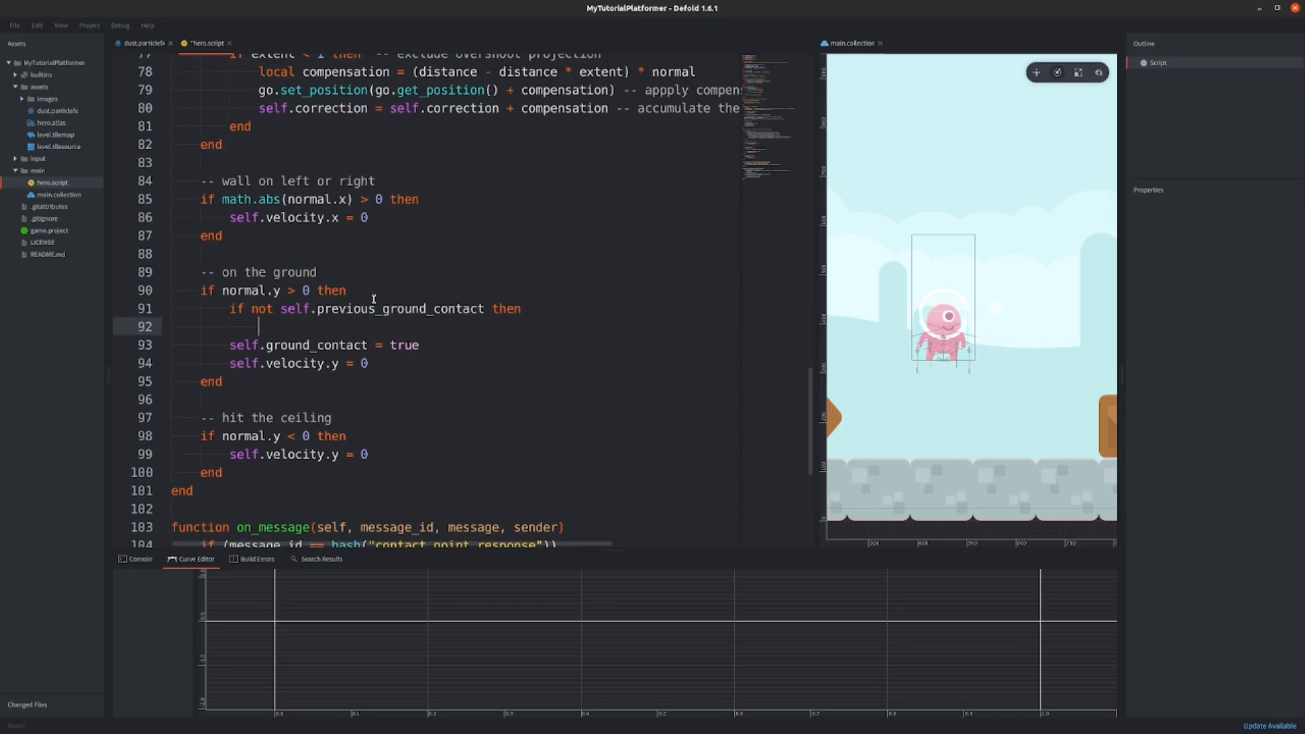
text(particlefx.play)
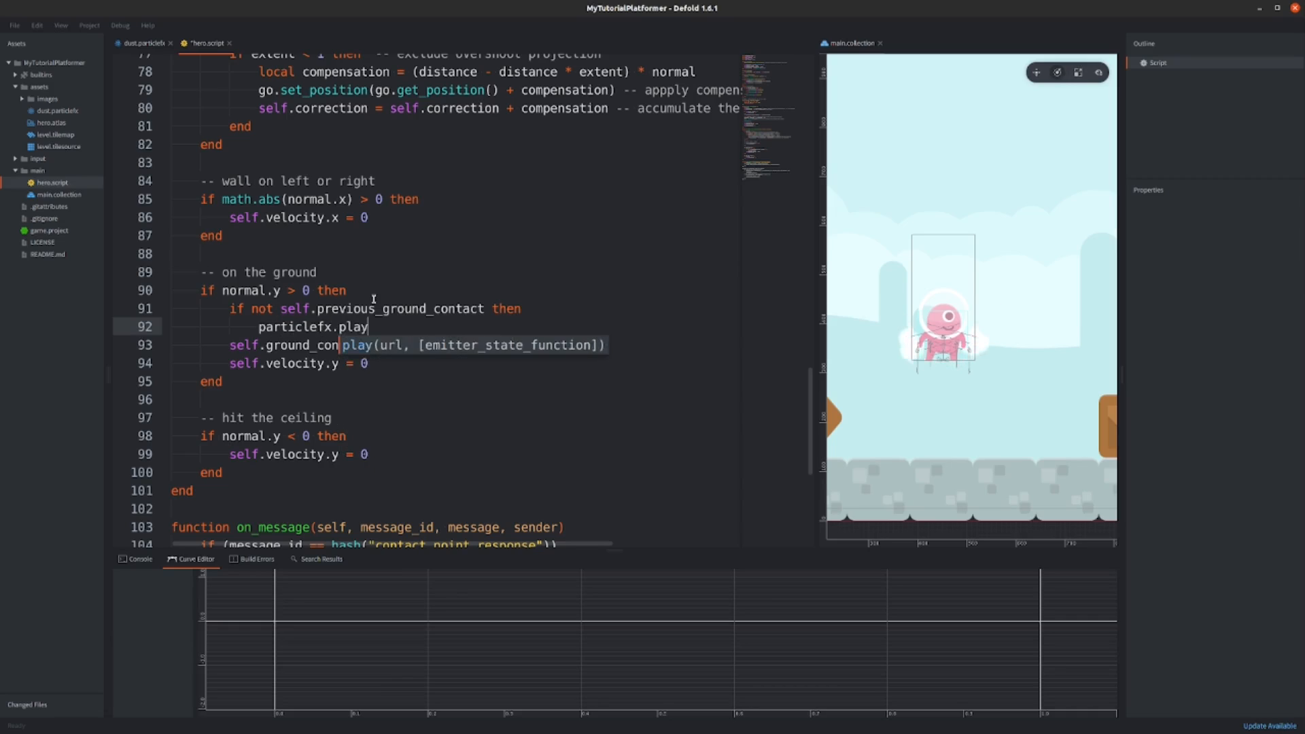
text(("#dust"))
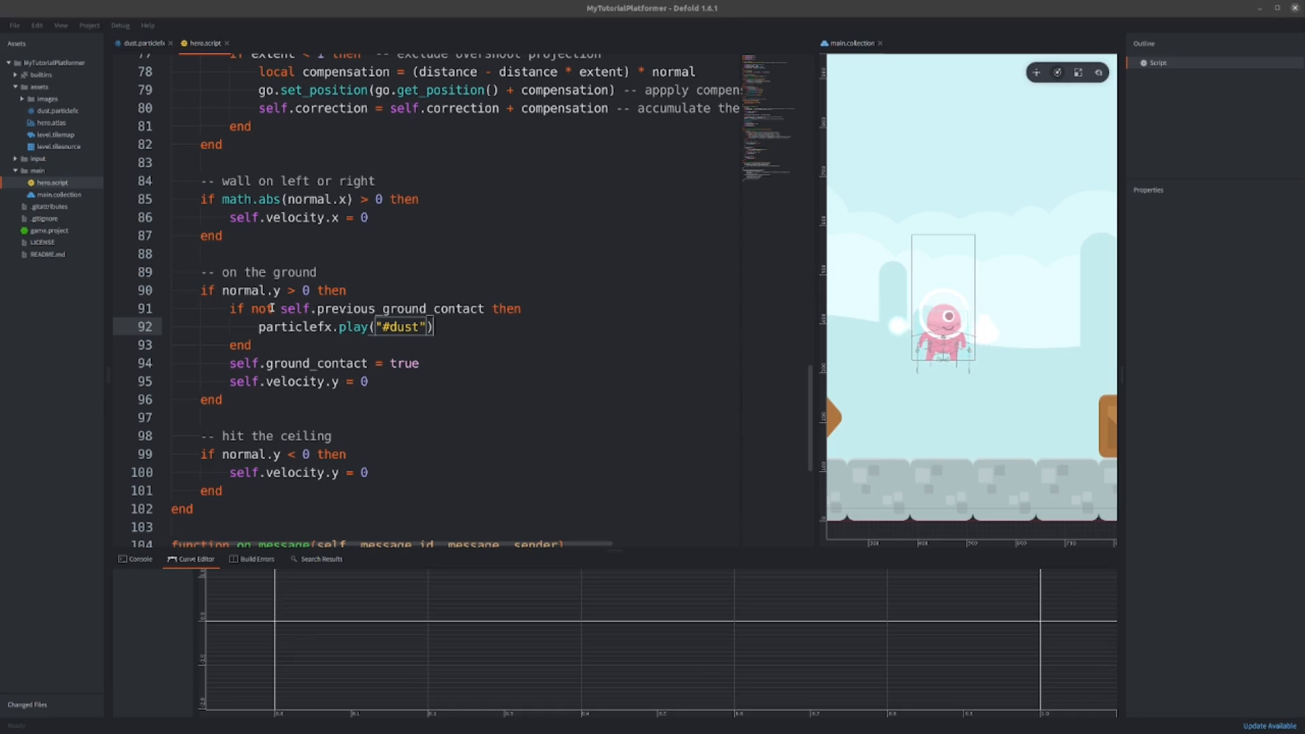
scroll(down, 3)
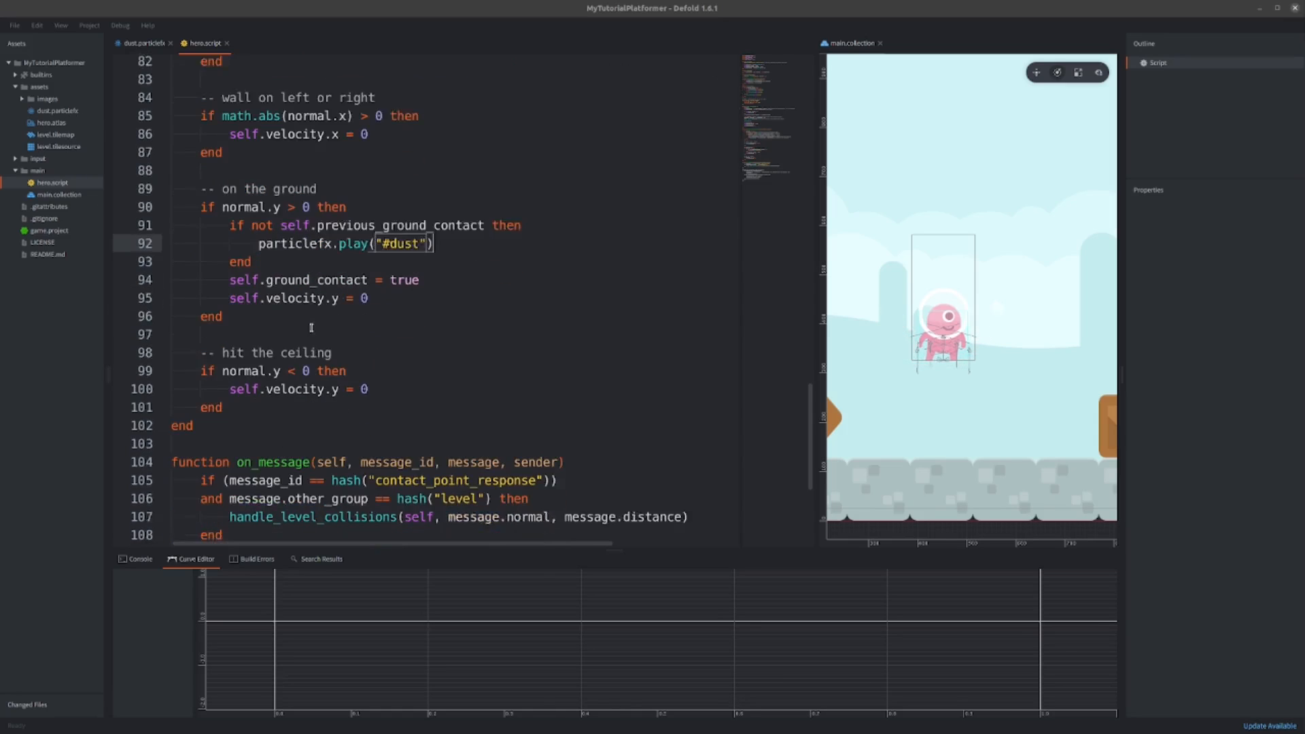
scroll(down, 3)
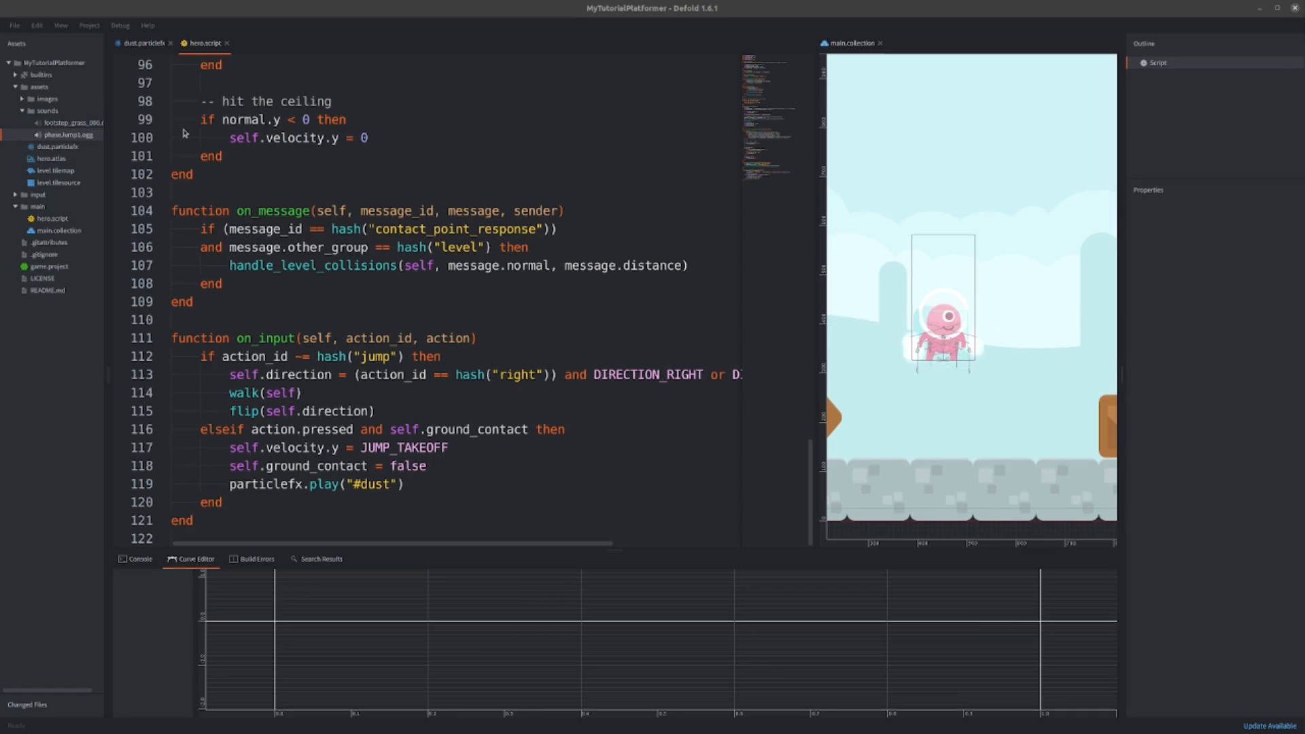
Step: Create a New > Sound resource named 'jump' in the assets folder
right_click(39, 86)
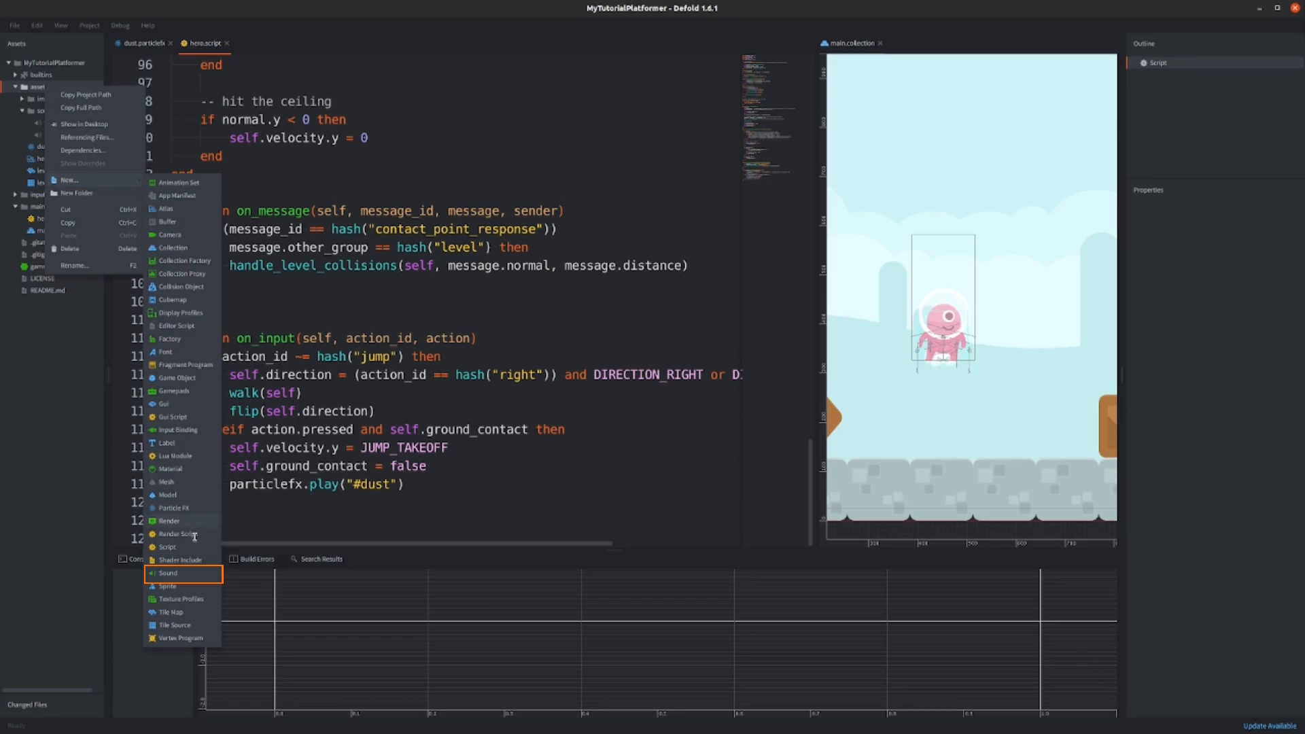
click(168, 572)
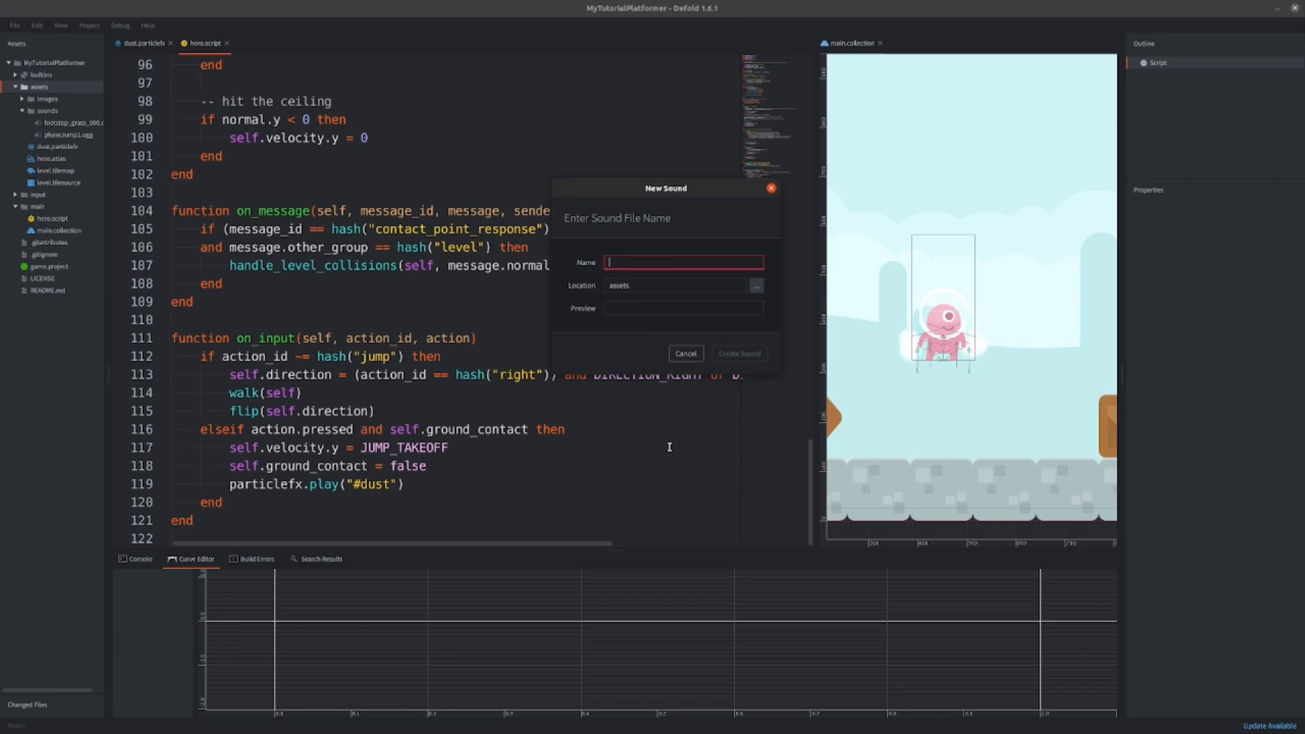
text(jump)
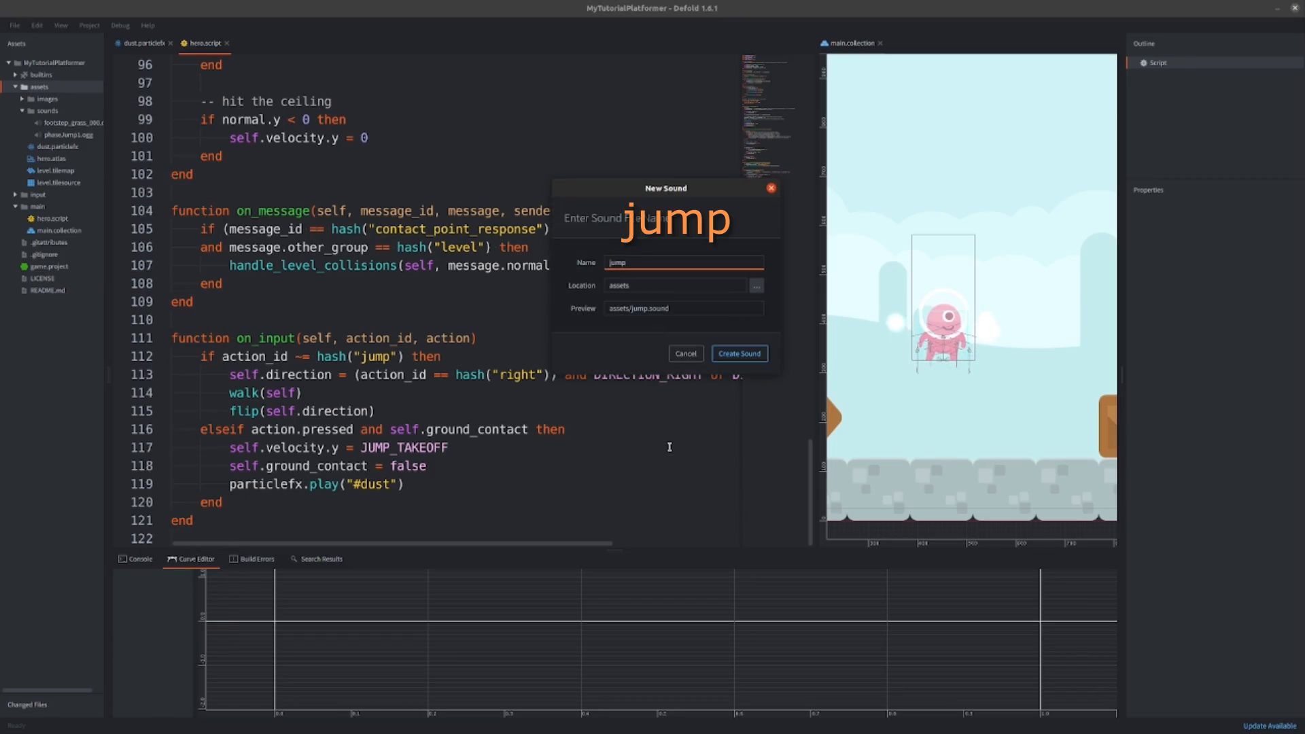
click(738, 352)
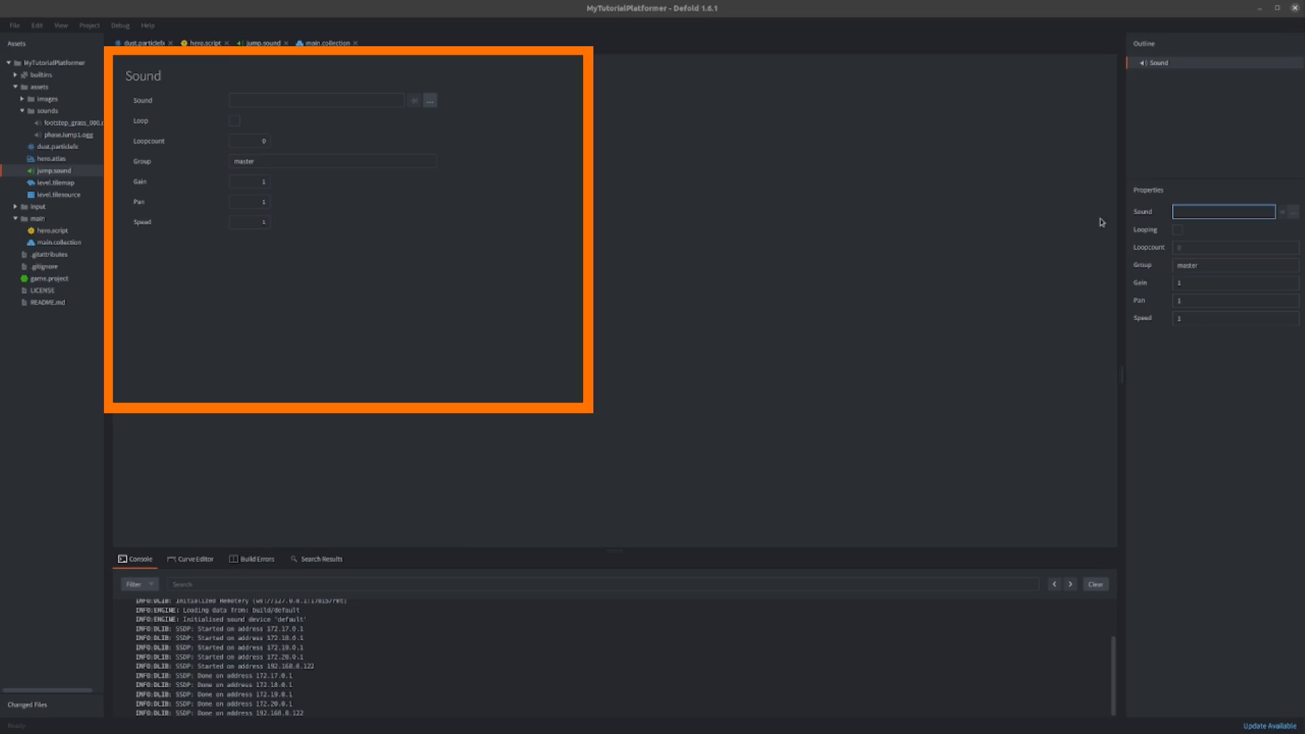
mouse_move(512, 144)
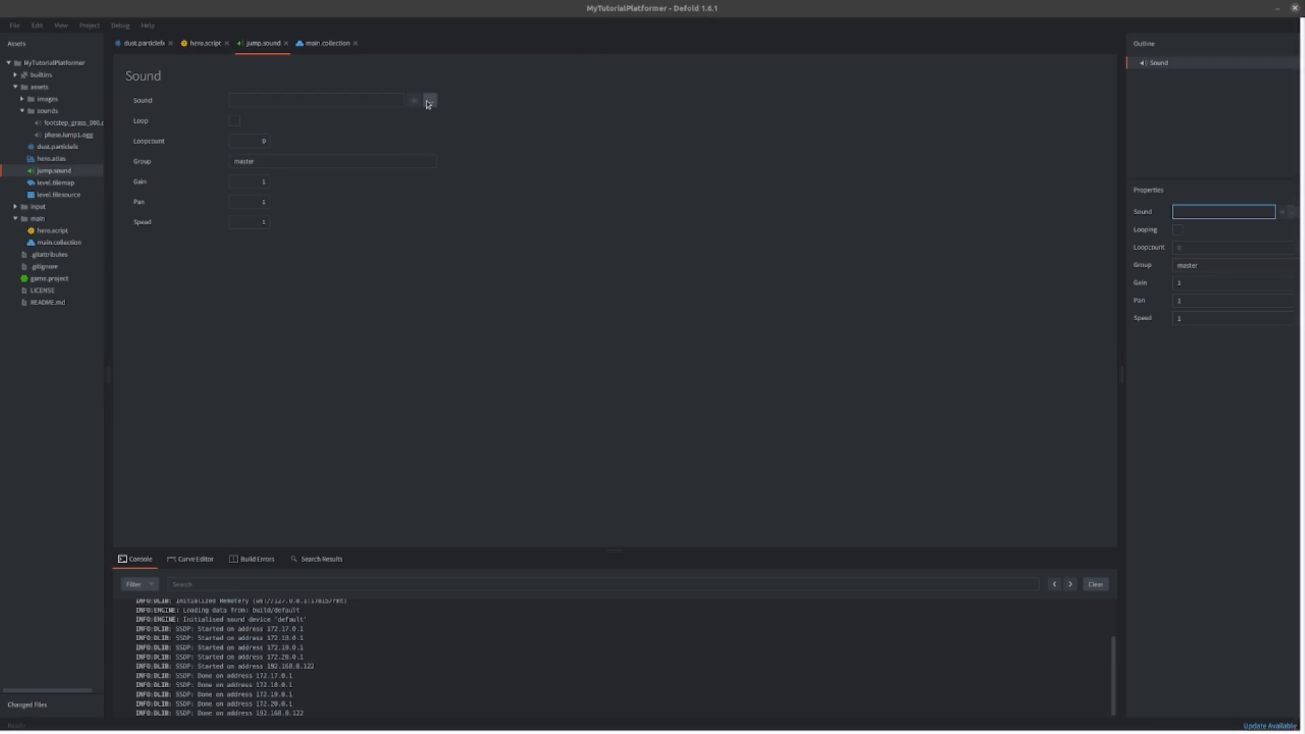
Step: Assign phase/jump1.ogg with pan 0 to jump.sound and attach it to the hero
click(430, 100)
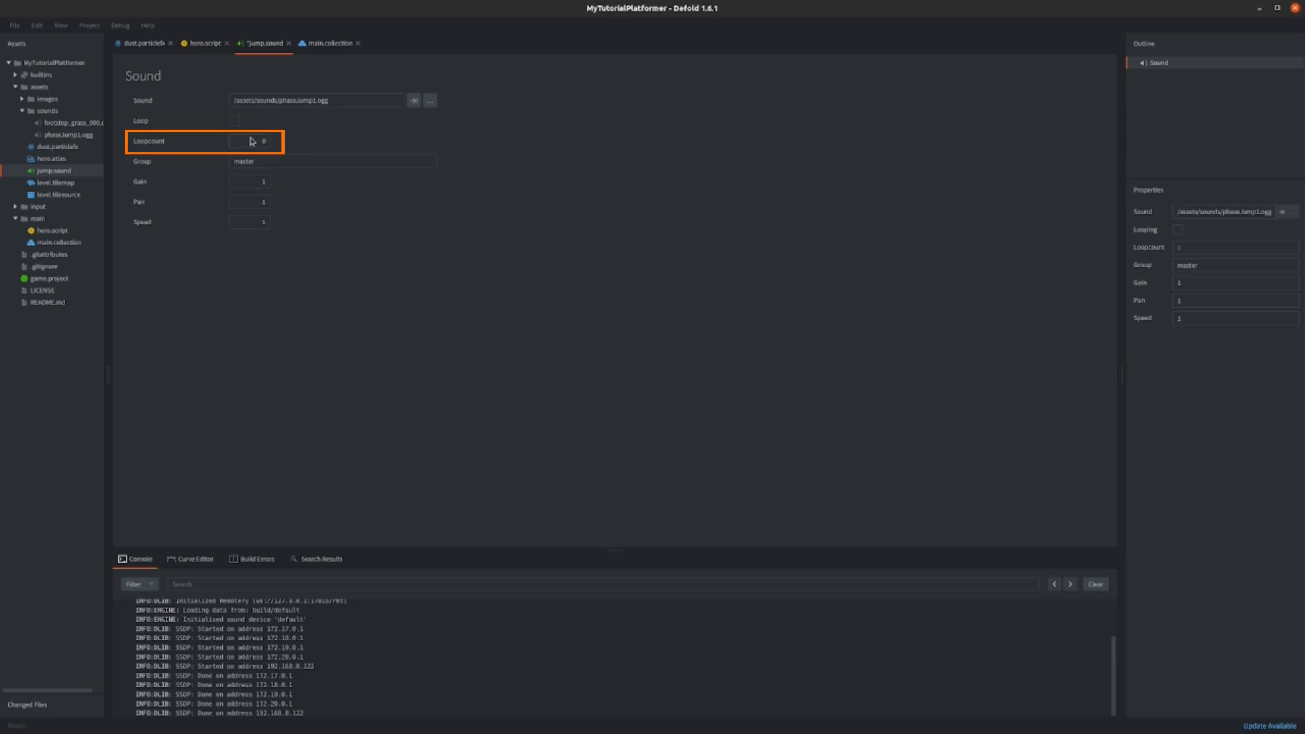
click(250, 141)
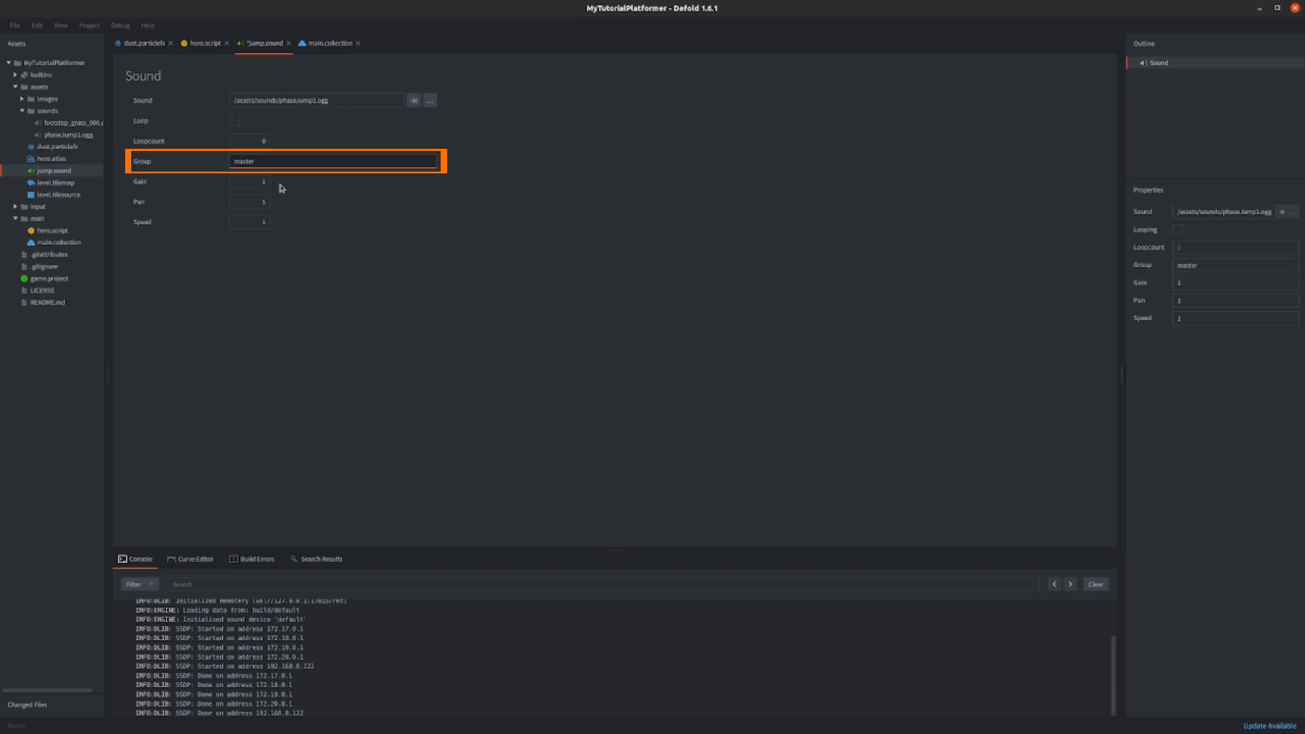
click(249, 181)
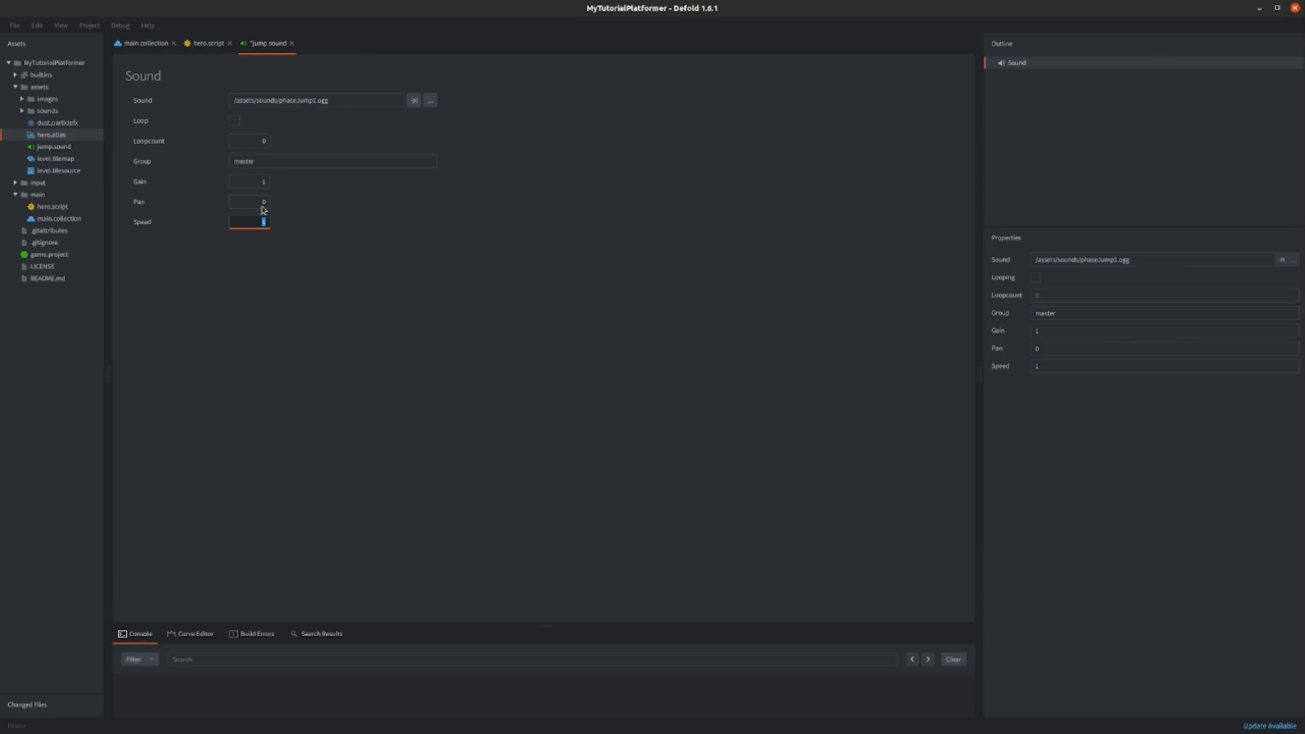
click(285, 212)
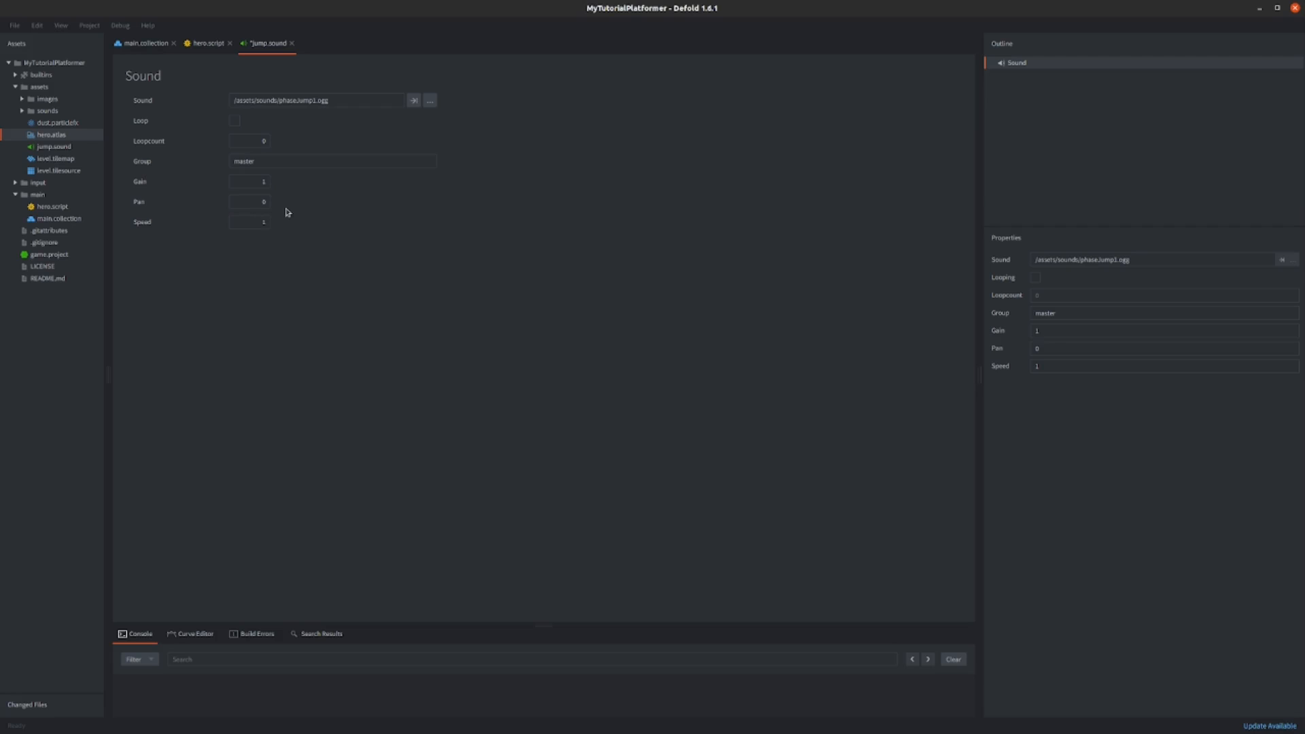
click(249, 202)
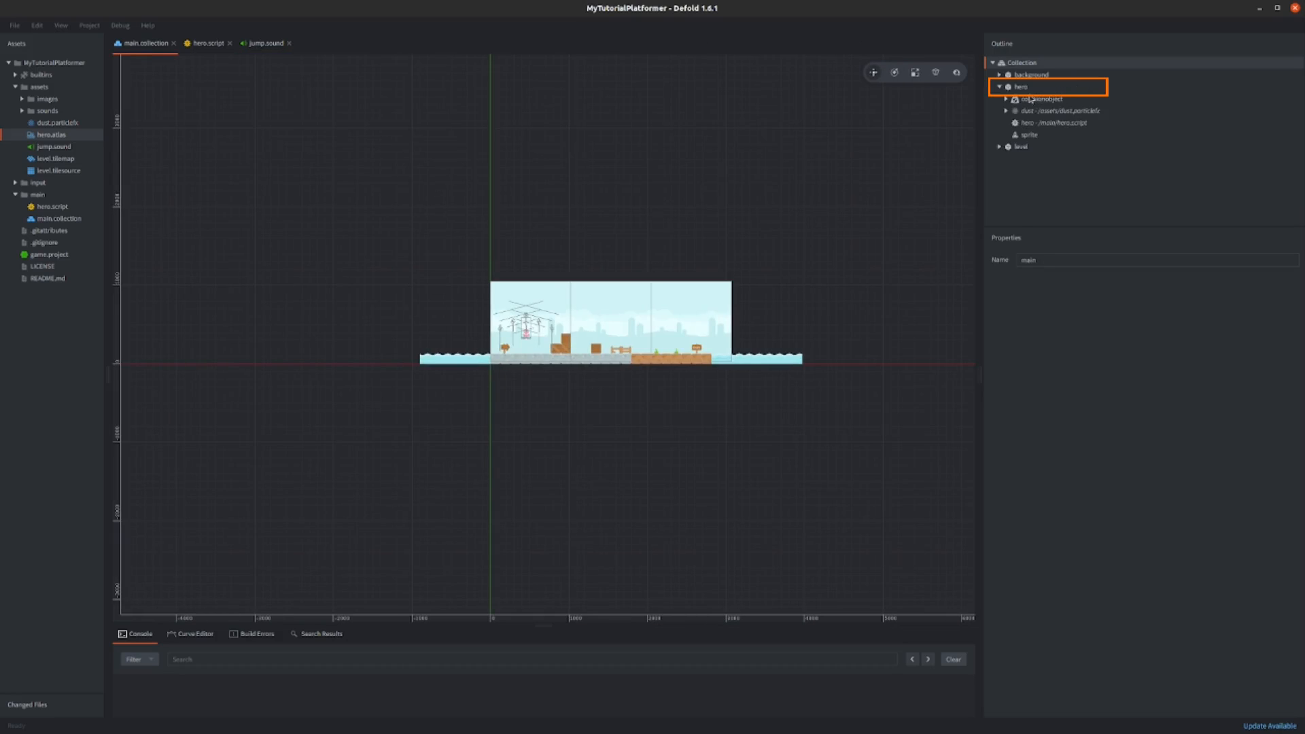
right_click(1020, 87)
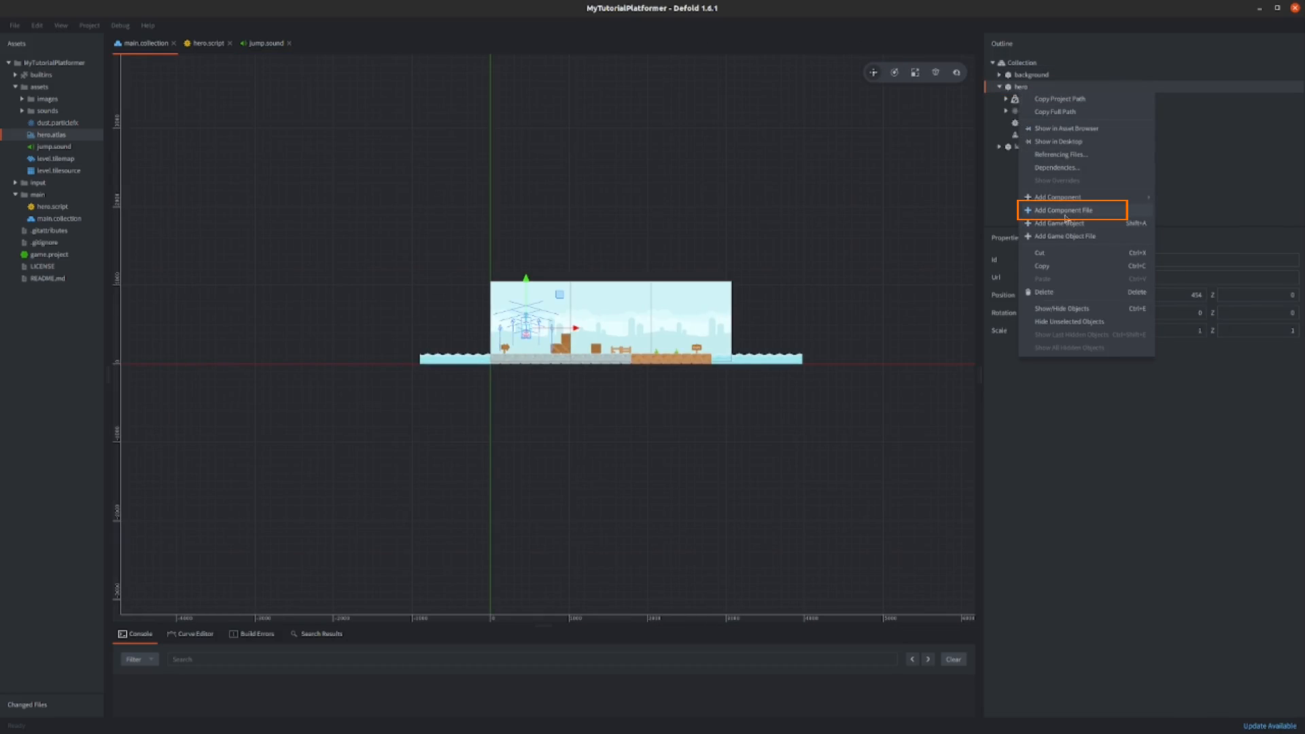
click(1060, 210)
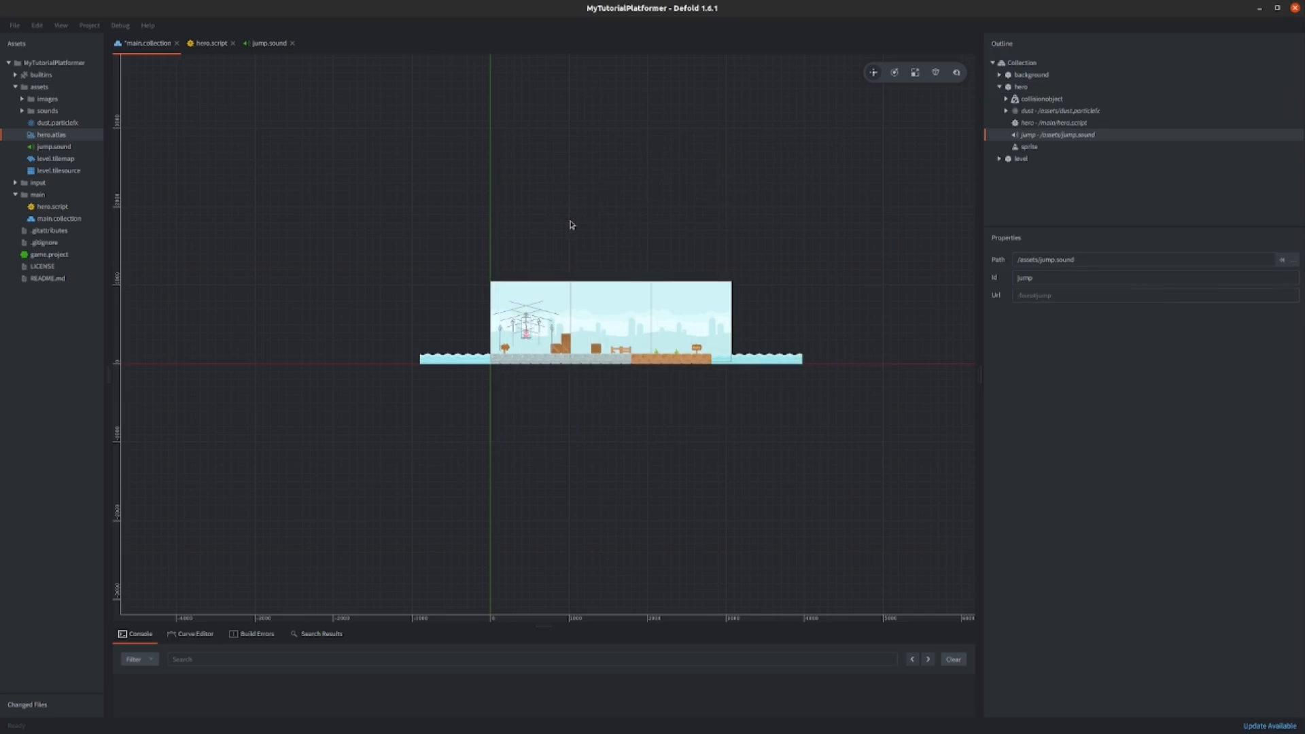
Step: Add sound.play("#jump") after the jump dust line, then run and close the game
click(210, 44)
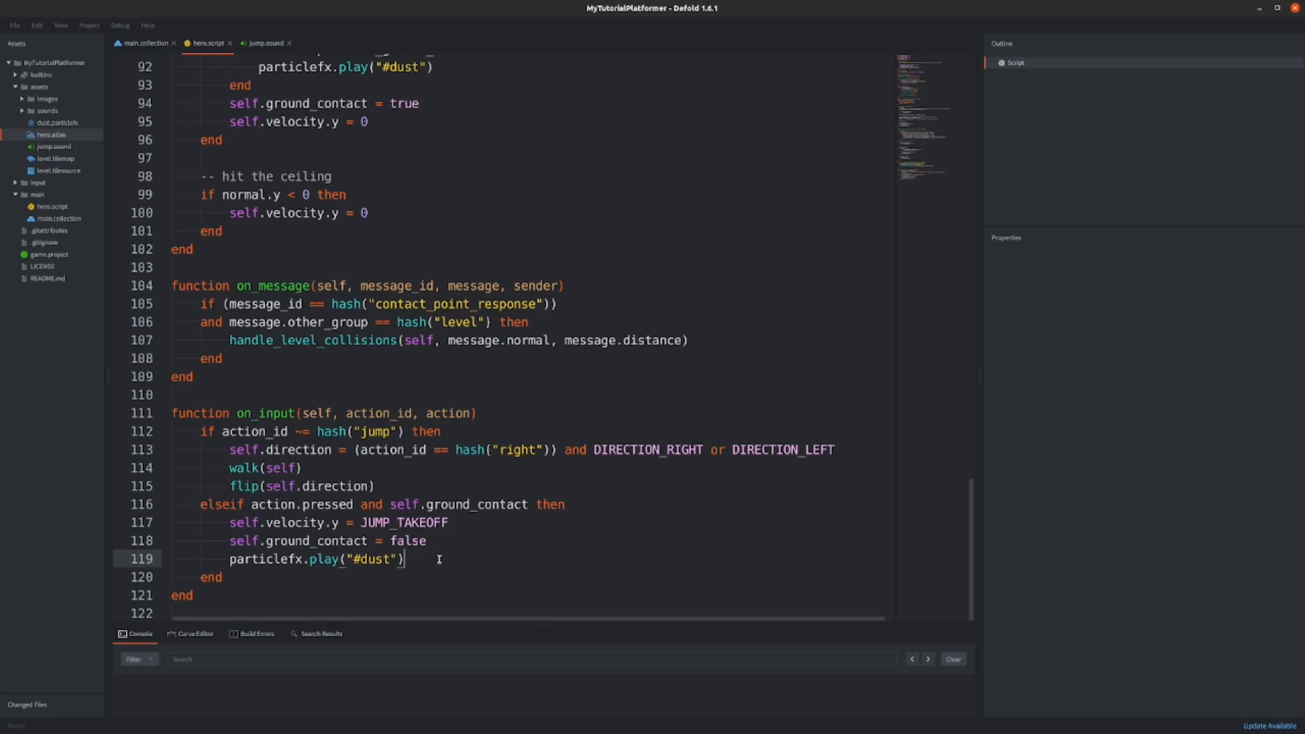
text(sound.p)
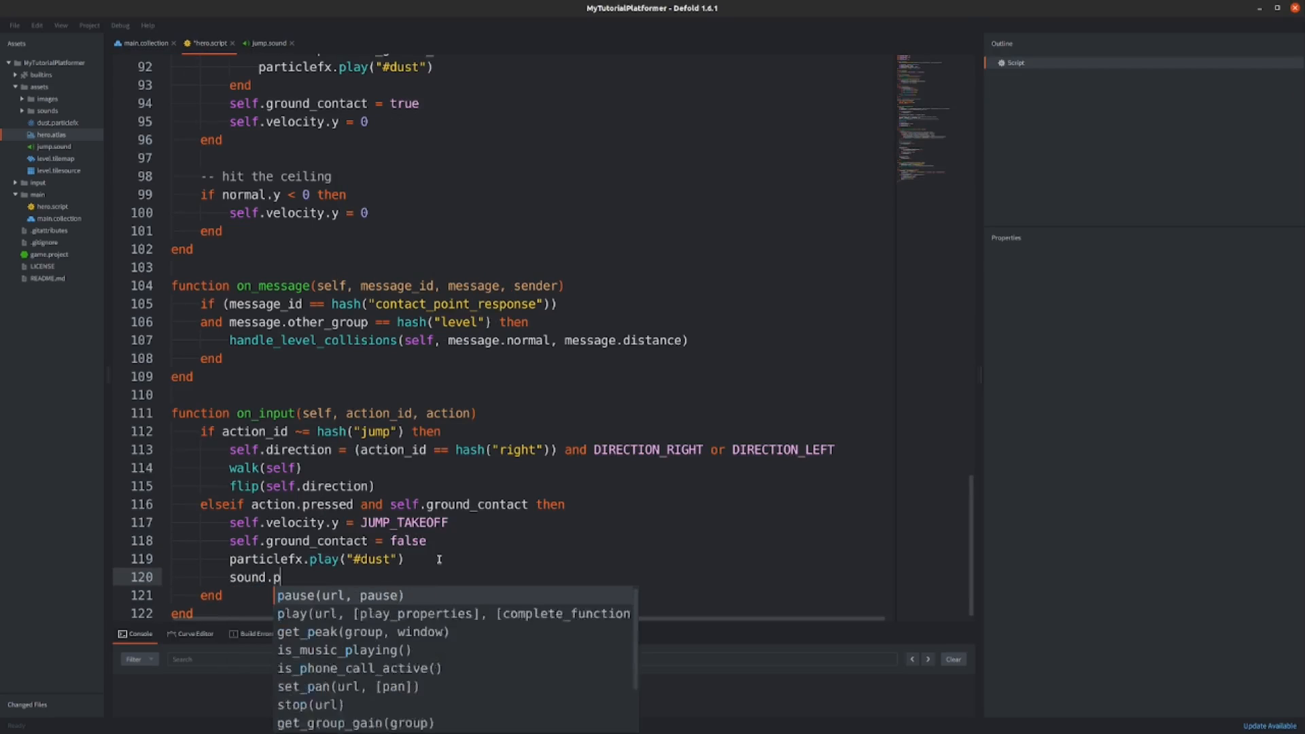
click(375, 613)
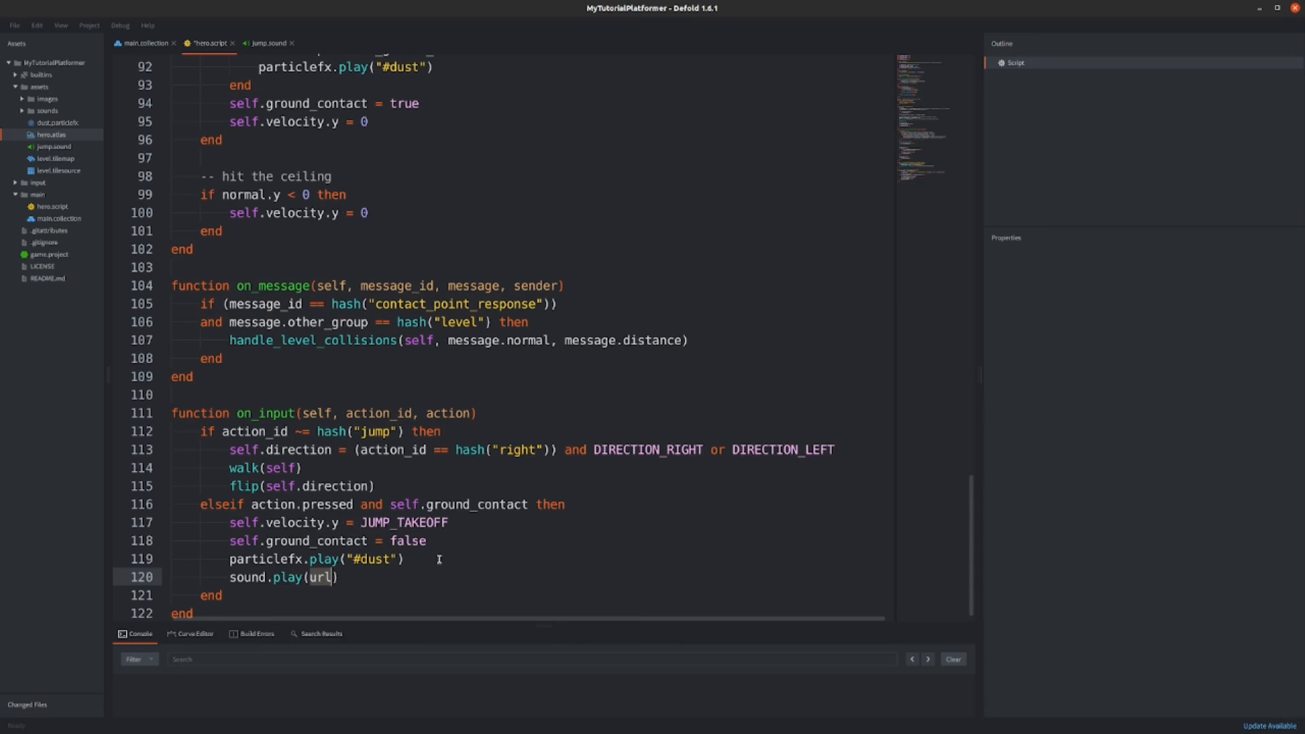
text("#jump")
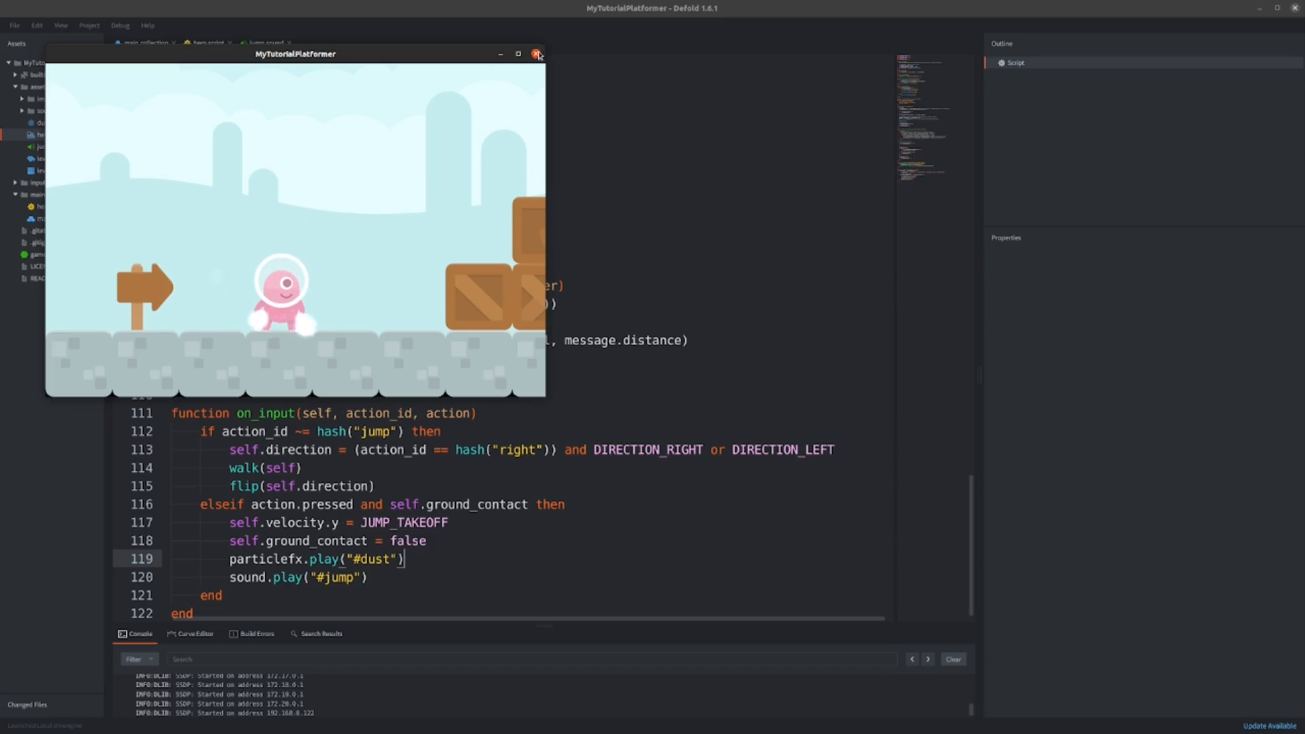
click(538, 53)
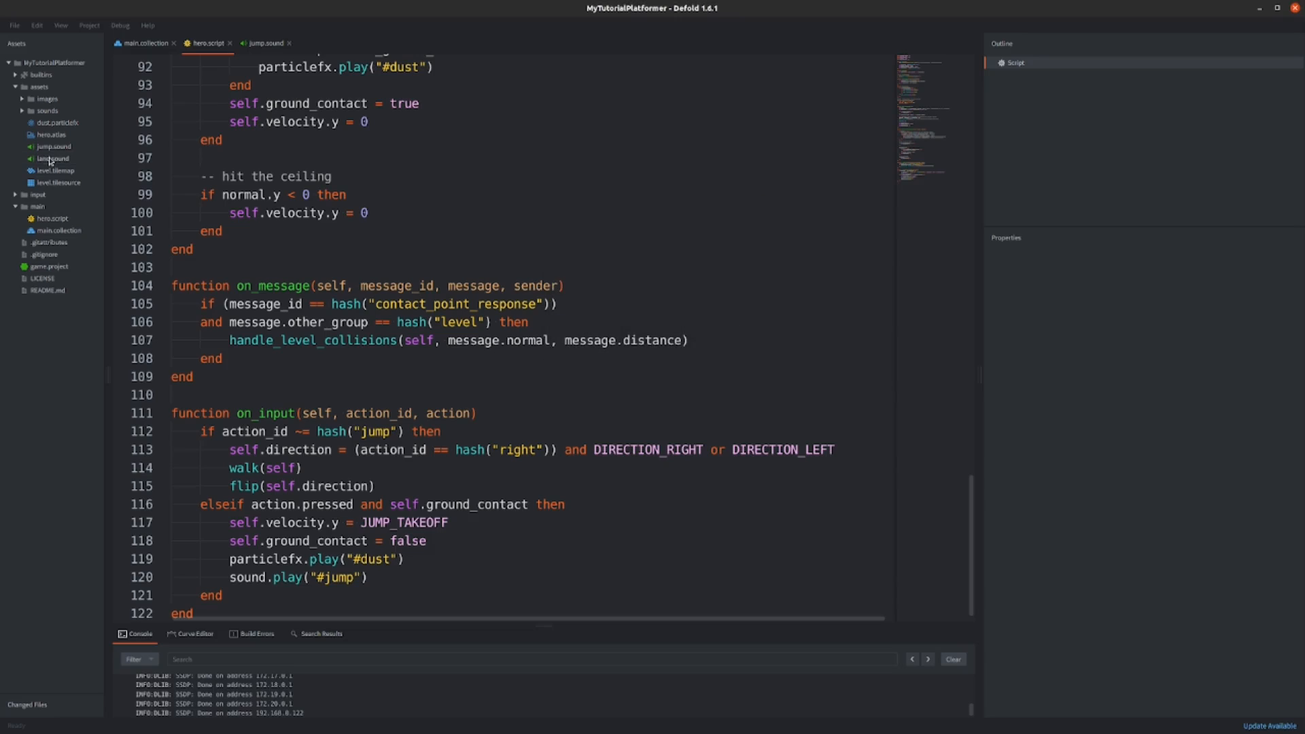
Step: Open land.sound and add sound.play("#land") after the landing dust line in hero.script
double_click(53, 159)
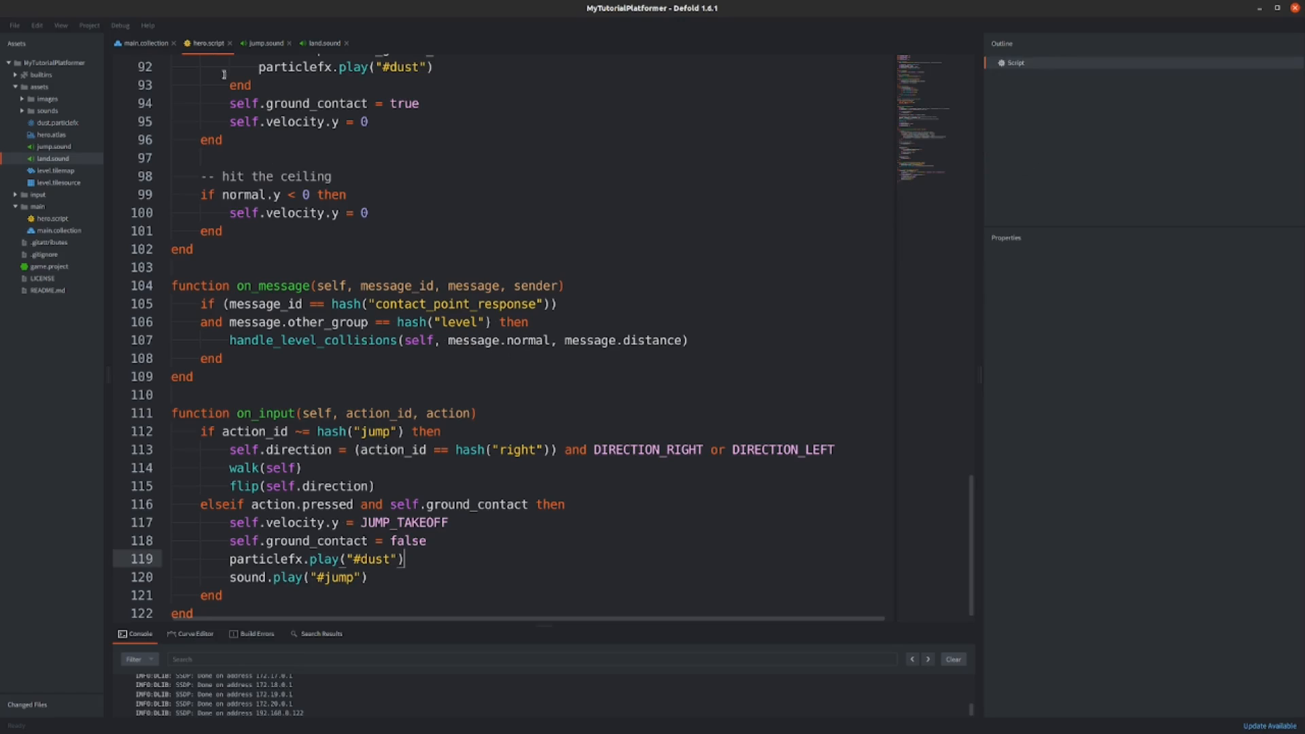
scroll(up, 3)
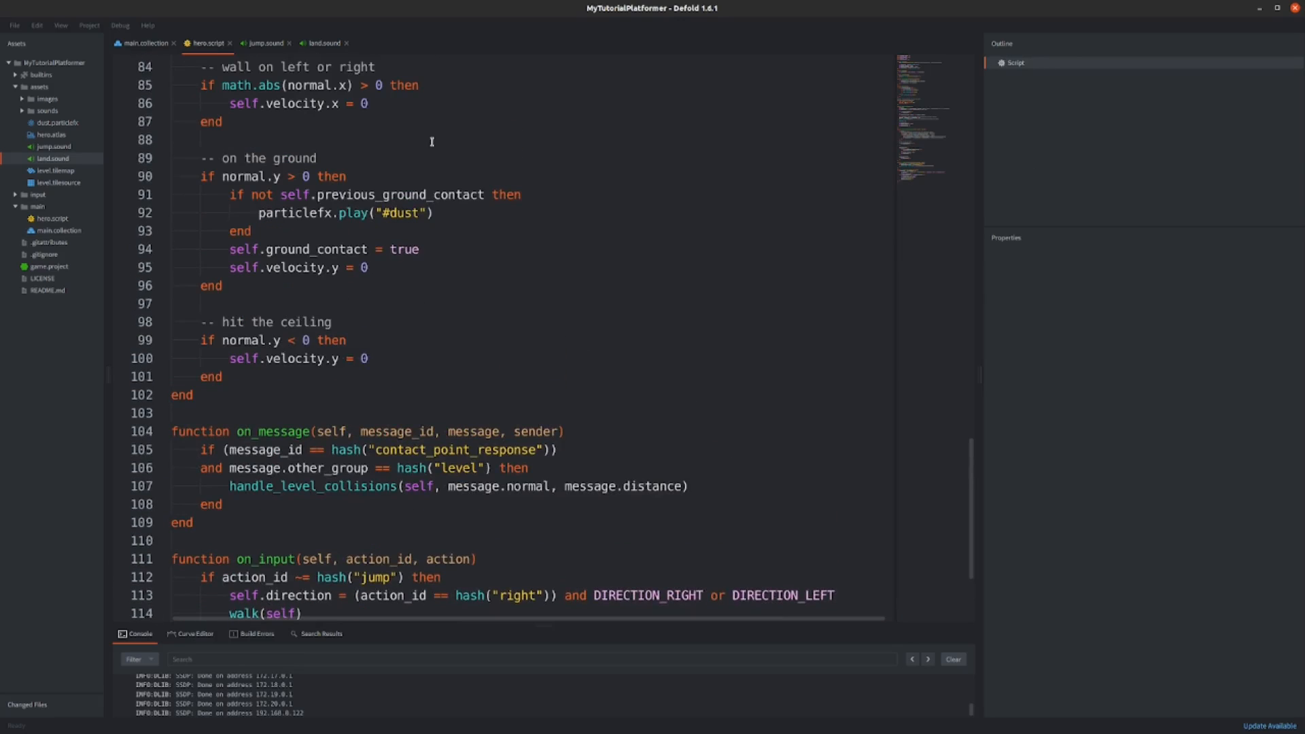
text(sound.play("#land"))
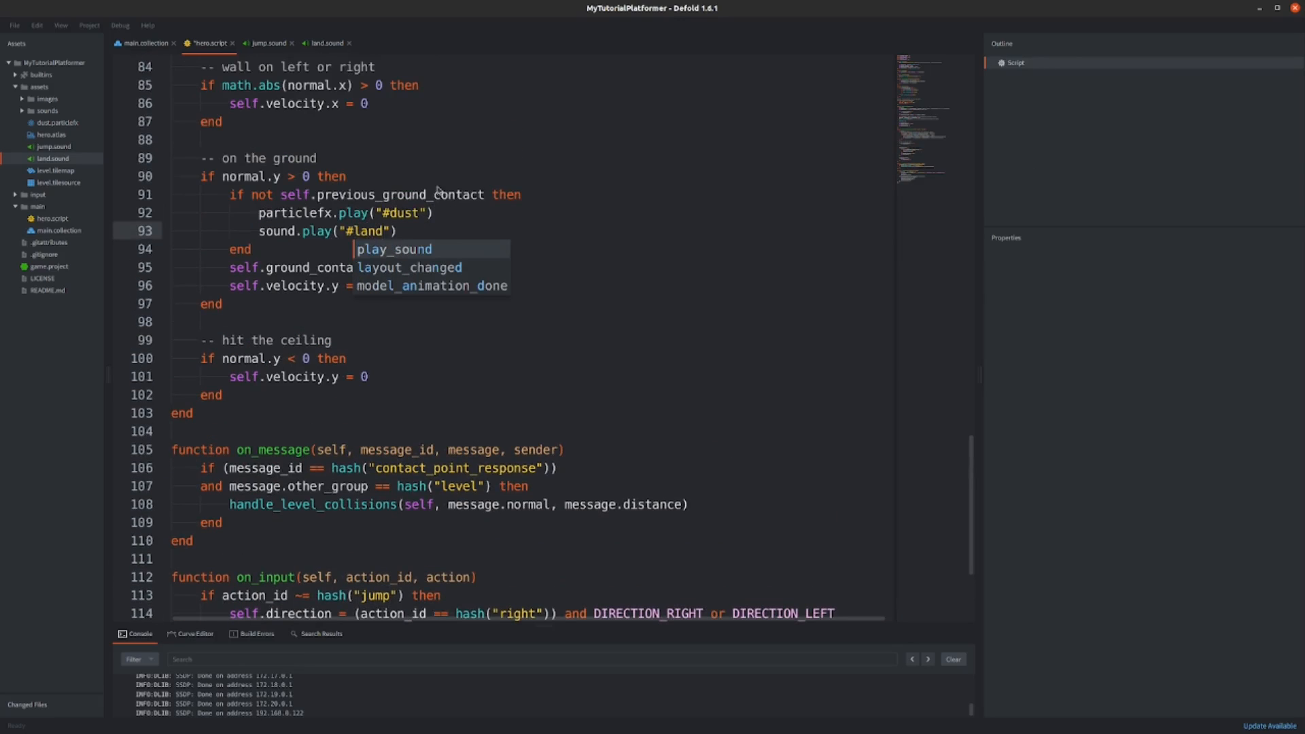